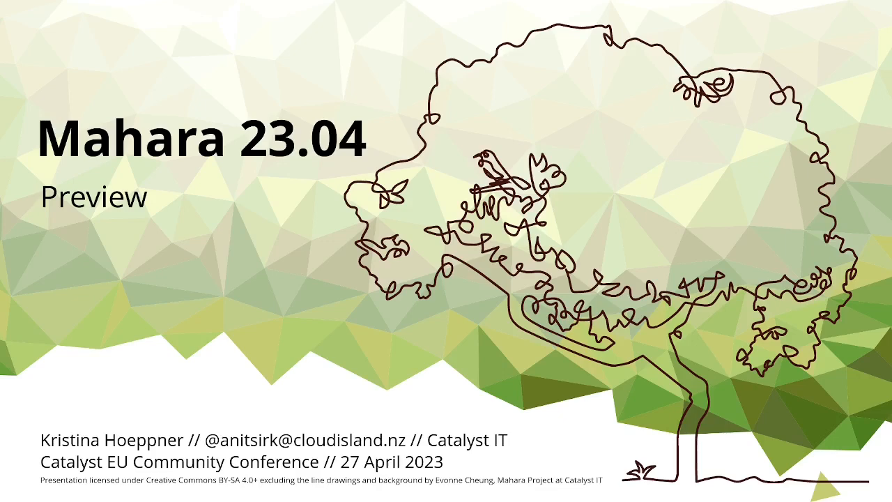
mouse_move(870, 173)
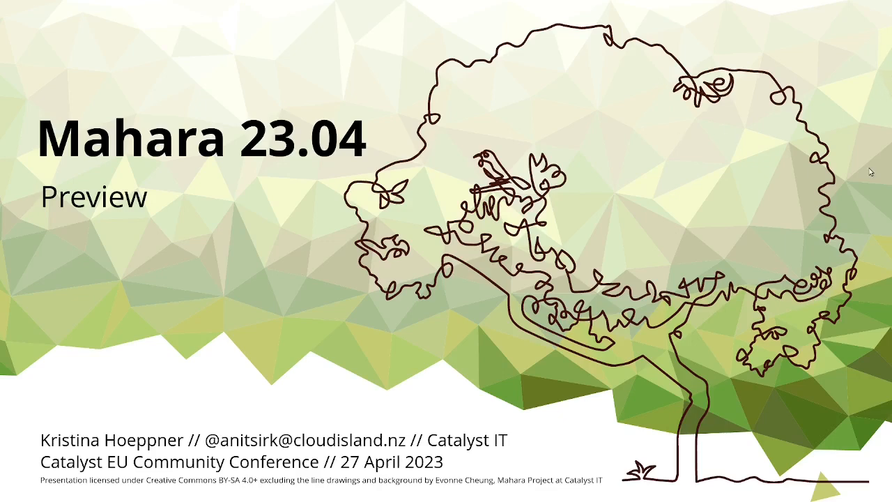
Step: Advance from the Mahara 23.04 Preview title slide to the Outcomes portfolio slide
key("Right")
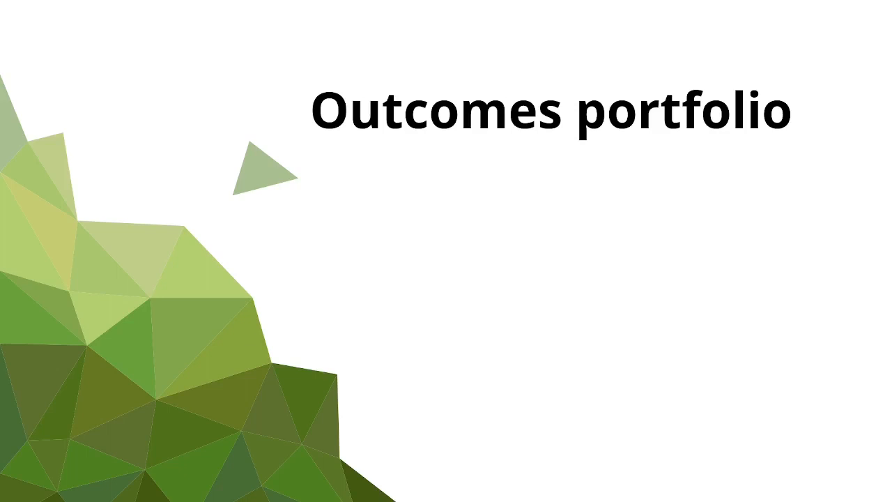
Step: Reveal the first bullet, 'Track progress against outcomes', on the Outcomes portfolio slide
type("Track progress against outcomes")
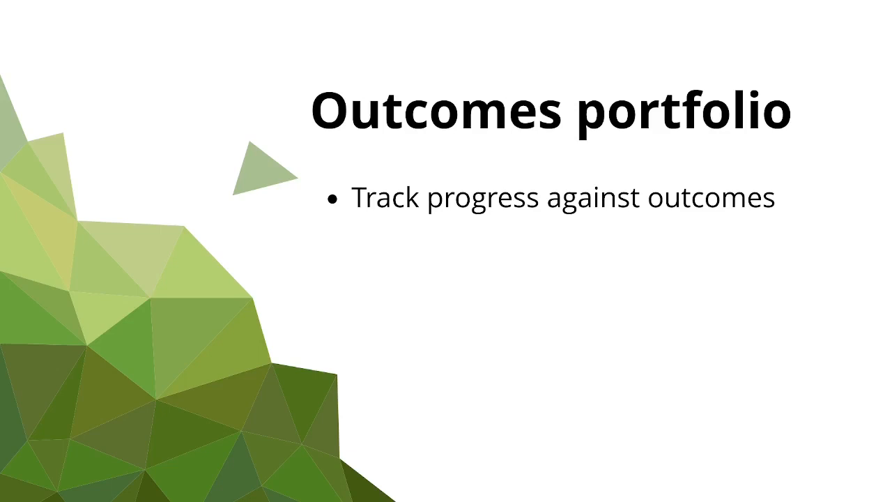
Step: Reveal the remaining bullets, starting with 'Define activities to complete'
type("Define activities to complete")
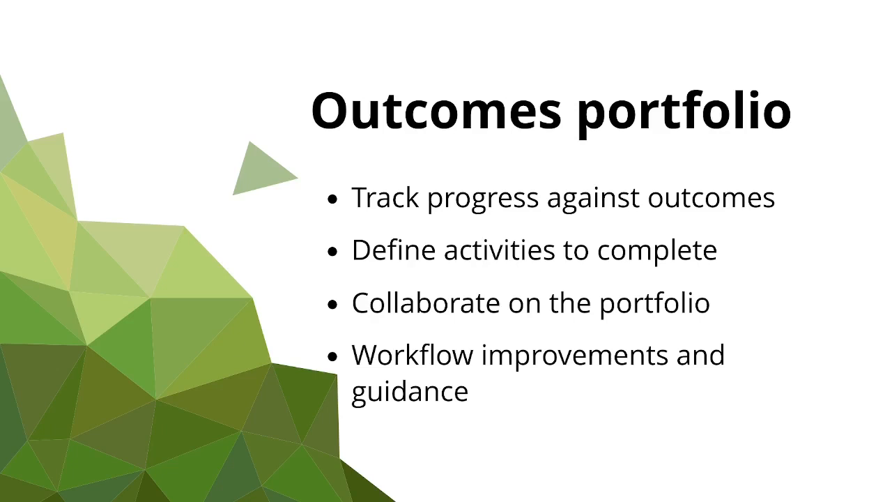
mouse_move(870, 172)
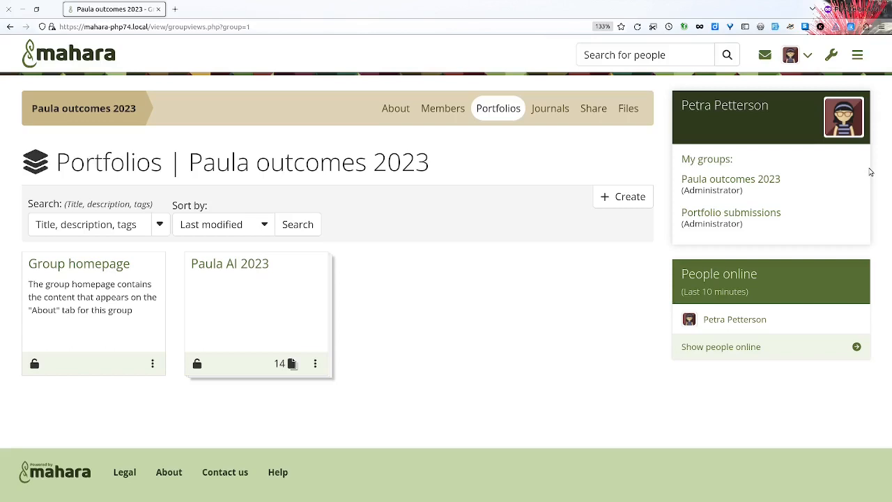
mouse_move(725, 105)
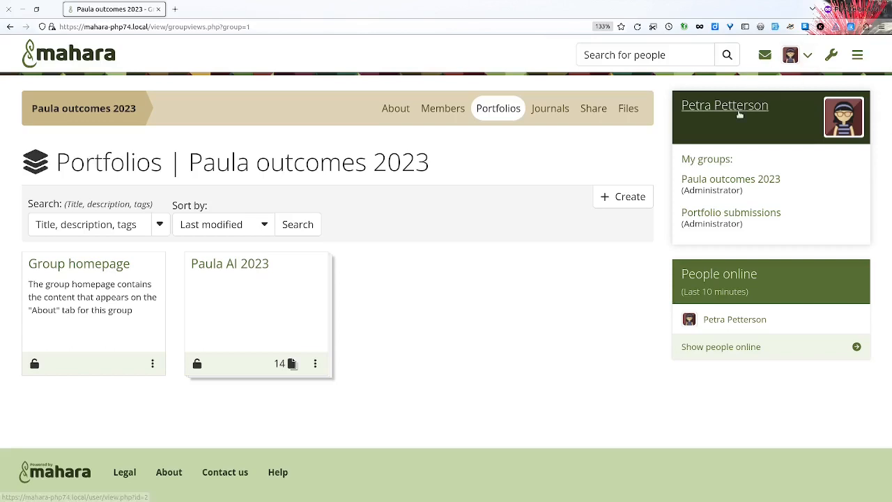
mouse_move(856, 167)
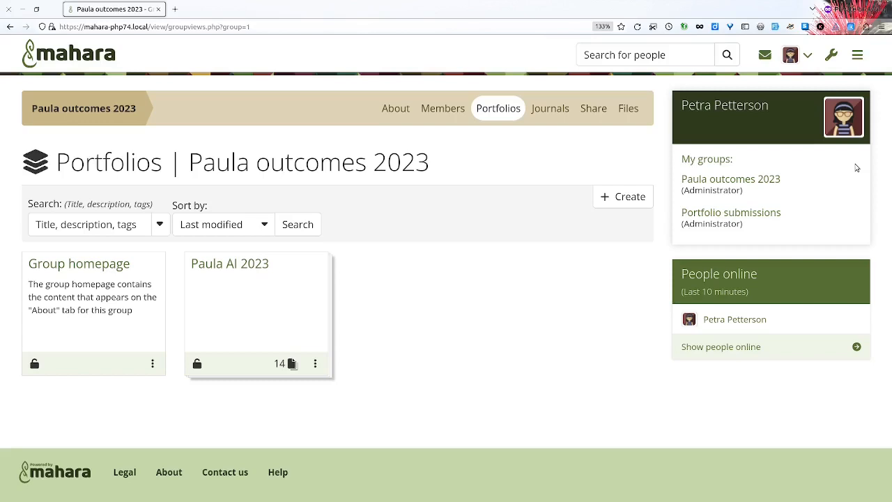
mouse_move(633, 154)
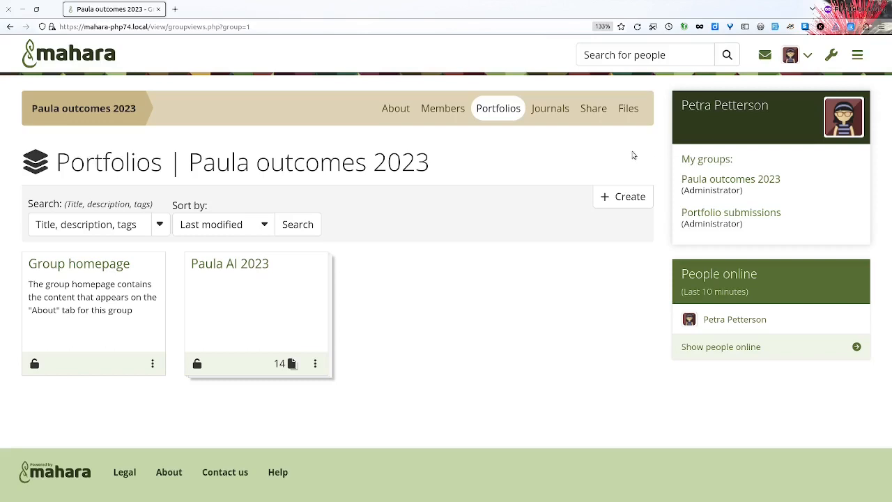
mouse_move(616, 234)
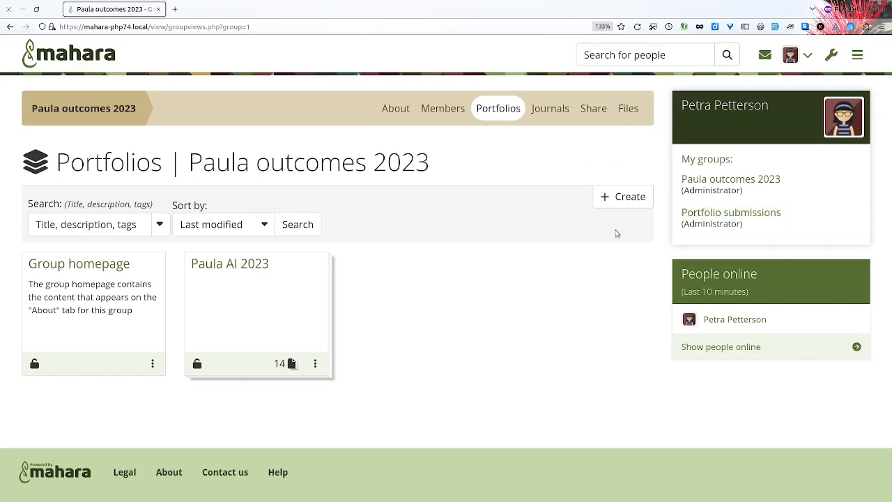
mouse_move(644, 214)
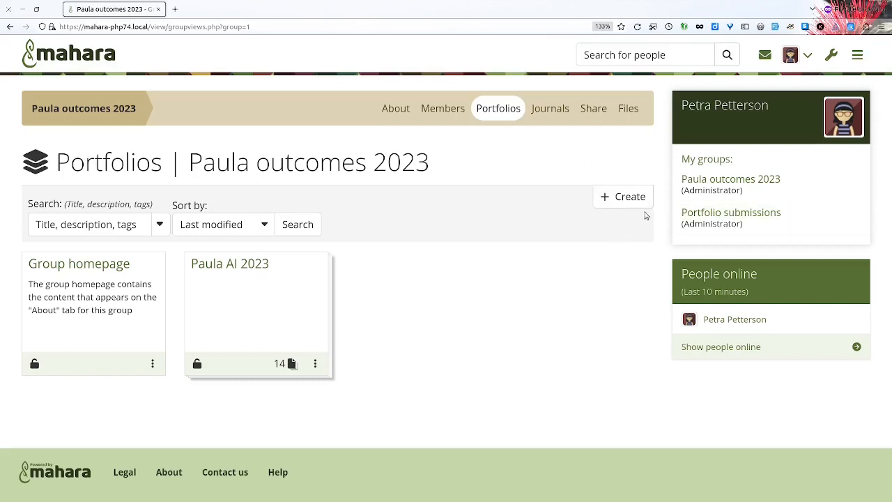
mouse_move(667, 245)
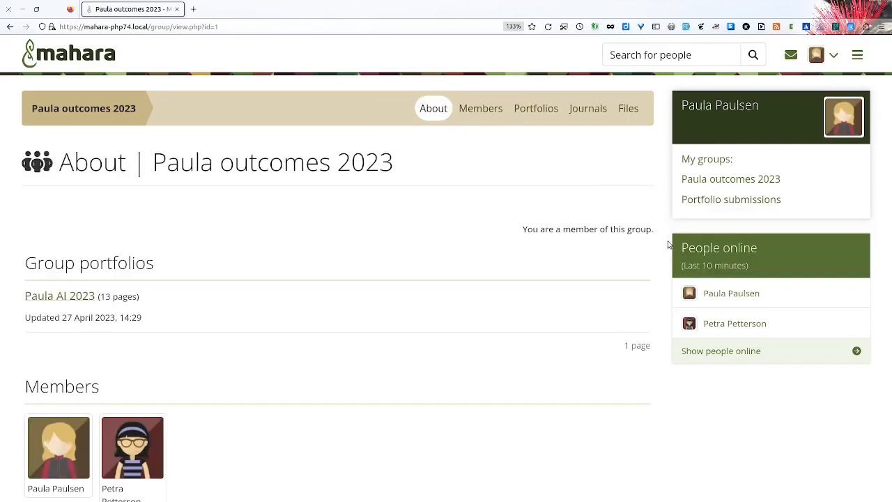
Step: Go from the Paula outcomes 2023 group's About page to its Portfolios list
left_click(535, 109)
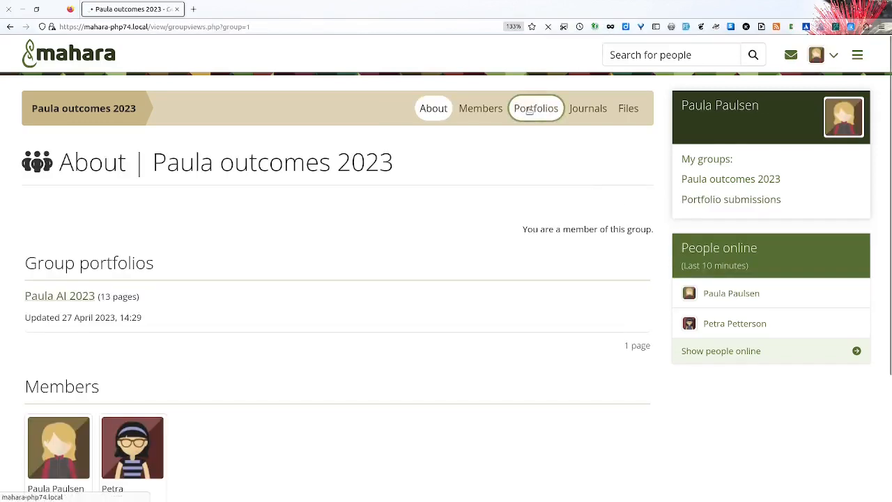
left_click(535, 108)
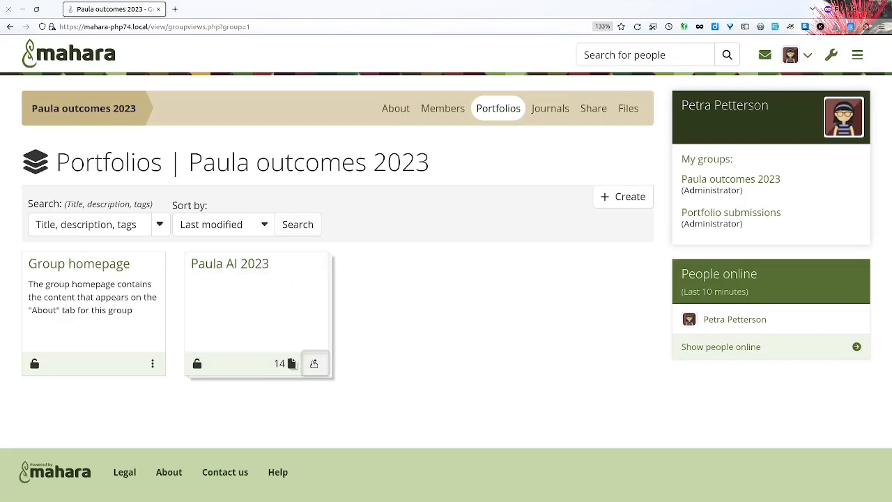
Step: Open the Paula AI 2023 portfolio from its card to its Outcomes overview at 25% completion
left_click(315, 362)
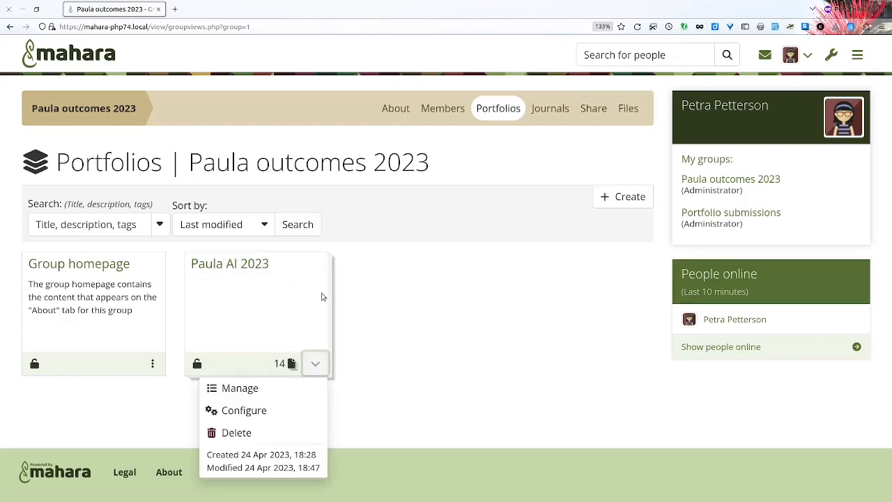
left_click(228, 263)
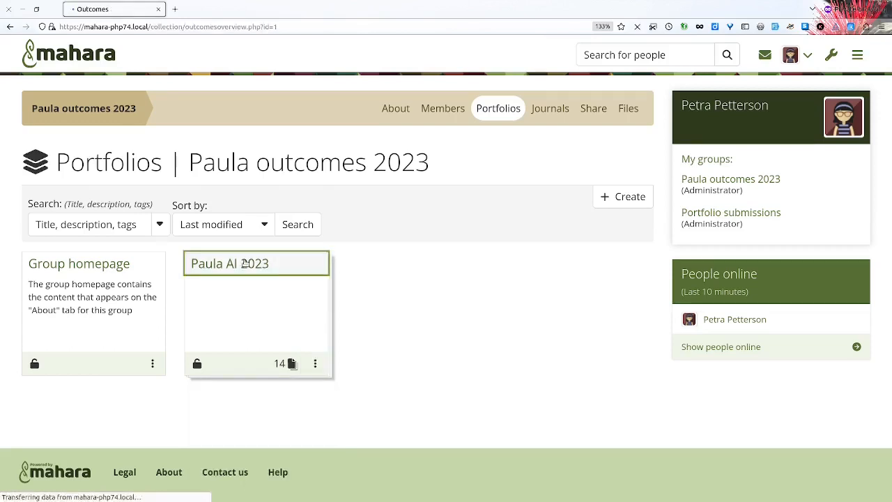
left_click(228, 263)
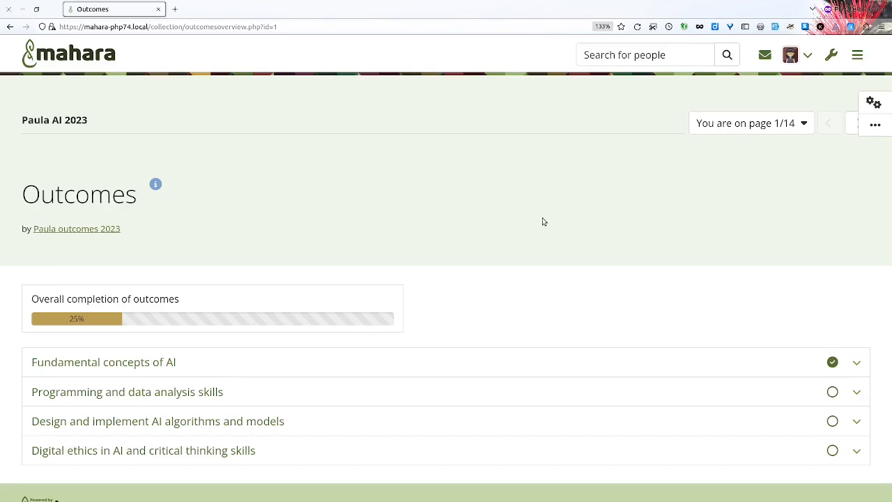
mouse_move(764, 341)
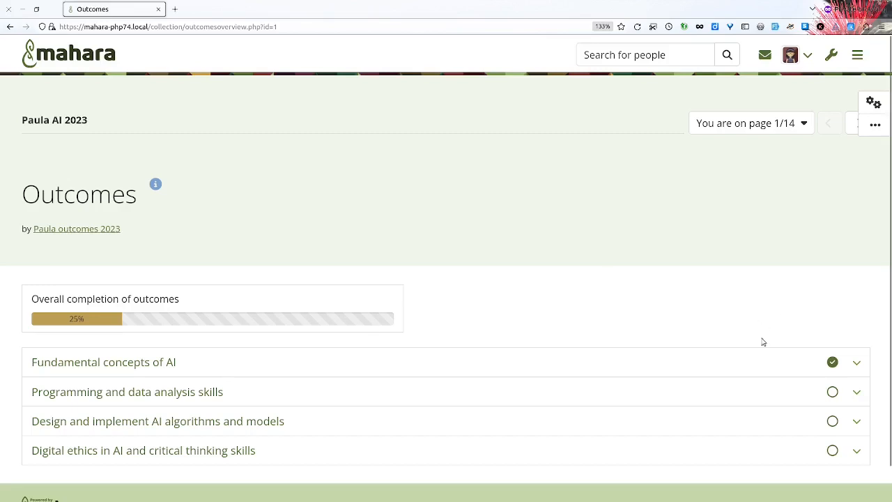
mouse_move(831, 337)
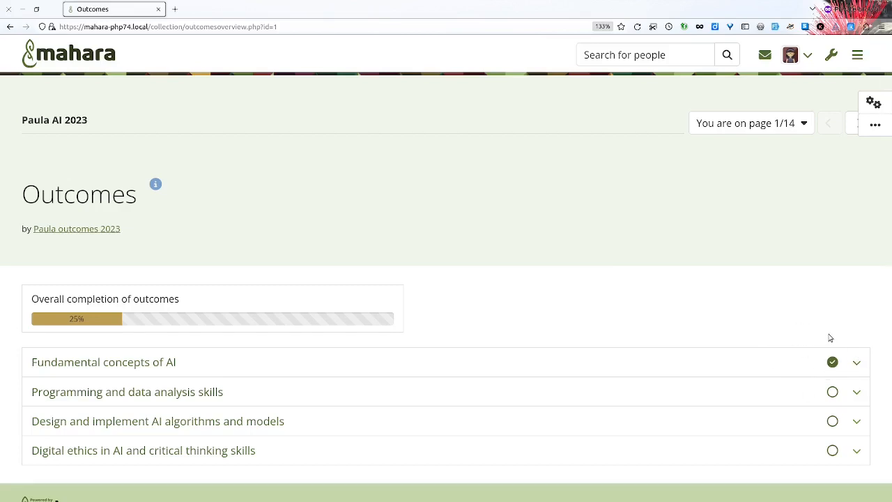
mouse_move(833, 362)
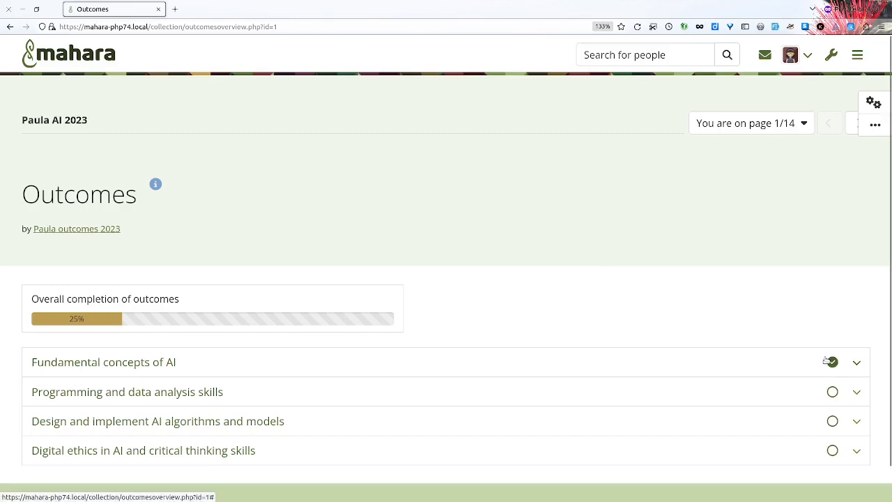
left_click(832, 362)
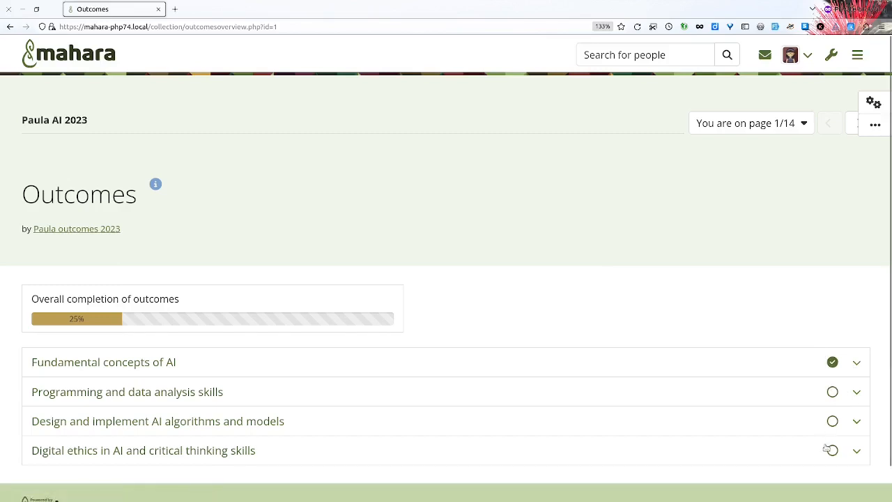
mouse_move(781, 258)
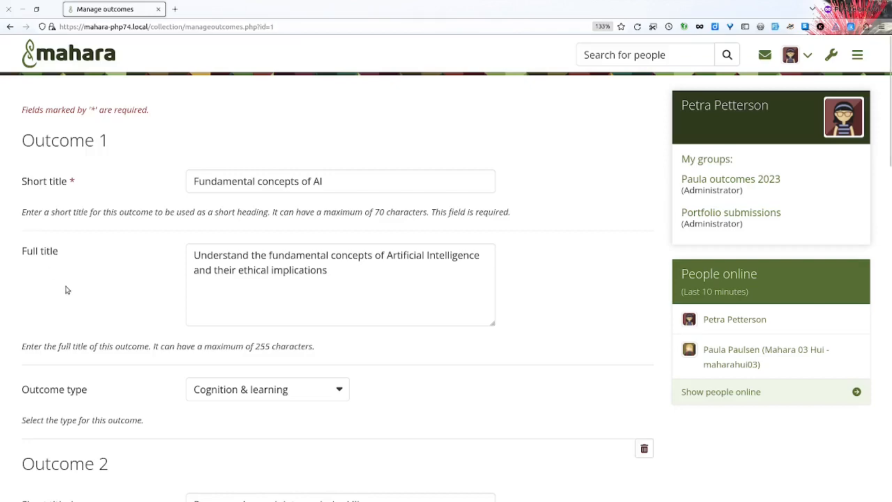
Step: Scroll the Manage outcomes form down through Outcome 1 to the last outcome
scroll("down", 3)
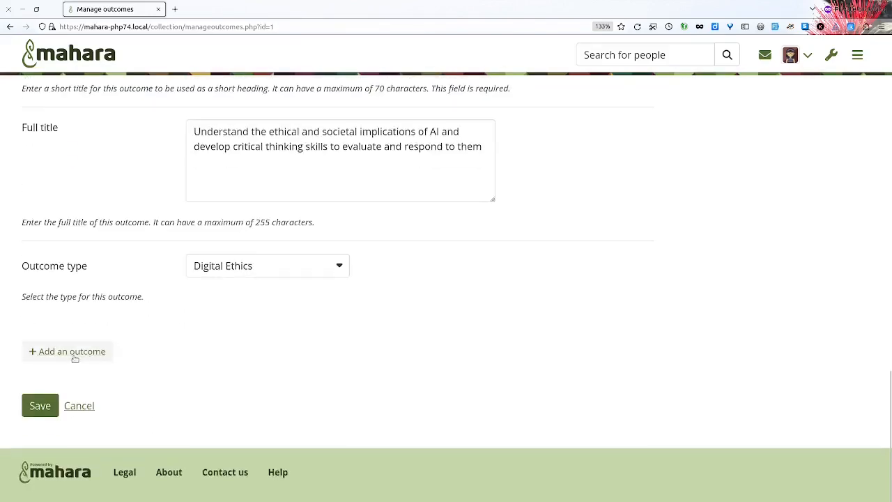
Step: Trim the short title and enter the full title 'Develop critical thinking and problem-solving skills for AI that prioritize ethical...'
left_click(67, 351)
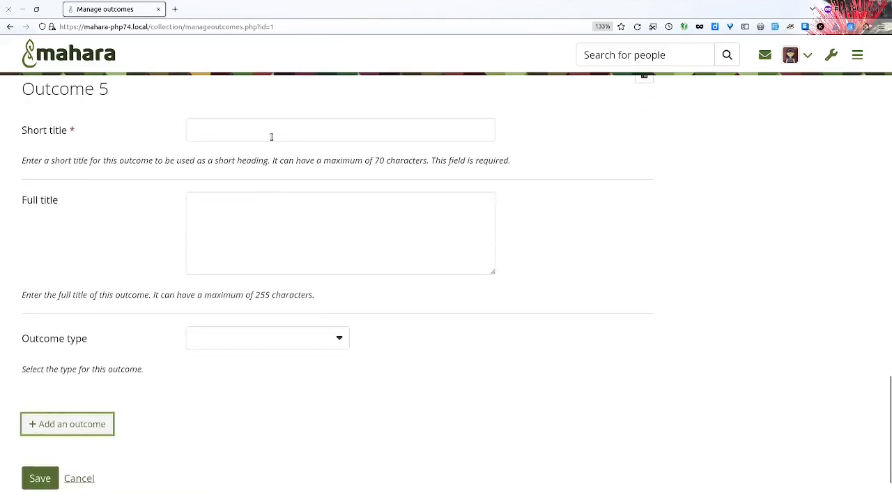
type("velop critical thinking and problem-solving skills for AI that prior")
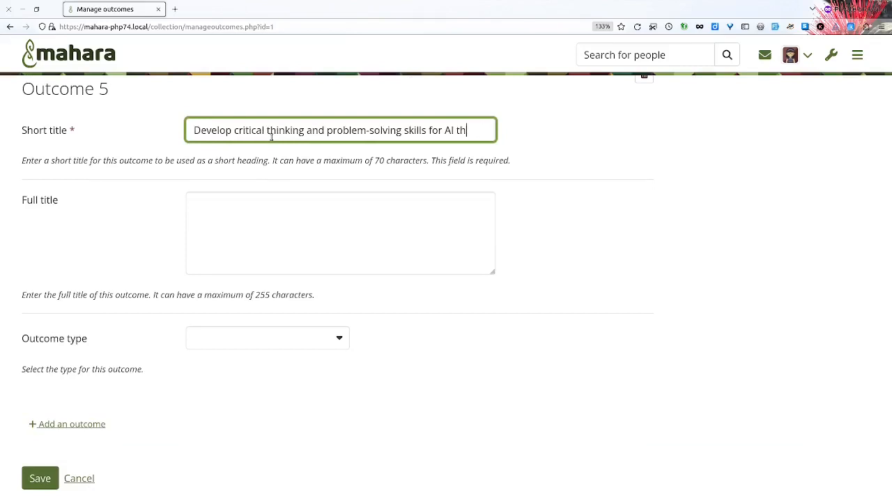
key("BackSpace")
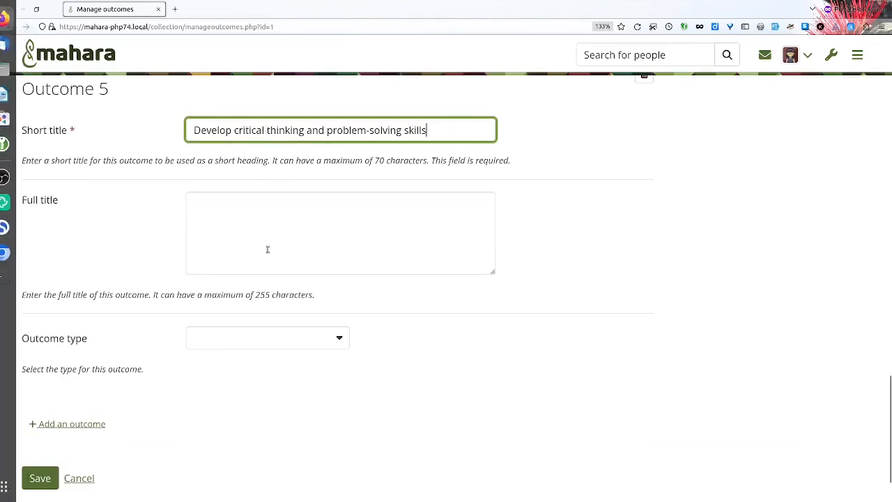
type("Develop critical thinking and problem-solving skills for AI that prioritize ethical considerations.")
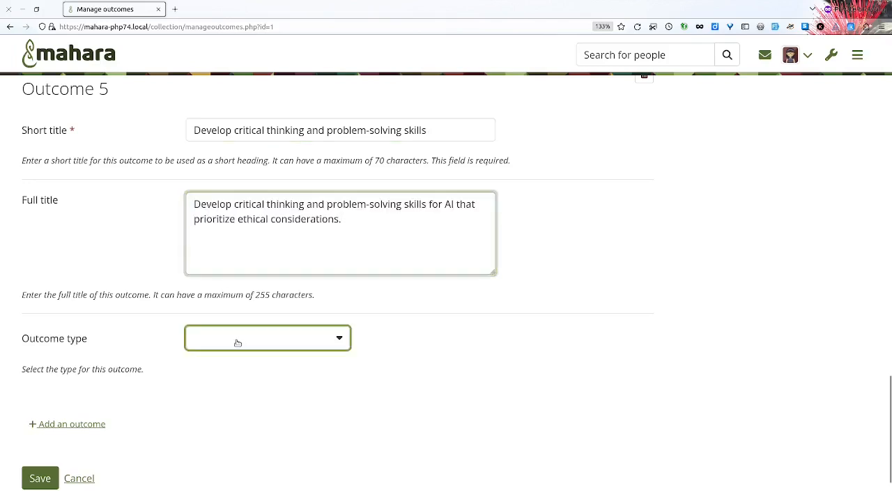
Step: Set the outcome type to Digital Ethics and save the outcomes form
left_click(268, 339)
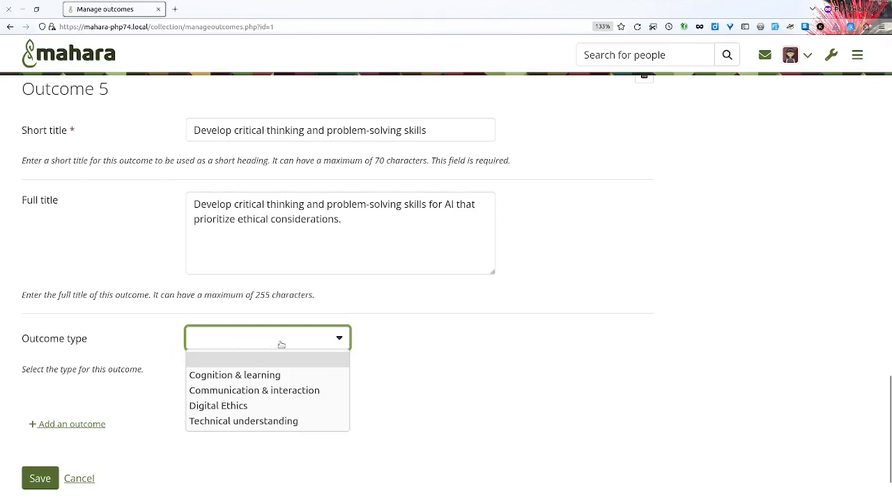
mouse_move(253, 391)
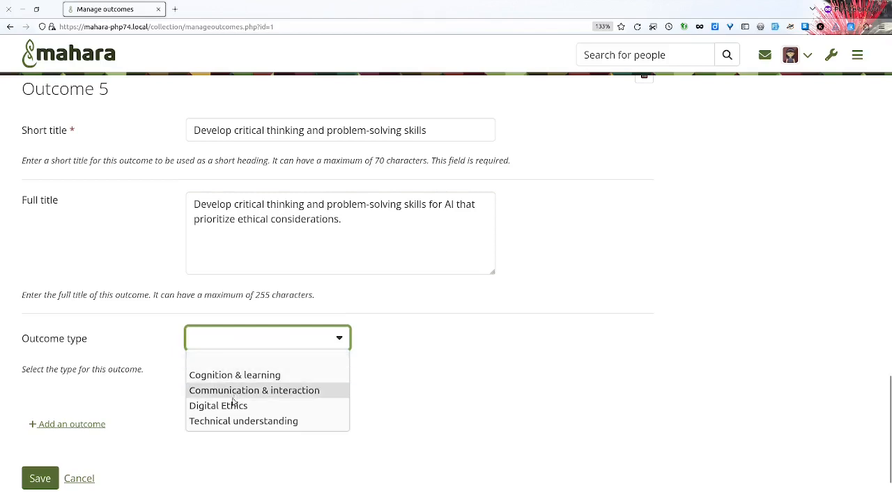
left_click(218, 404)
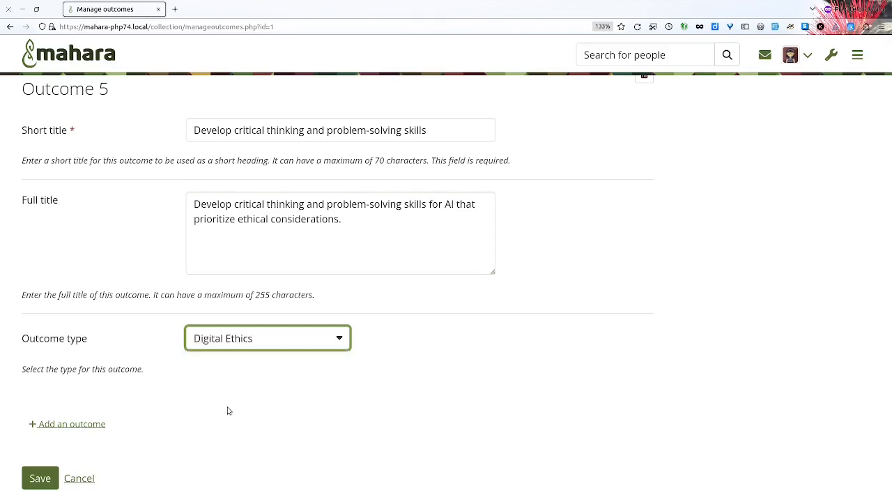
left_click(39, 477)
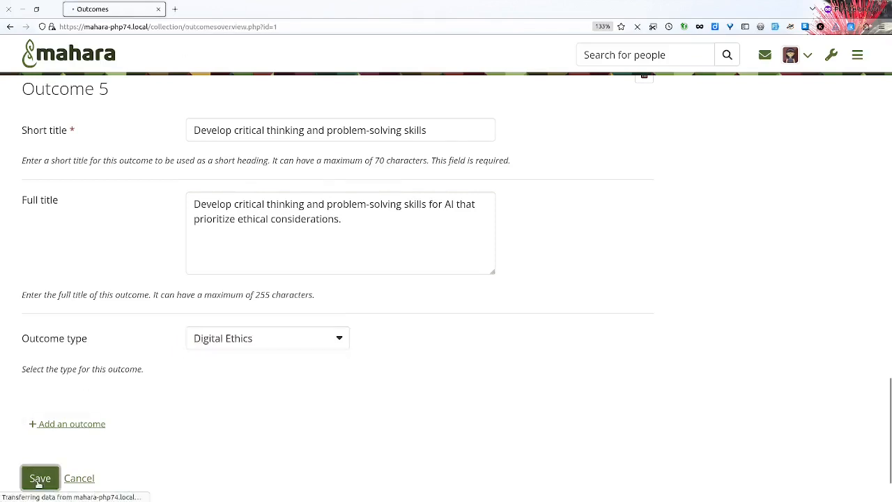
Step: Expand the Digital ethics, Design and implement AI algorithms, and Programming and data analysis skills outcomes in turn
left_click(39, 477)
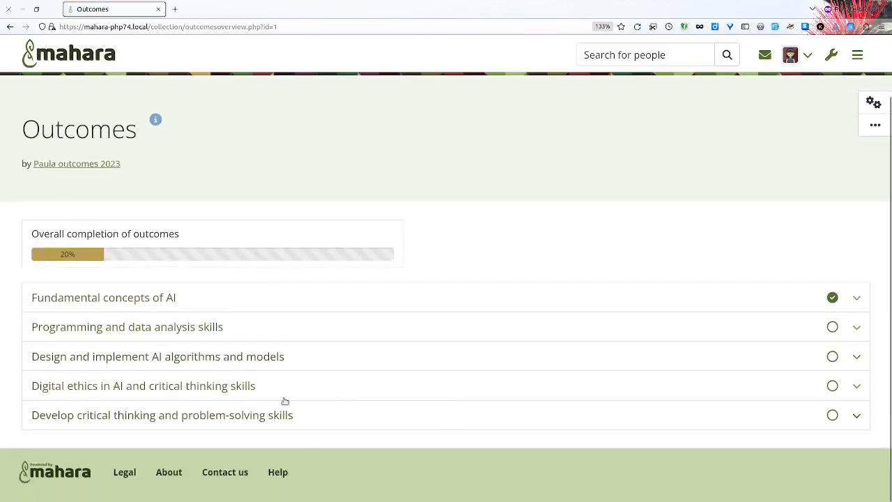
mouse_move(293, 416)
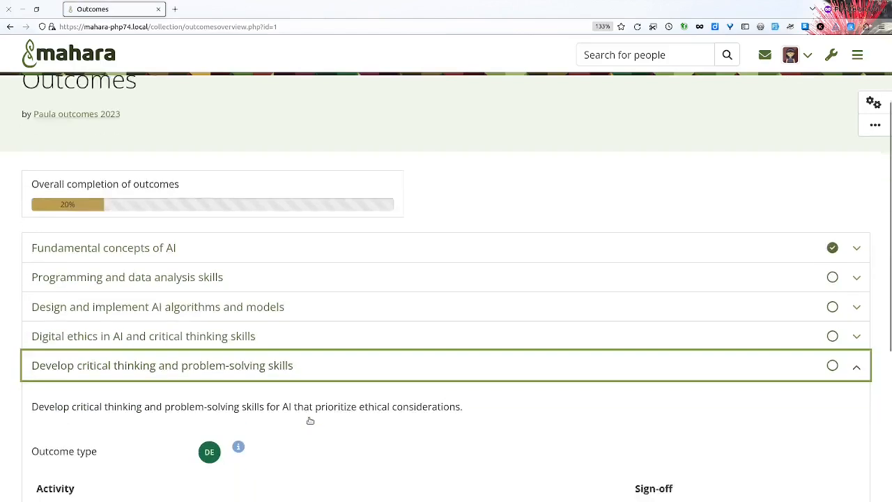
scroll("down", 3)
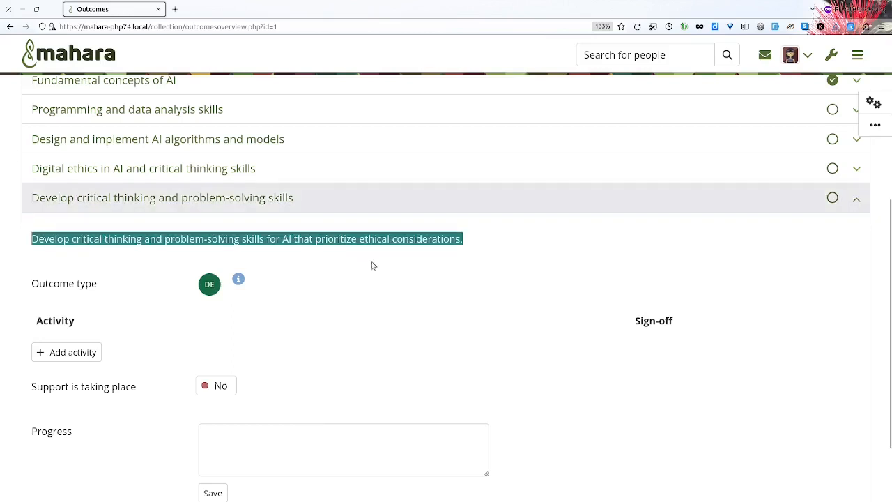
mouse_move(63, 291)
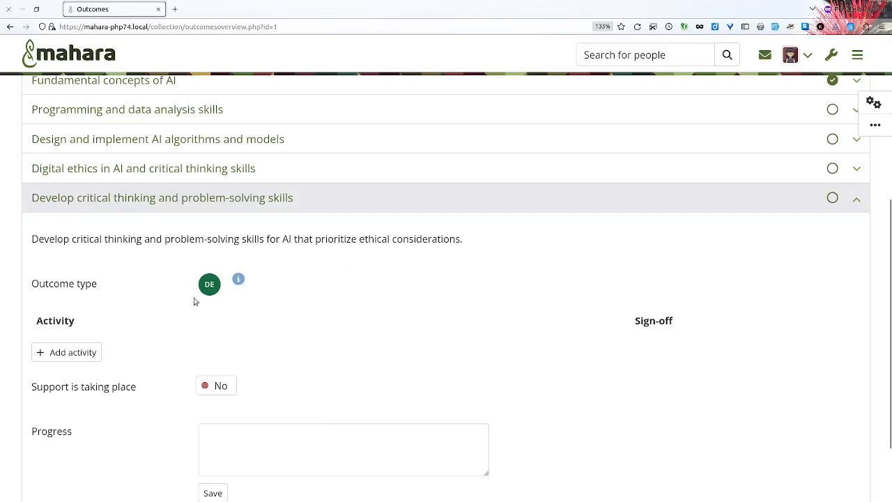
mouse_move(233, 323)
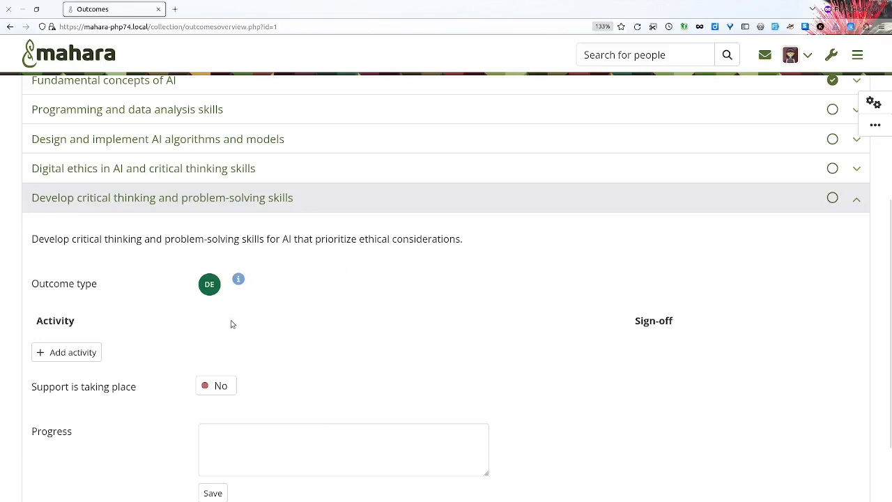
left_click(142, 167)
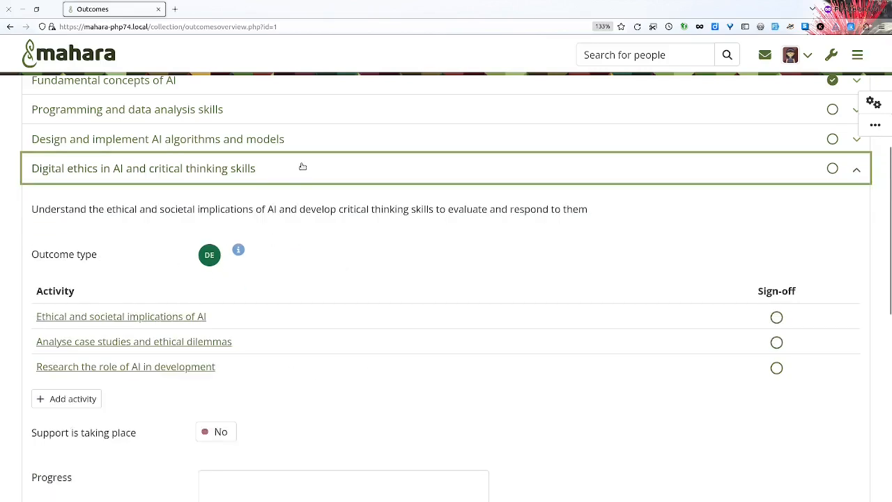
left_click(157, 139)
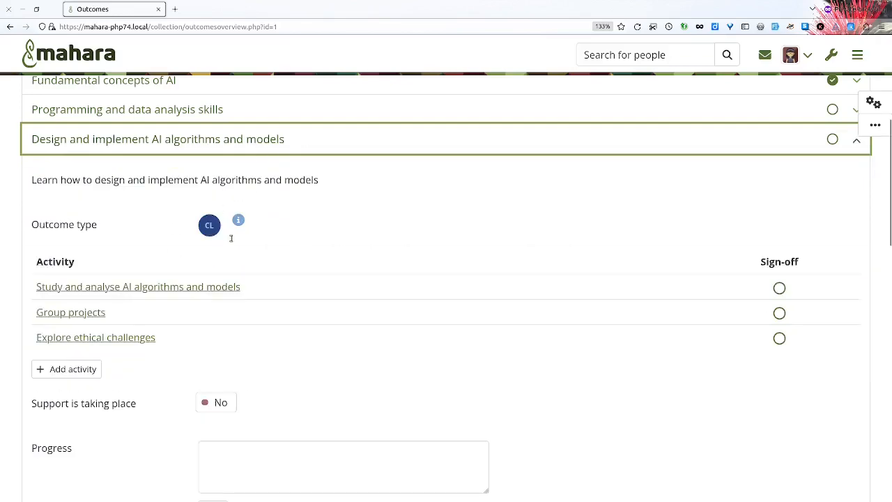
mouse_move(307, 117)
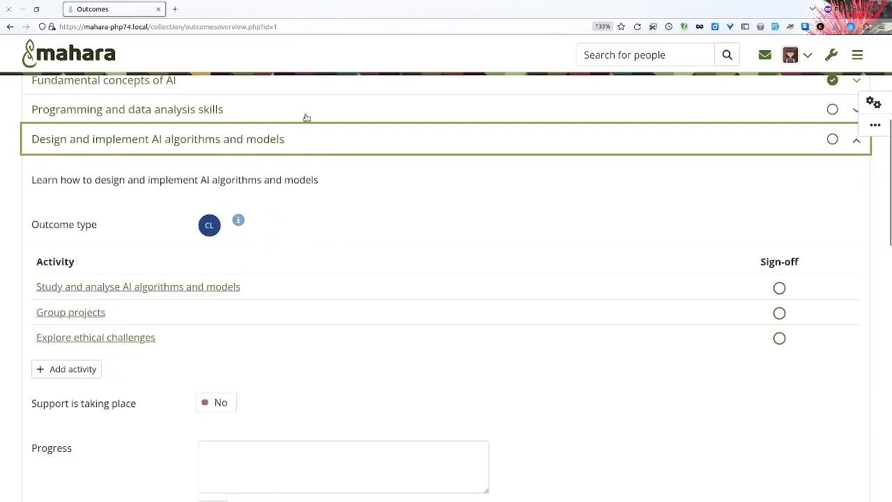
left_click(126, 108)
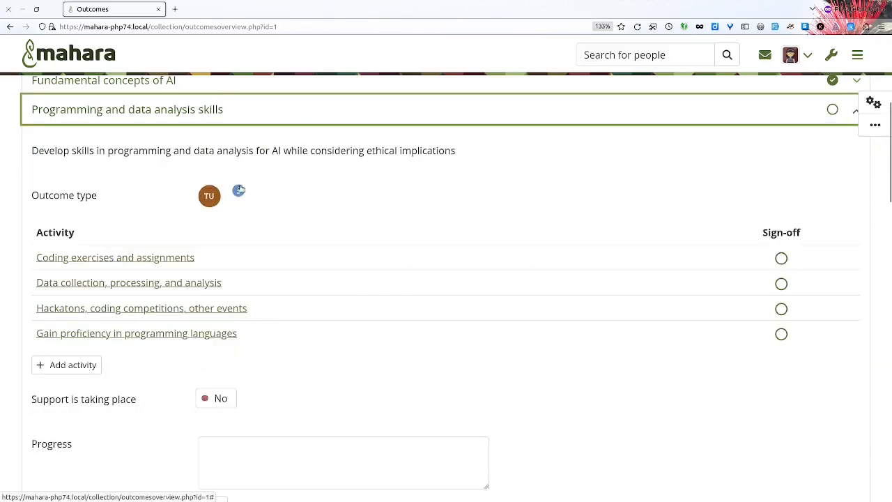
Step: Show the Outcome types legend explaining the CL, CI, DE and TU abbreviations
left_click(240, 190)
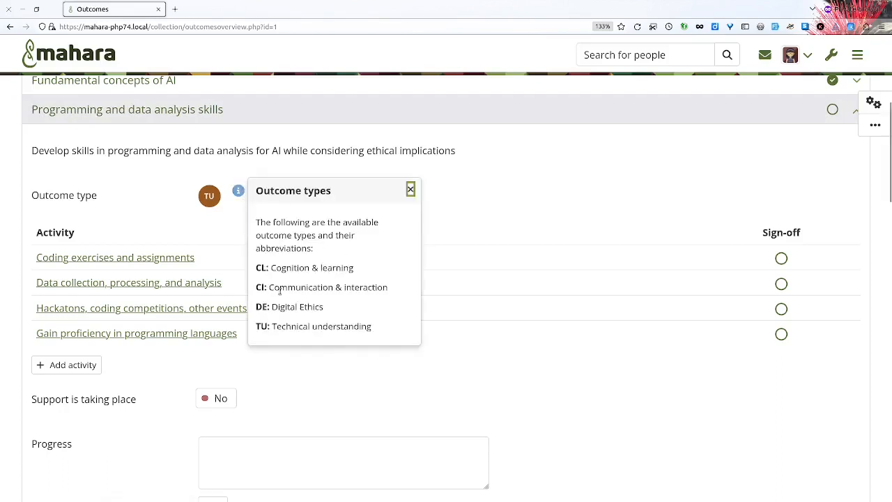
mouse_move(365, 287)
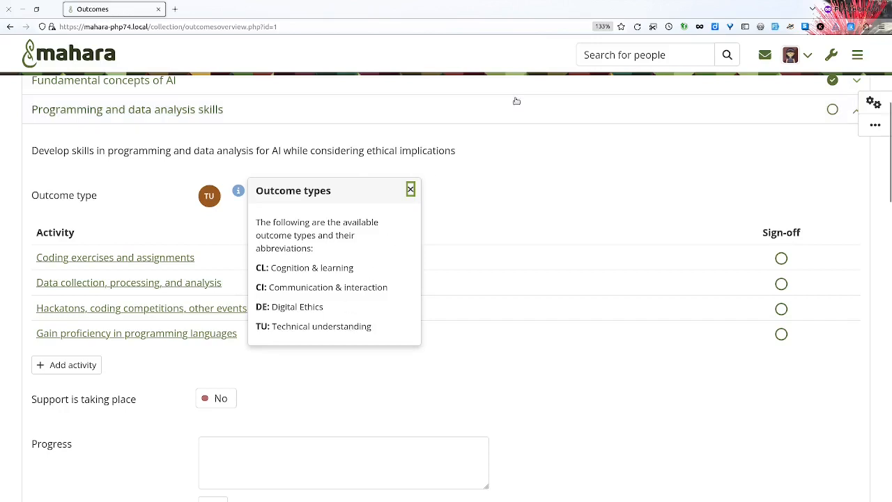
Step: Close the Outcome types legend and scroll back to the programming outcome's activity list
left_click(410, 190)
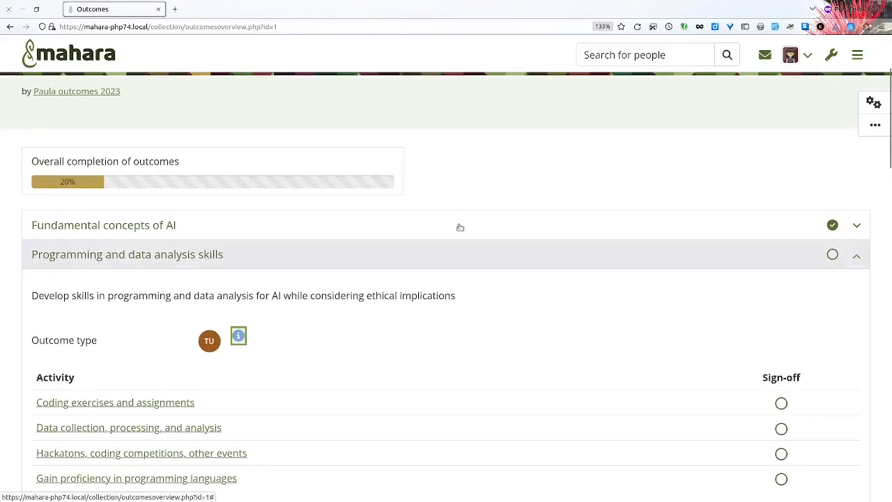
mouse_move(458, 237)
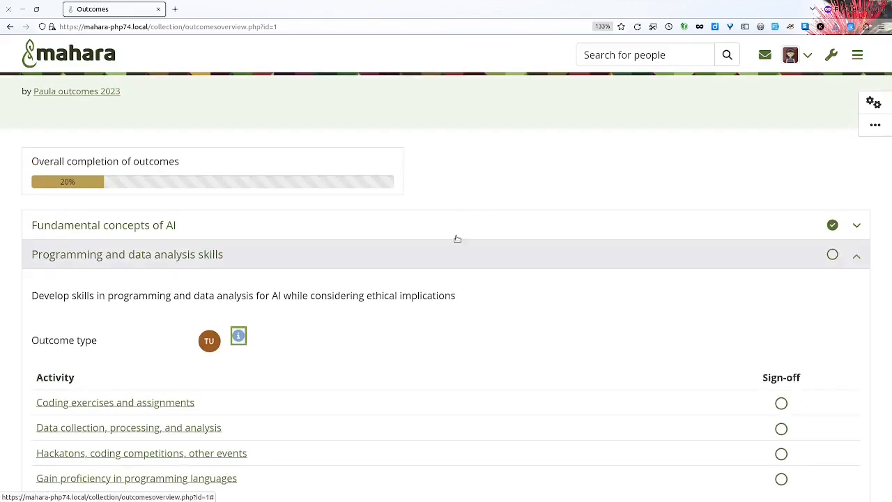
scroll("down", 3)
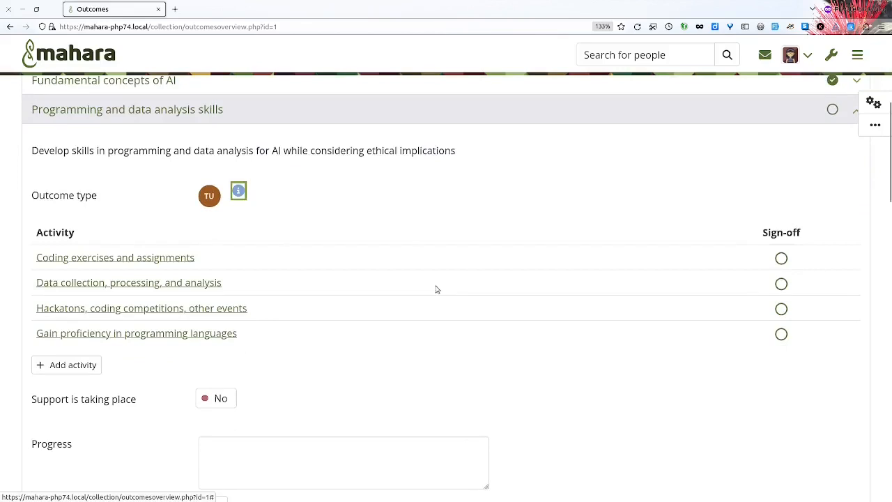
mouse_move(101, 225)
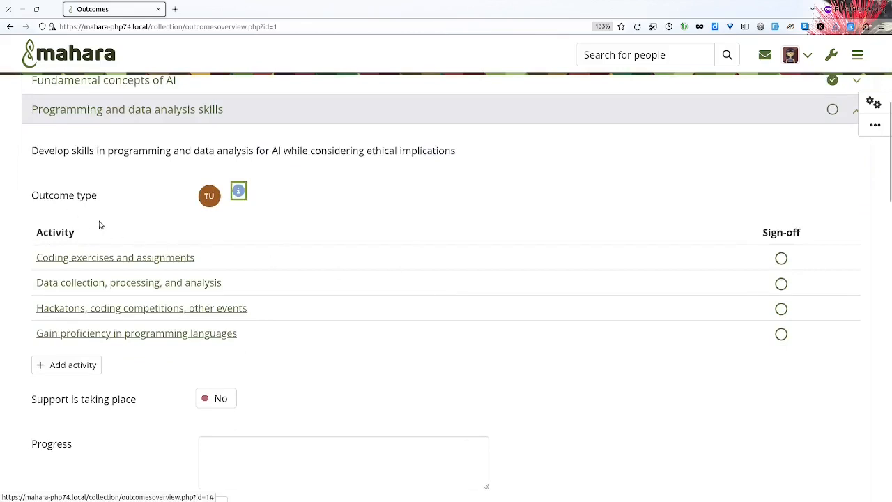
mouse_move(180, 240)
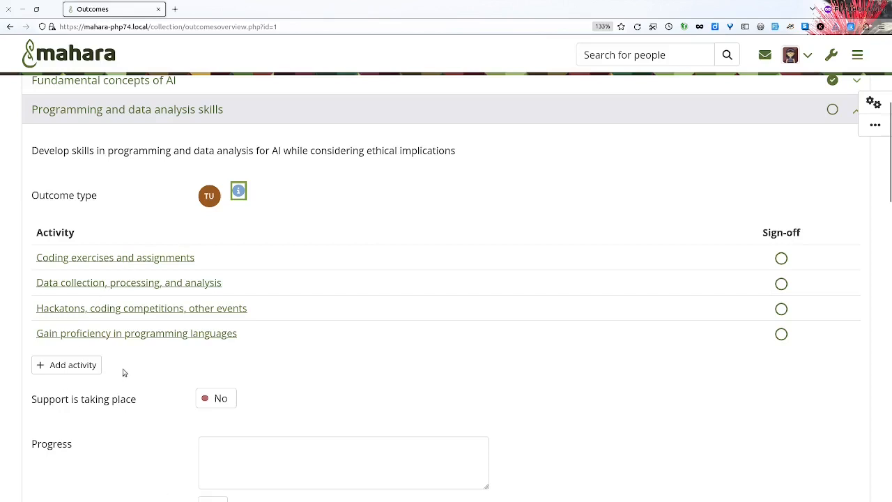
mouse_move(67, 365)
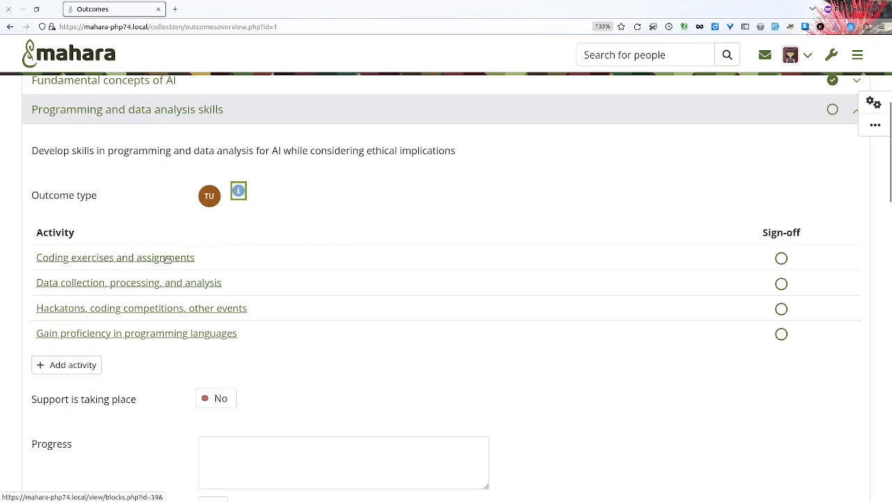
left_click(115, 257)
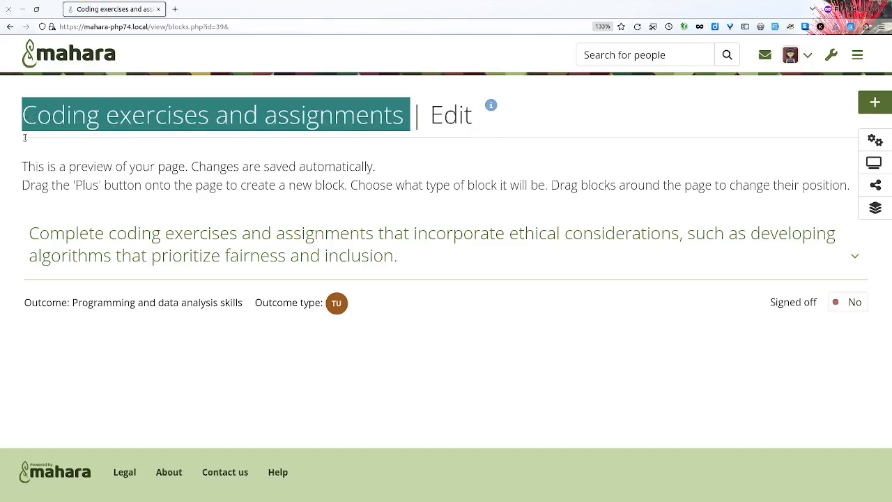
mouse_move(284, 243)
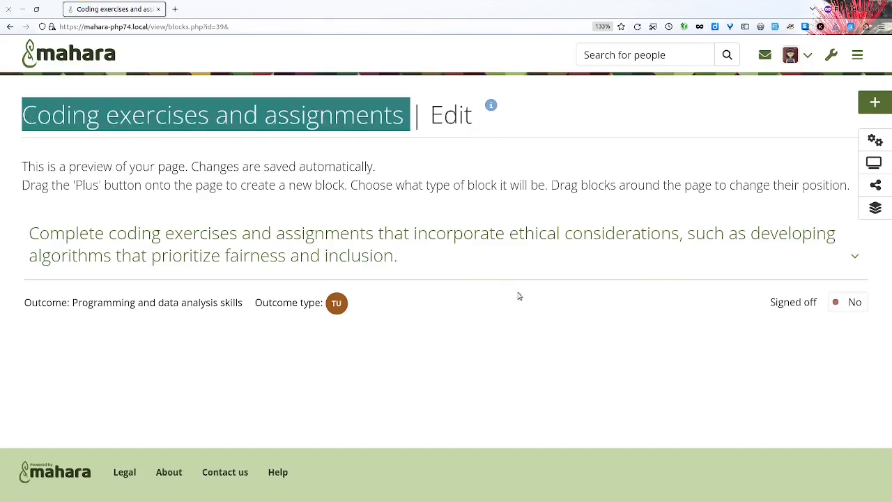
mouse_move(181, 301)
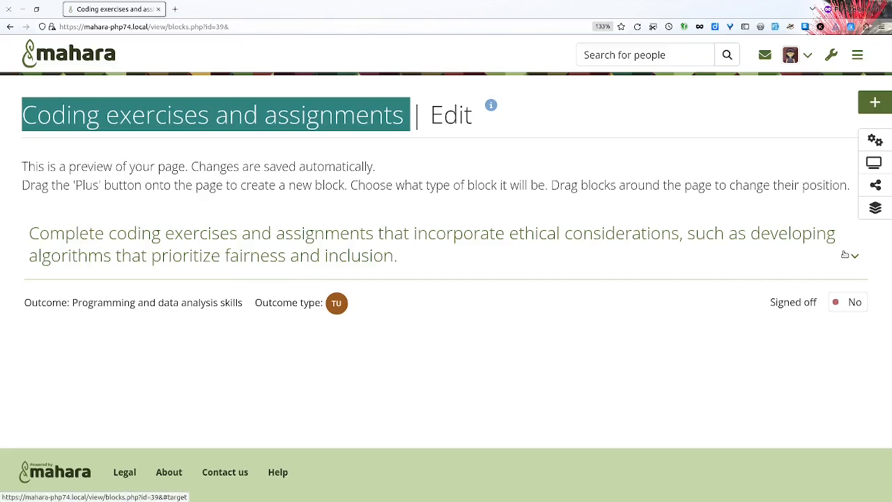
Step: Expand the Coding exercises and assignments activity and reach its Strategies and support box
left_click(850, 254)
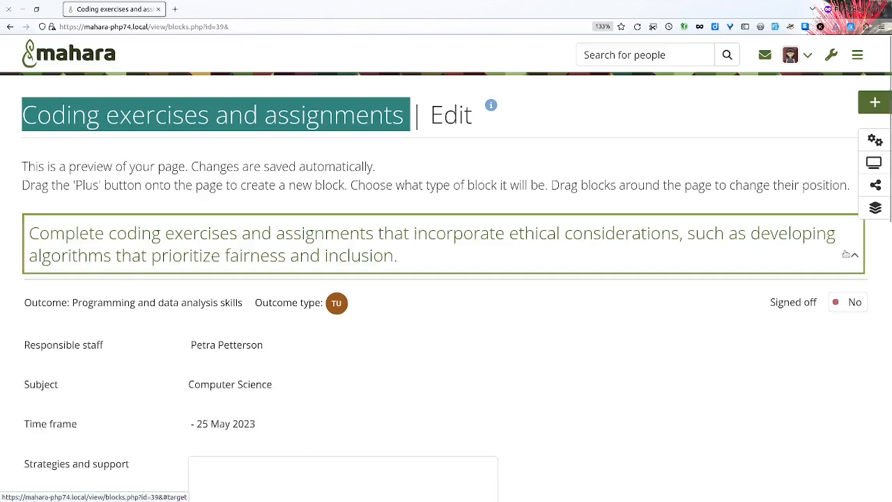
scroll("down", 3)
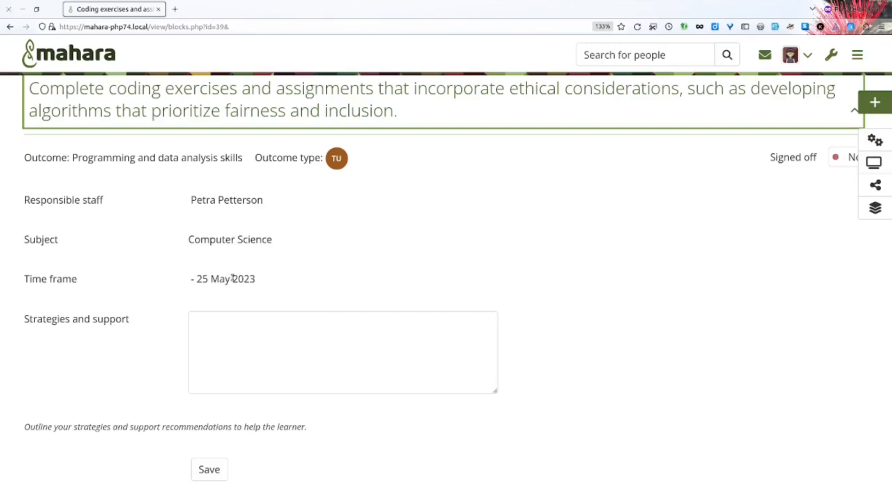
mouse_move(285, 296)
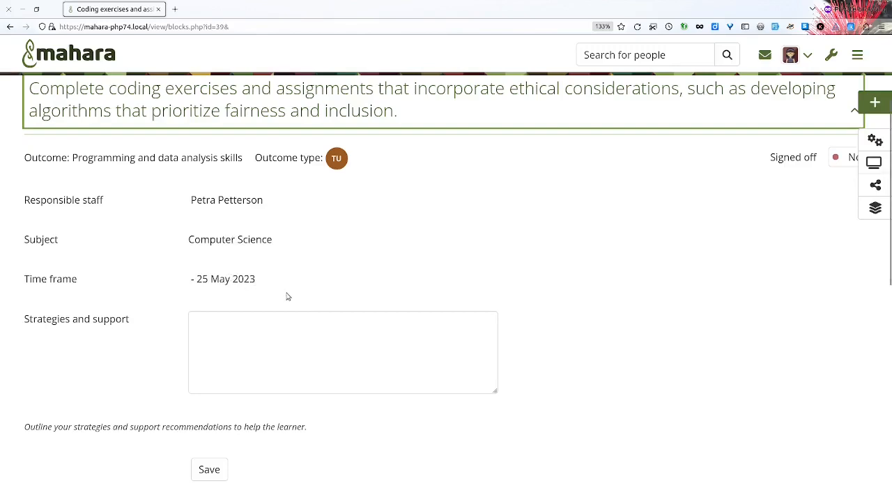
scroll("down", 3)
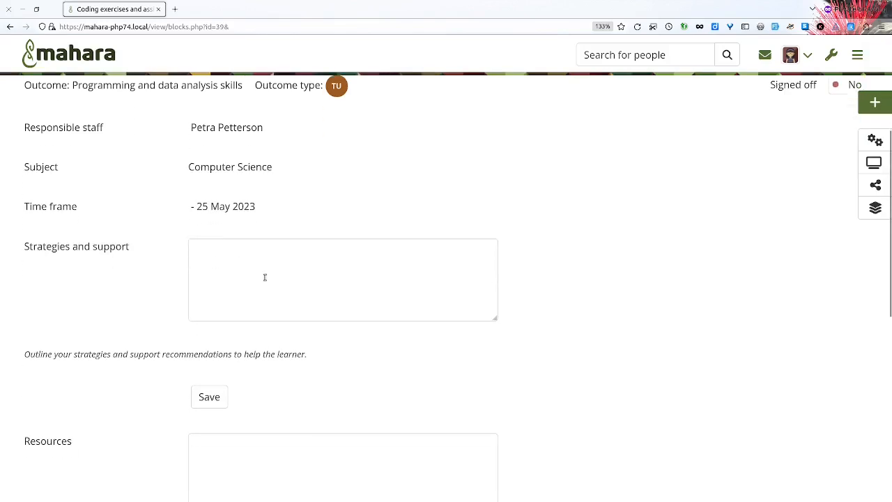
mouse_move(226, 258)
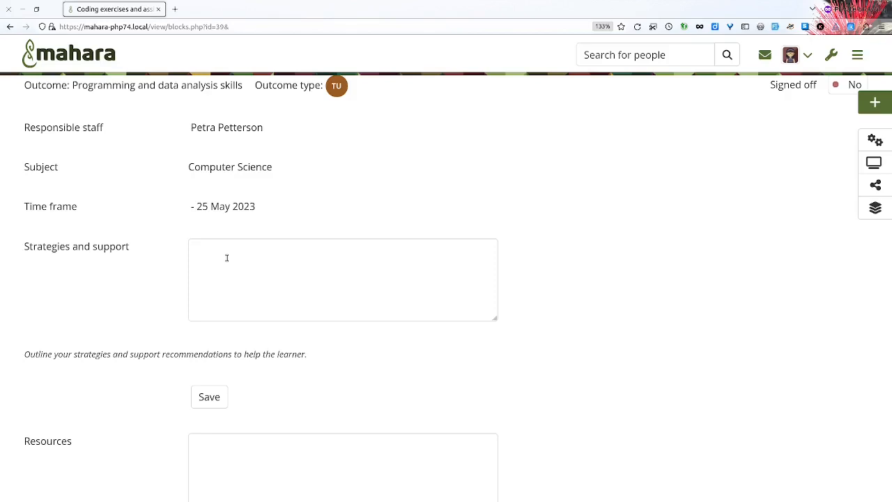
scroll("down", 3)
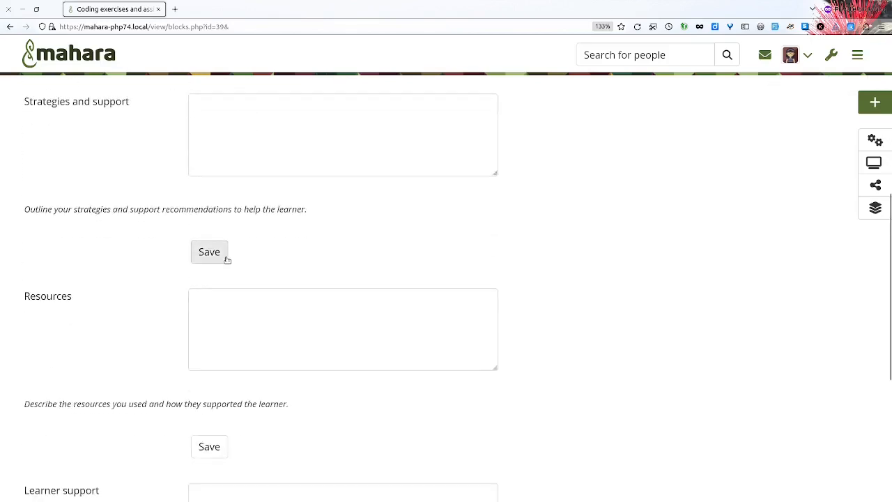
scroll("down", 3)
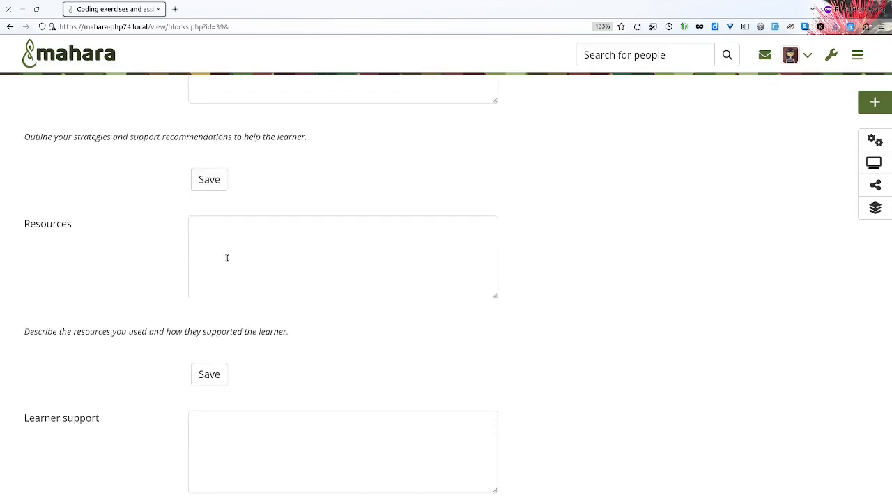
scroll("down", 3)
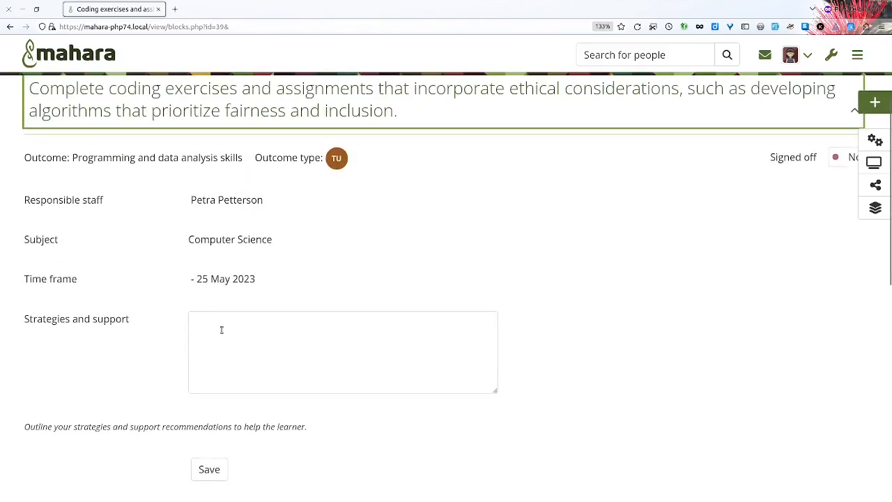
Step: Enter 'Testing' as the strategies and support note and save it
type("Test")
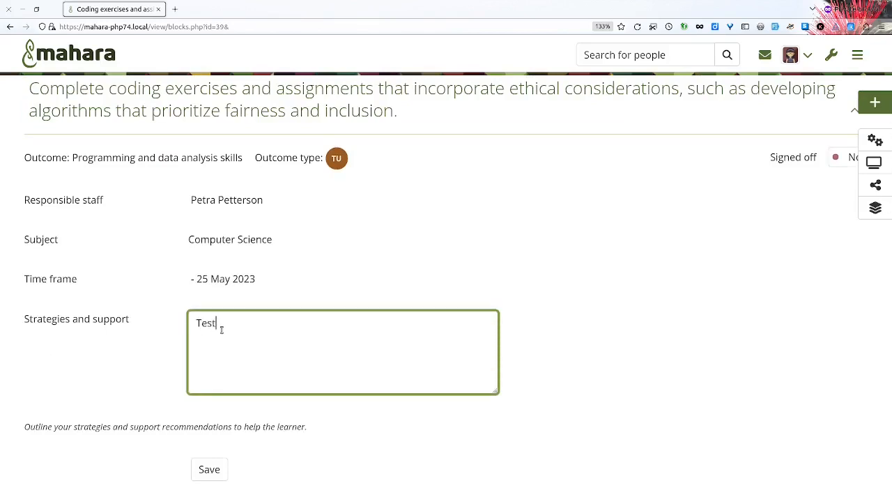
left_click(209, 468)
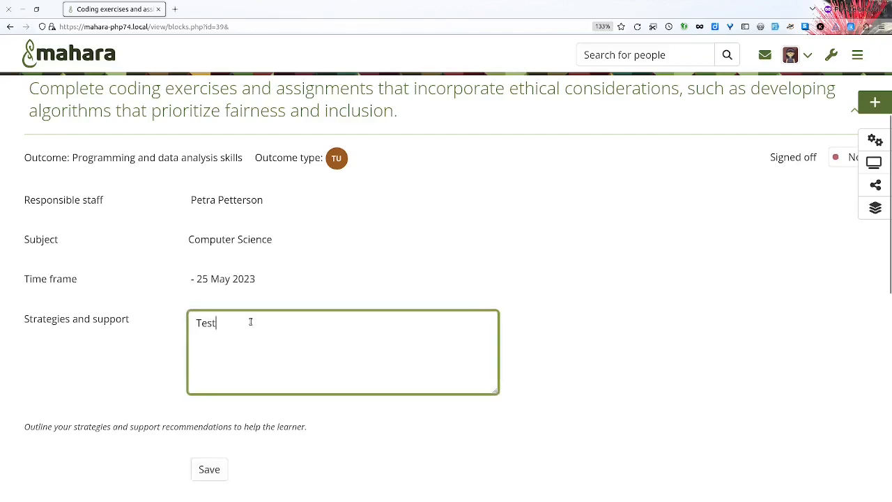
type("ing")
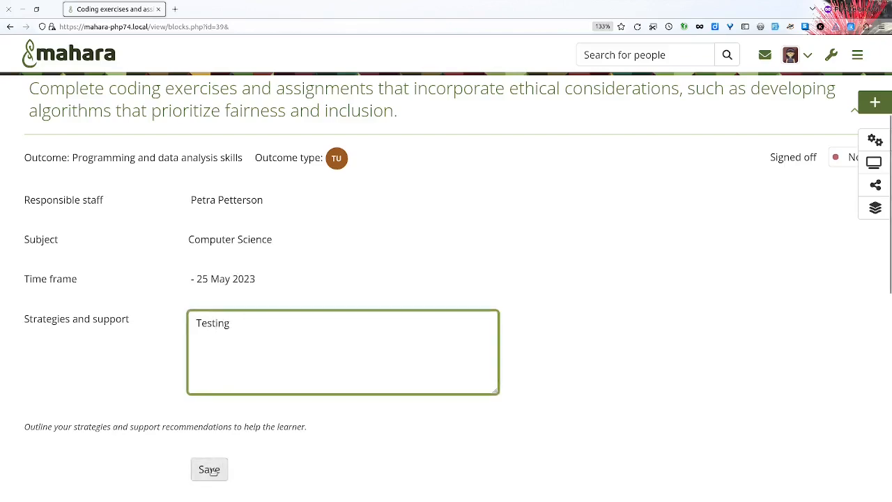
left_click(209, 469)
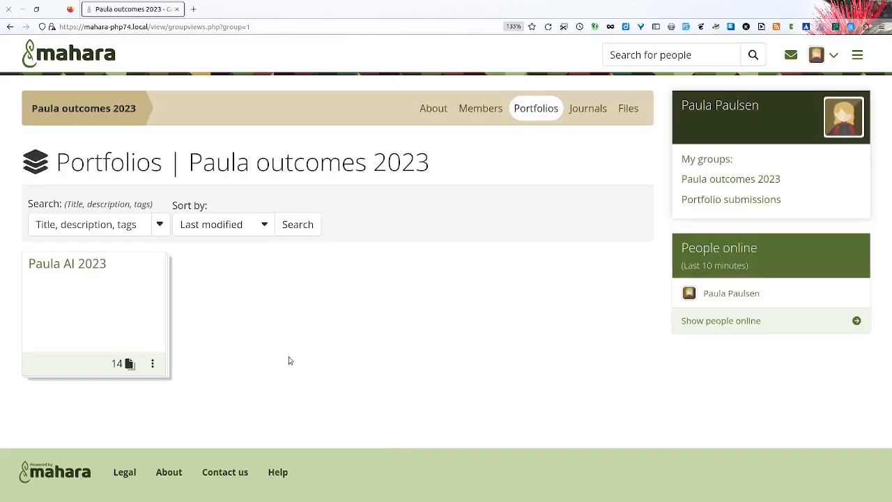
Step: Reopen the Coding exercises and assignments activity from the AI outcomes portfolio and highlight the saved Testing note
left_click(67, 264)
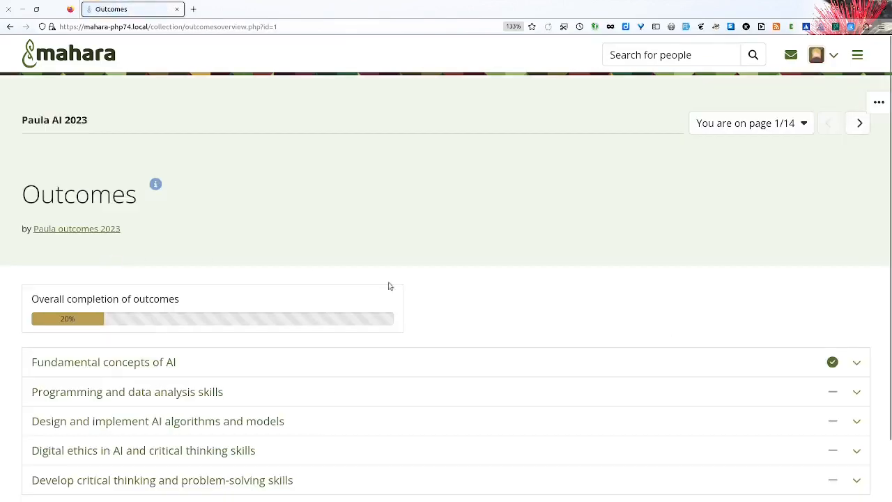
scroll("down", 3)
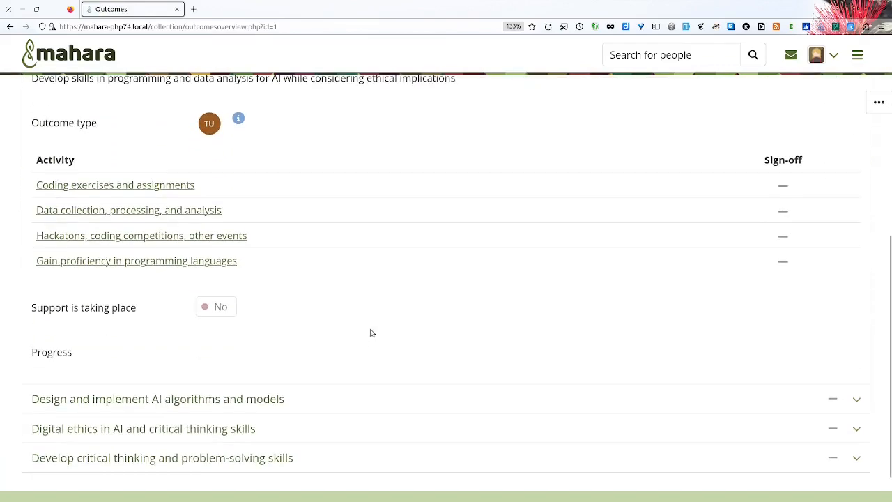
mouse_move(110, 184)
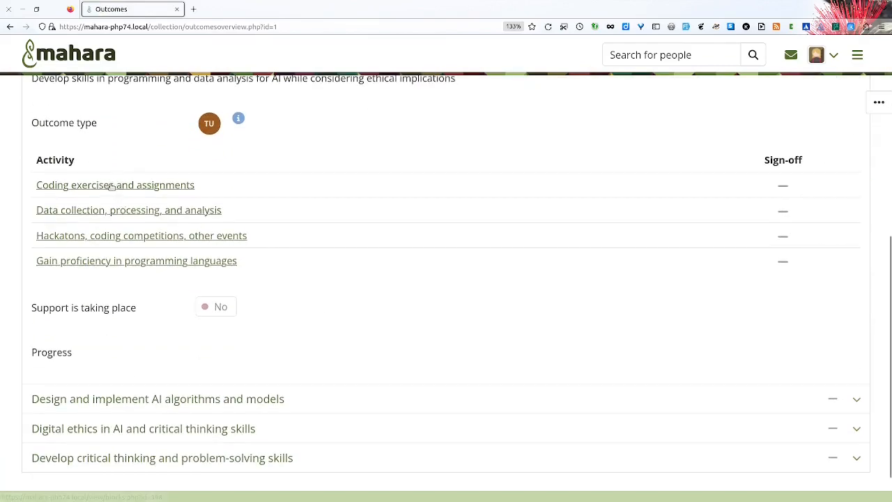
left_click(114, 184)
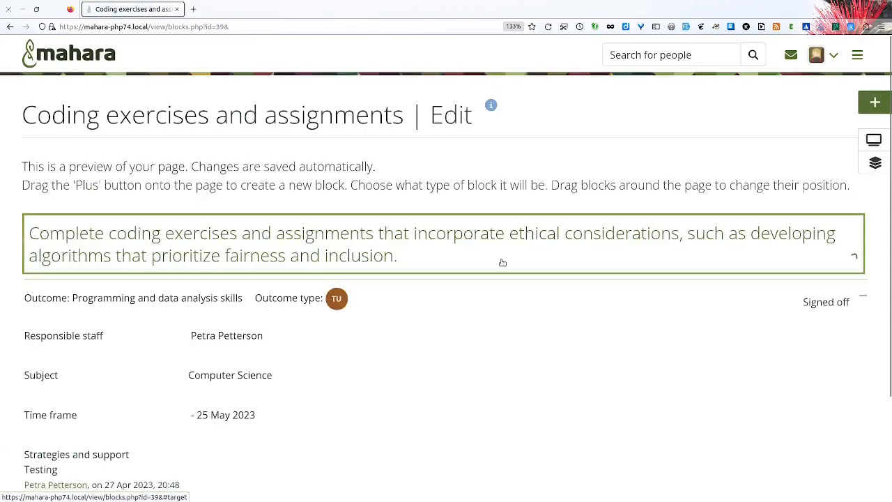
scroll("down", 3)
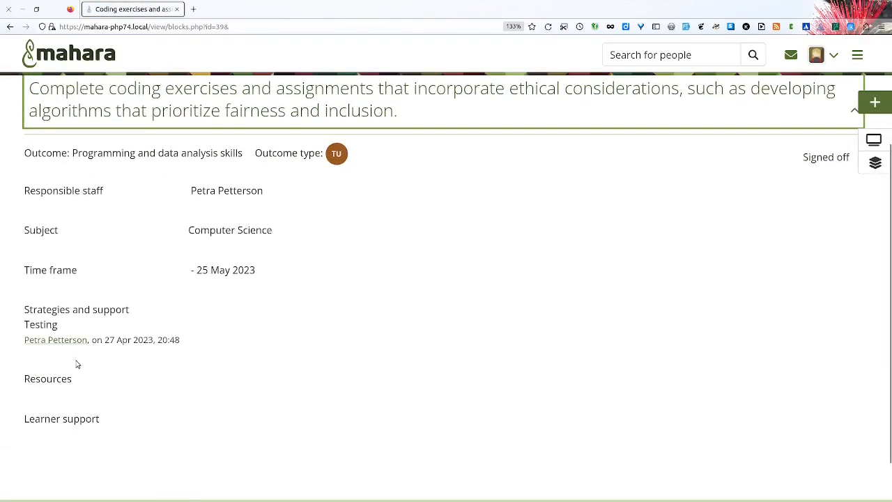
double_click(40, 324)
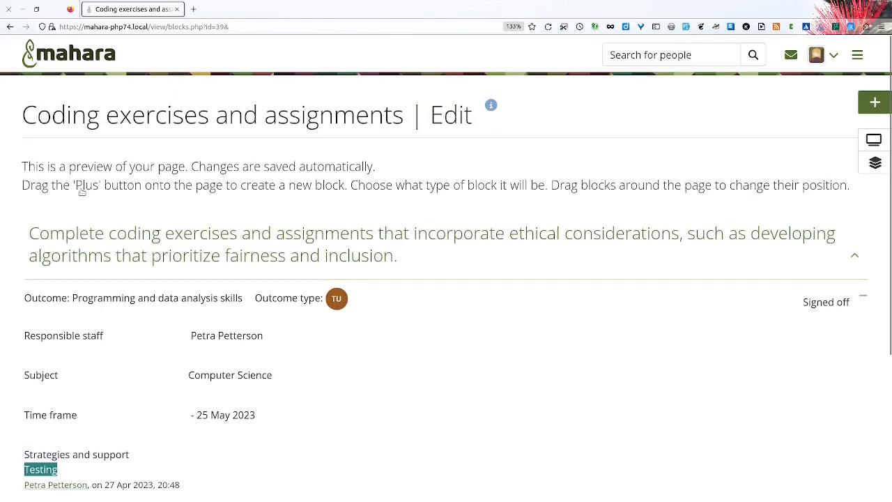
Step: Go back to the outcomes overview, expand Programming and data analysis skills and open Coding exercises and assignments
left_click(11, 27)
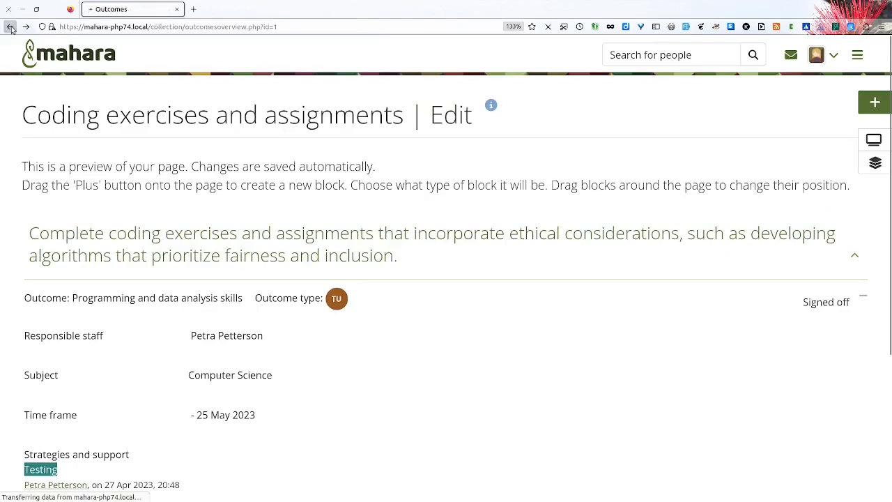
left_click(10, 27)
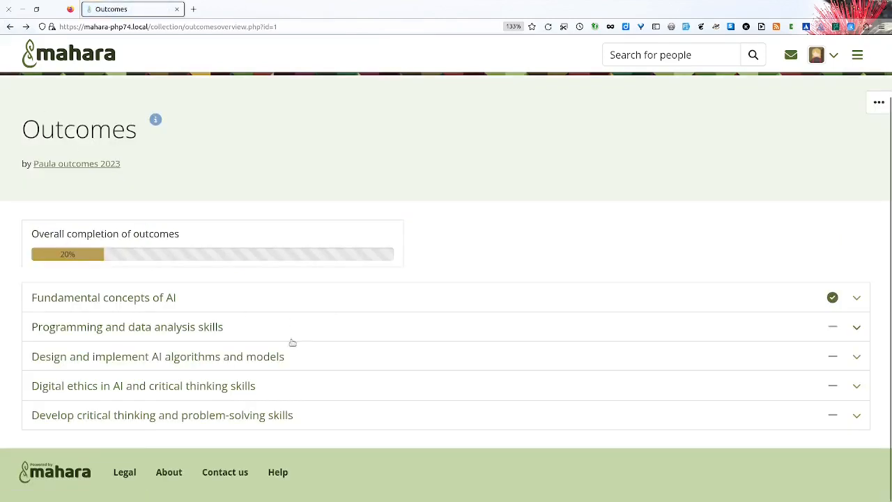
left_click(127, 326)
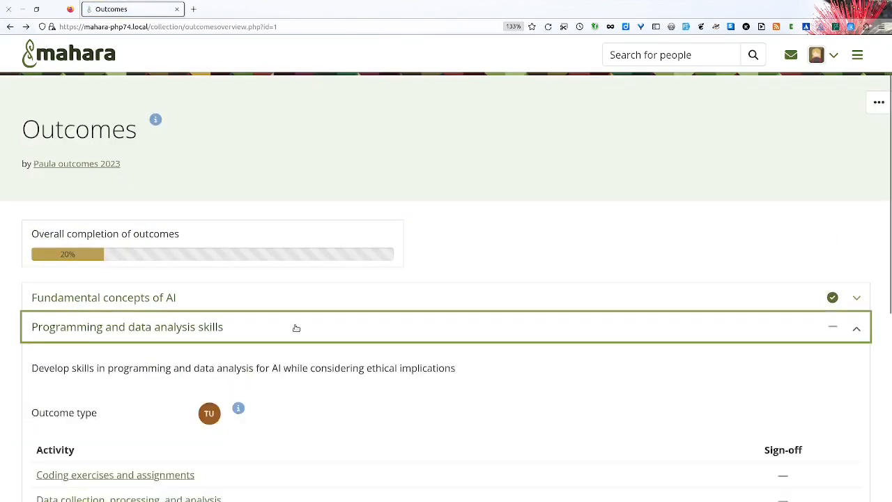
scroll("down", 3)
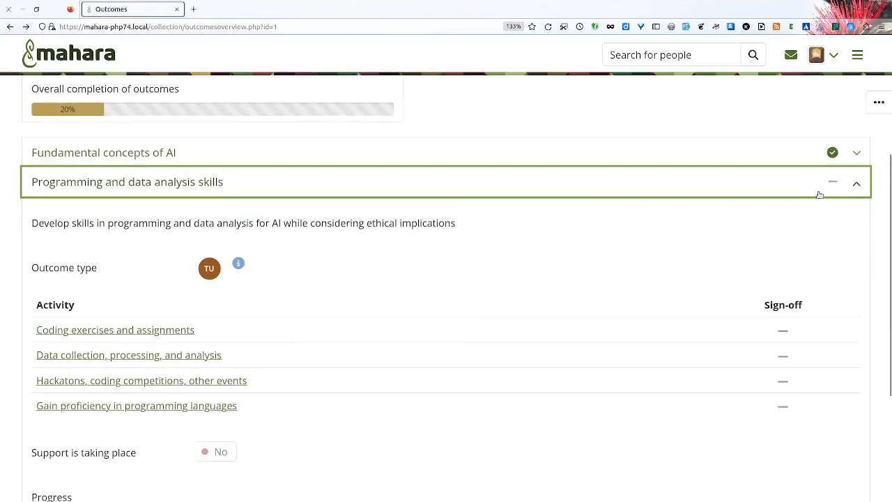
mouse_move(831, 184)
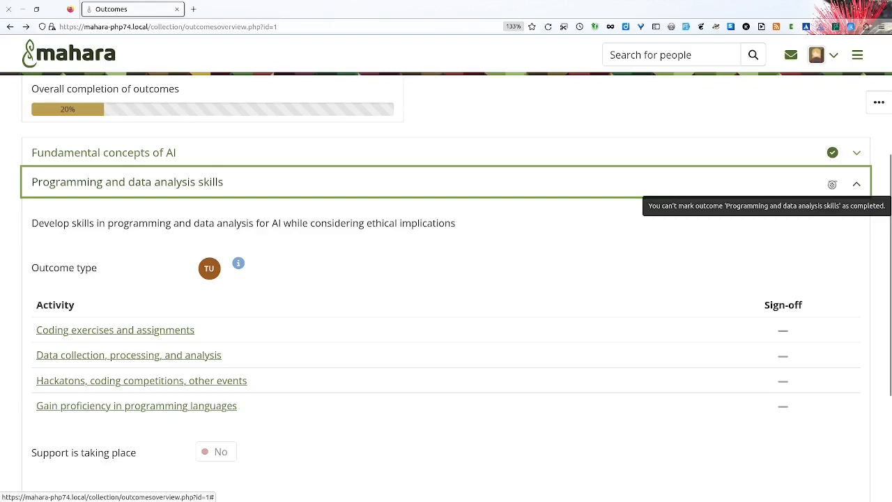
mouse_move(799, 341)
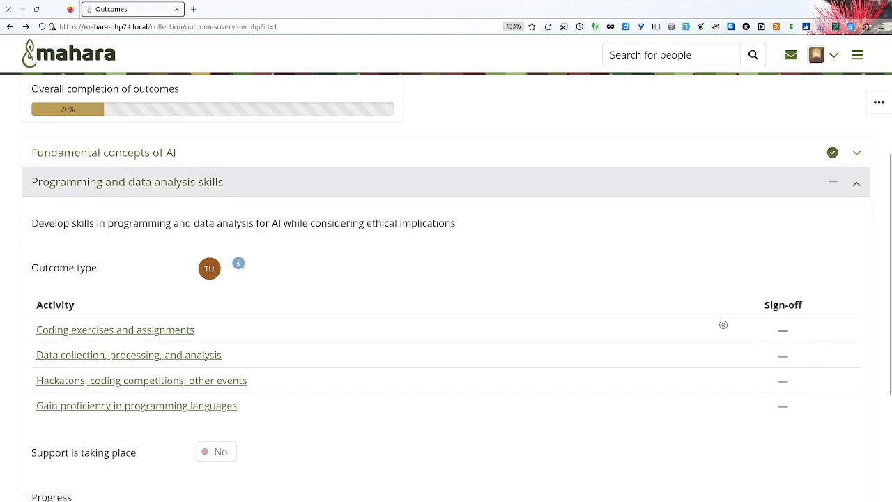
left_click(114, 329)
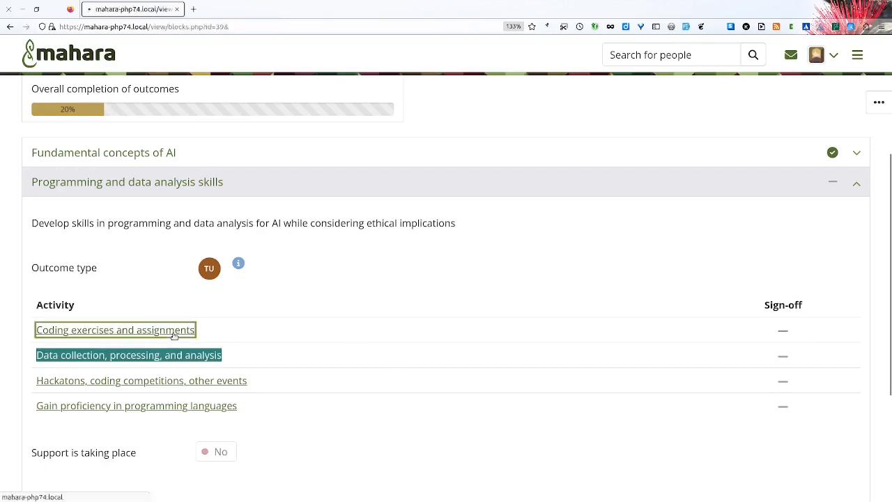
left_click(114, 329)
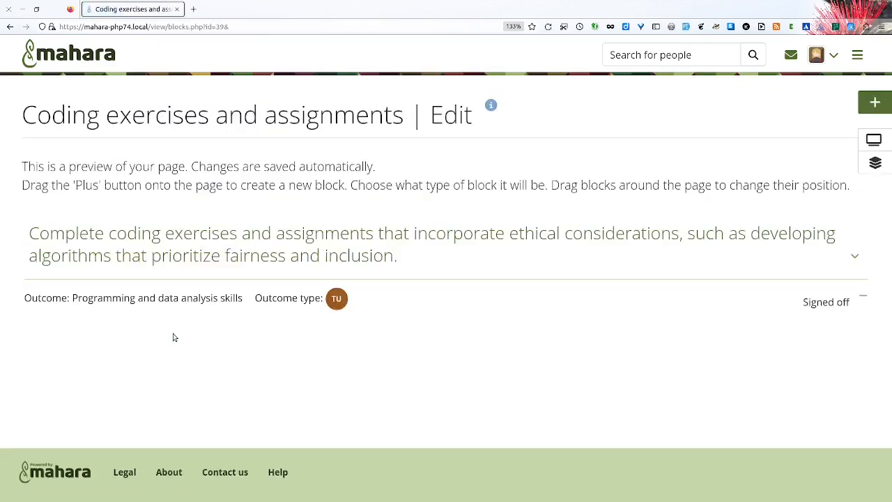
mouse_move(582, 195)
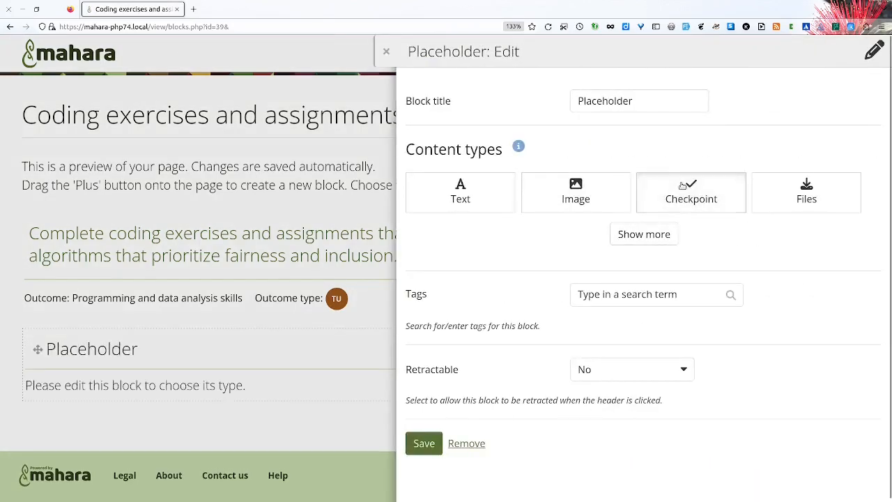
Step: Make the new block a Checkpoint and save it as Checkpoint 1
left_click(691, 192)
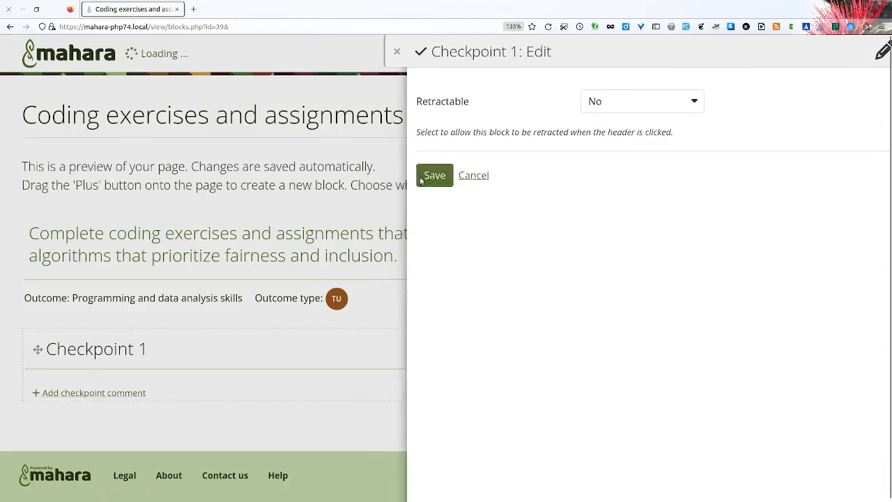
left_click(435, 175)
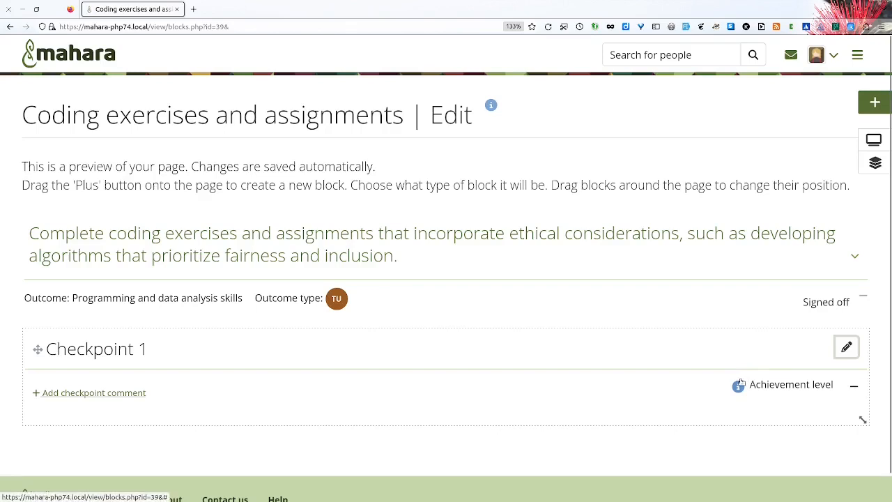
mouse_move(739, 385)
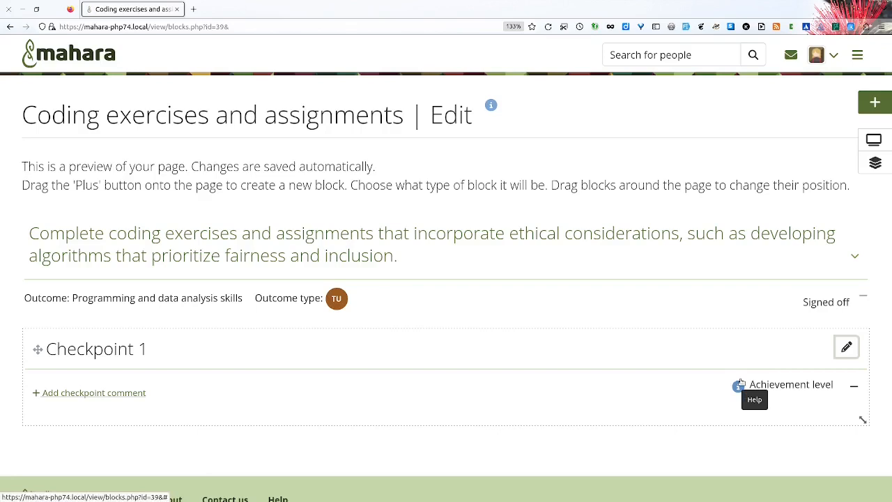
mouse_move(738, 385)
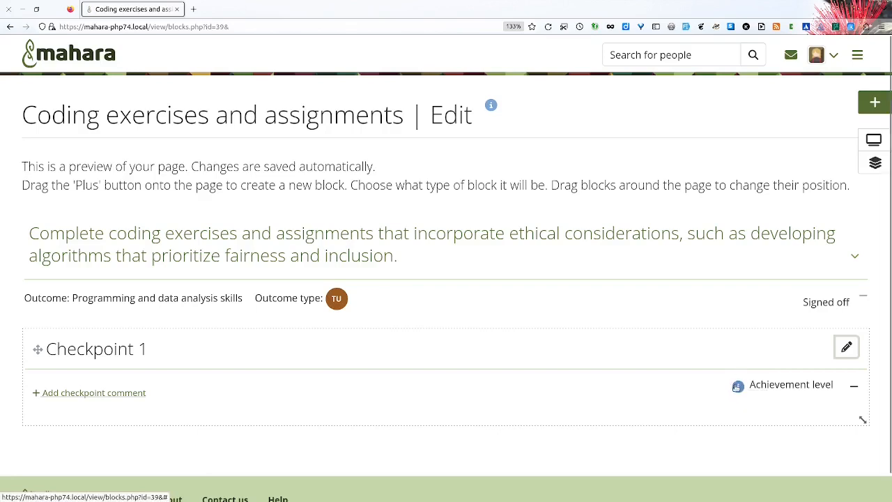
mouse_move(737, 385)
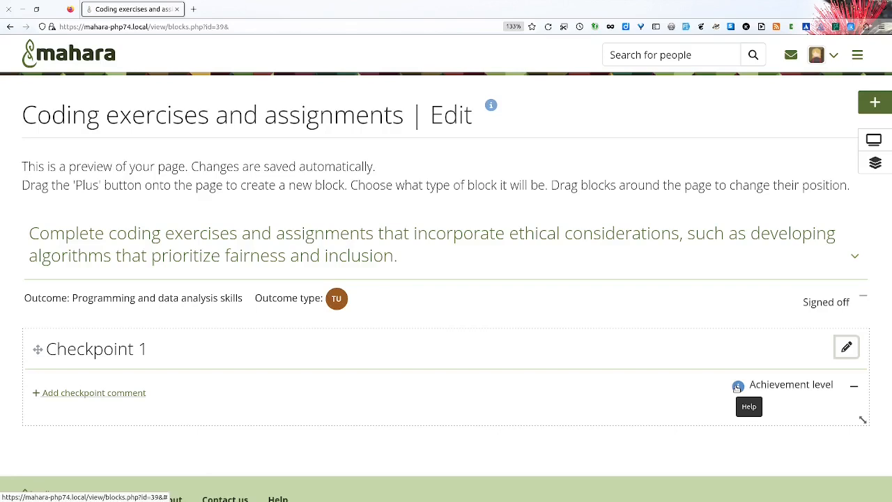
Step: View the Achievement levels help for Checkpoint 1, from Excellent to Not demonstrated, then dismiss it
left_click(737, 386)
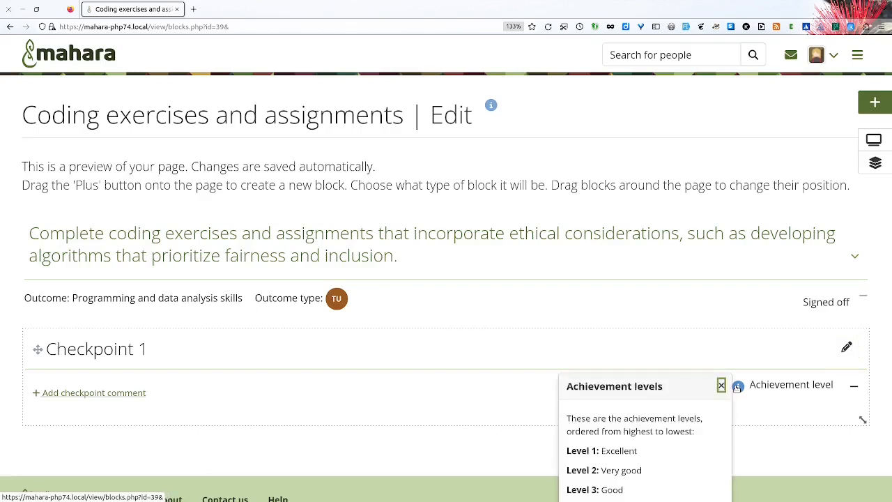
scroll("down", 3)
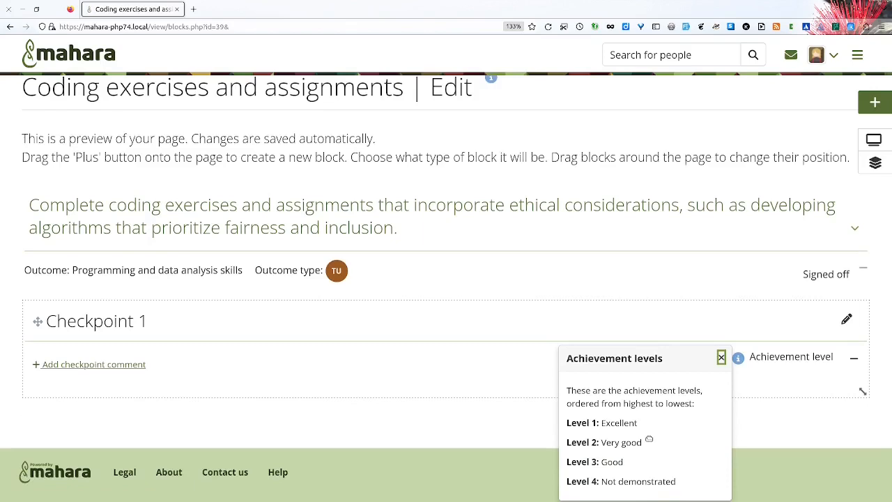
mouse_move(788, 407)
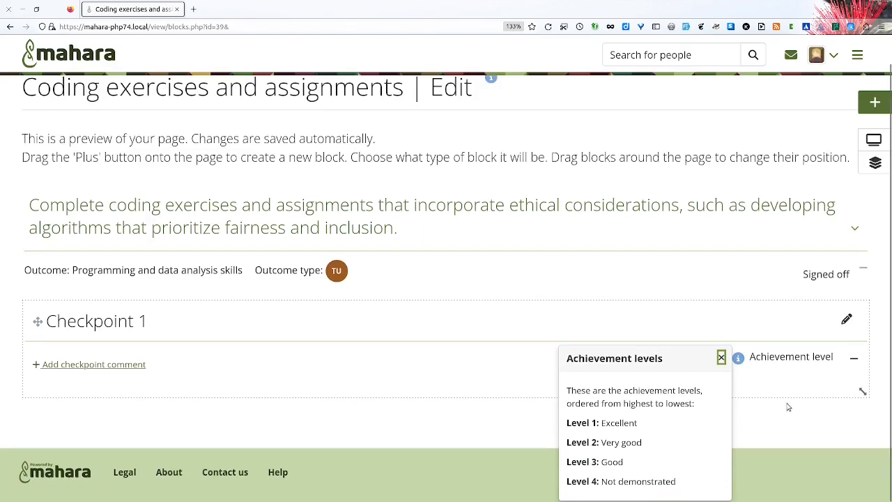
left_click(722, 357)
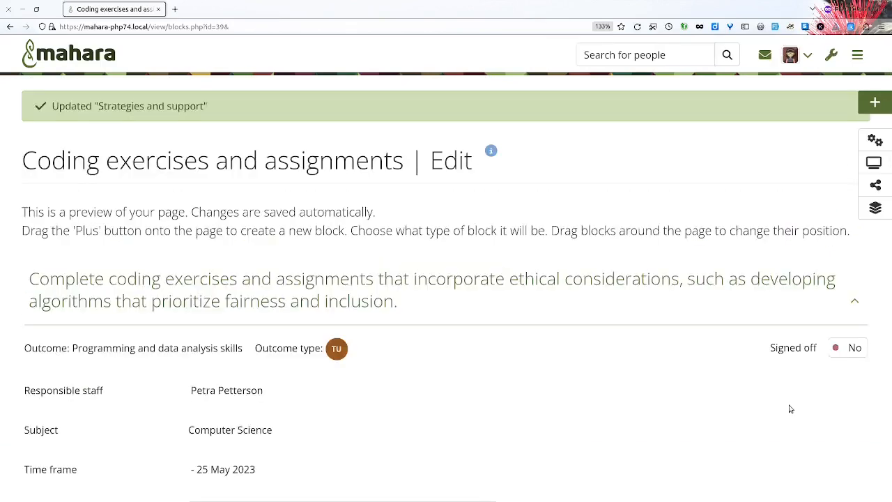
mouse_move(605, 5)
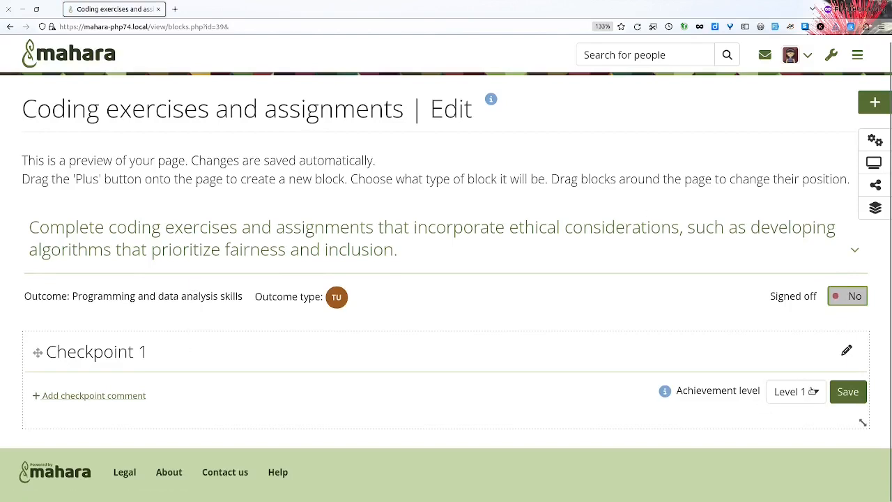
left_click(795, 390)
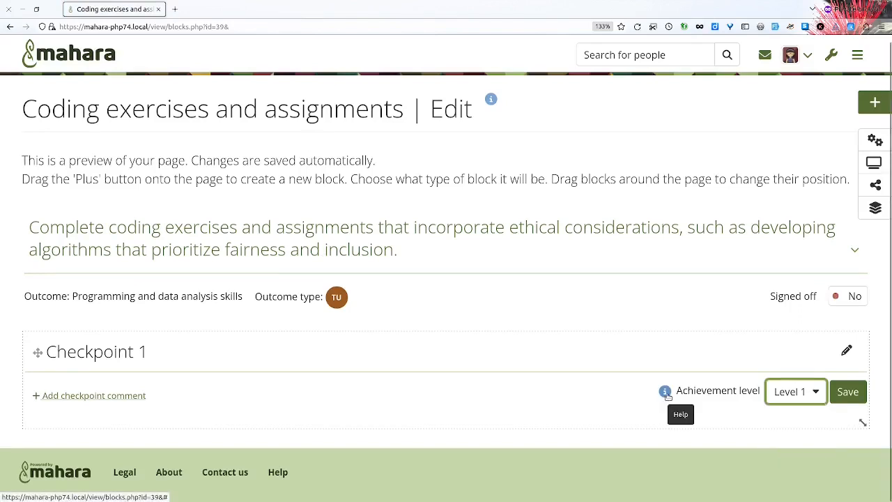
left_click(663, 390)
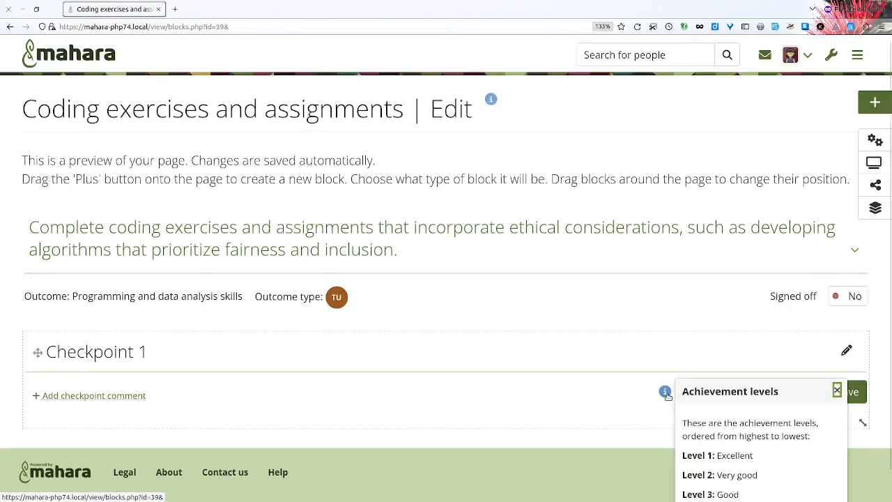
scroll("down", 3)
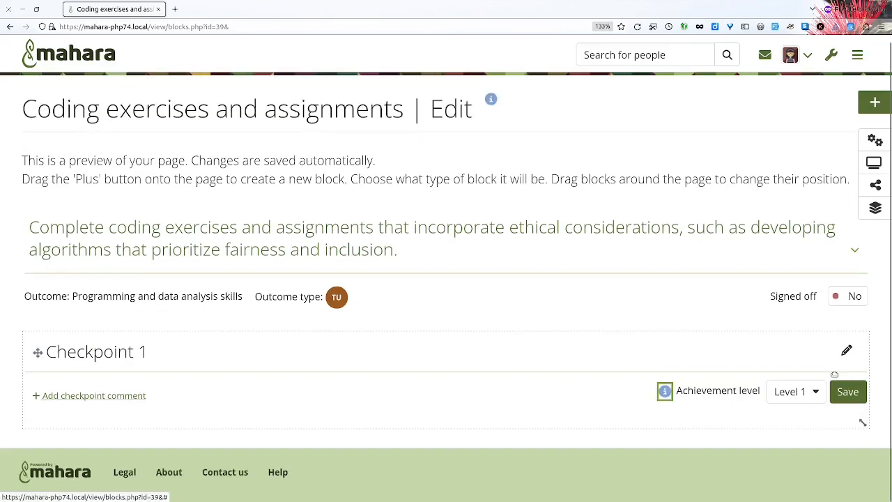
left_click(794, 391)
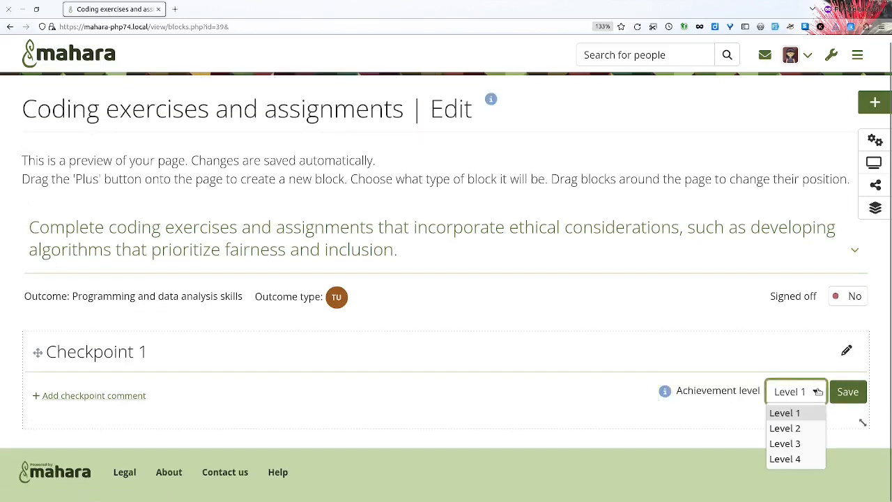
mouse_move(785, 458)
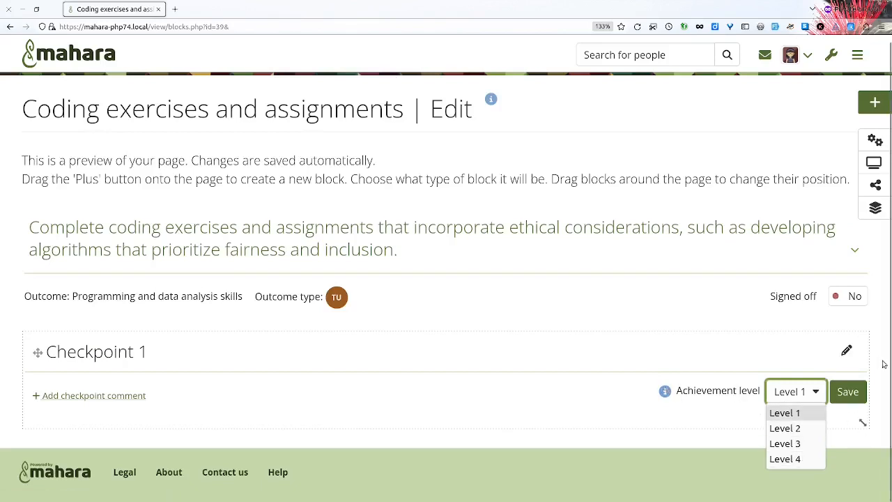
left_click(795, 390)
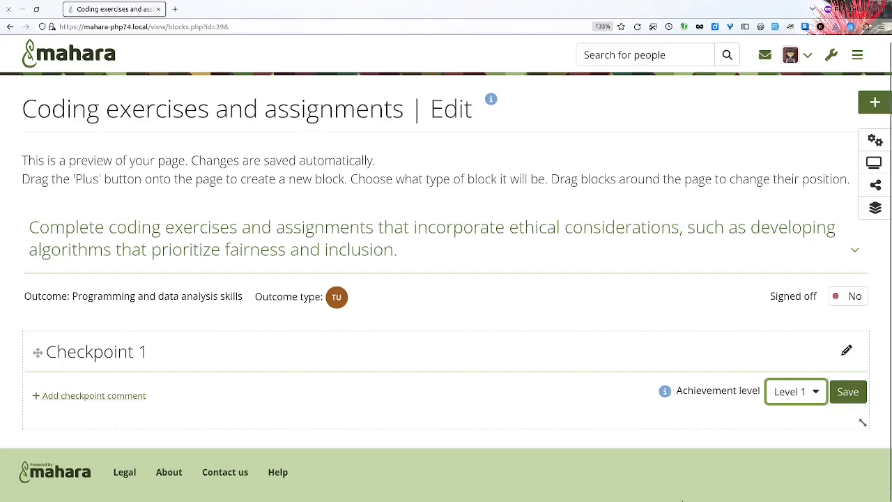
mouse_move(648, 346)
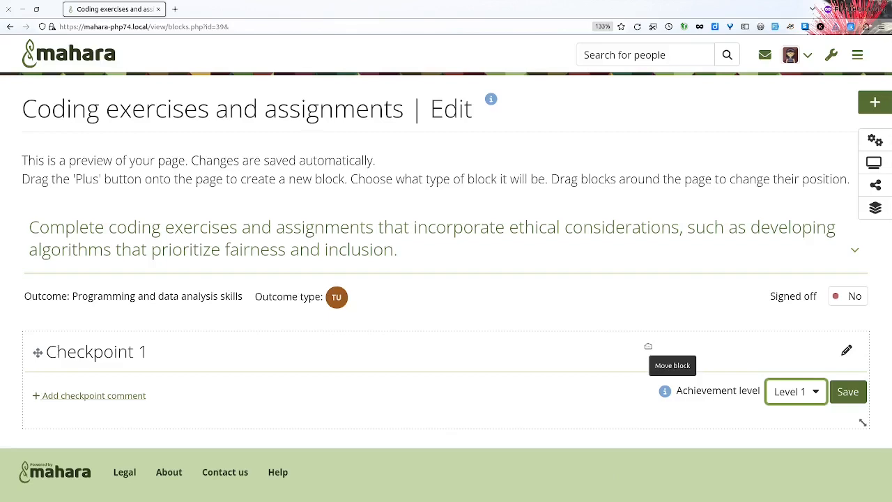
mouse_move(869, 293)
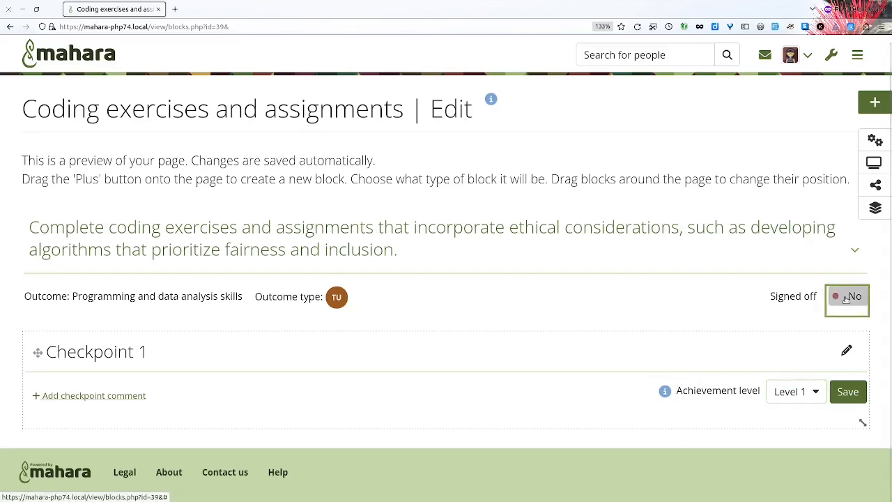
Step: Mark the Coding exercises and assignments page as Signed off and confirm in the dialog
left_click(847, 295)
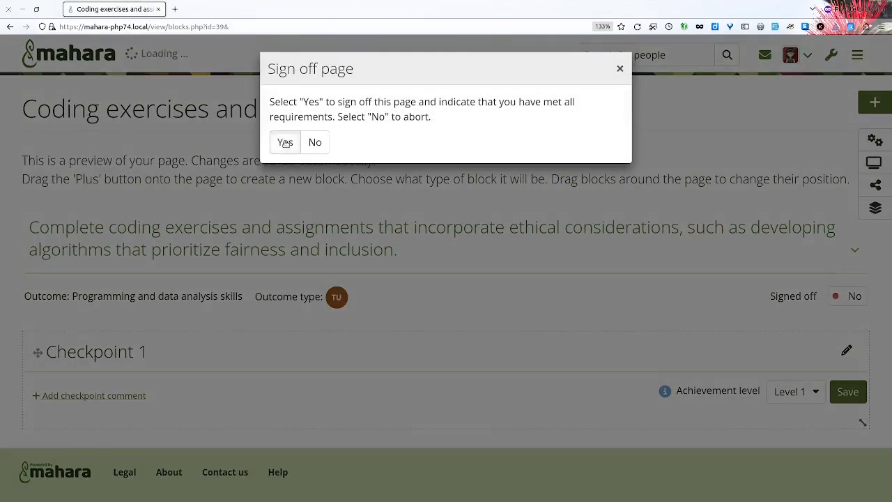
left_click(284, 143)
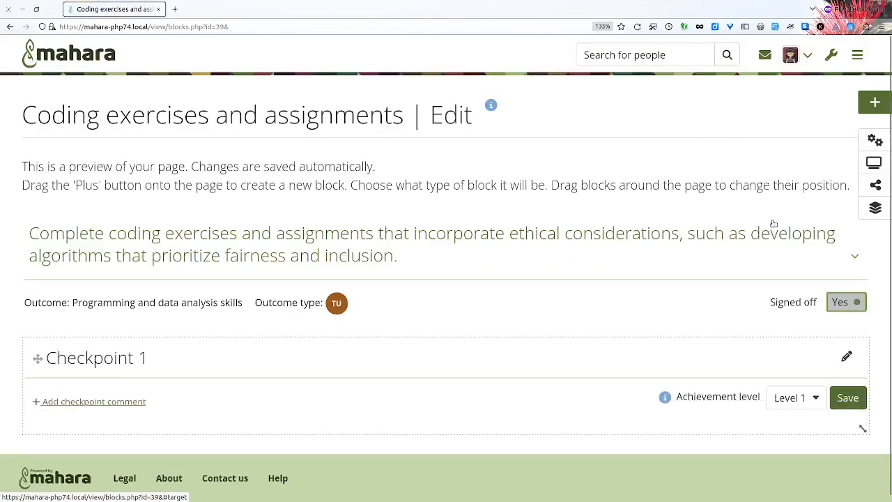
mouse_move(874, 163)
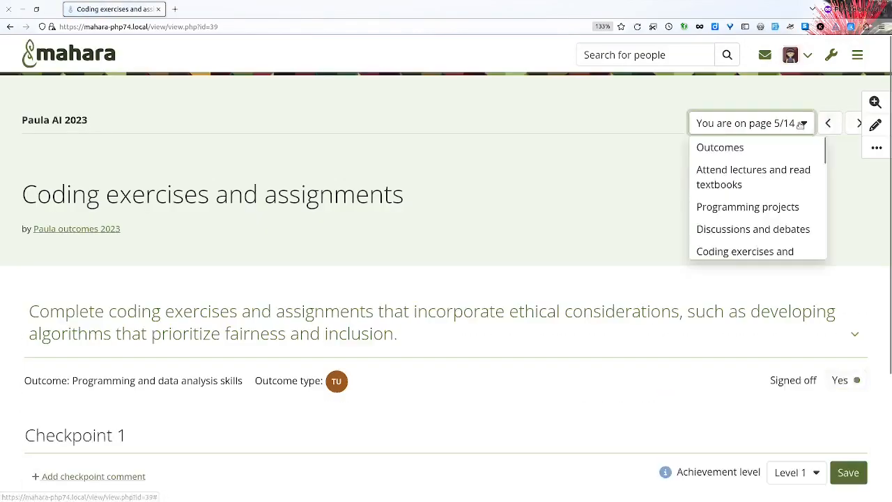
Step: Show the Outcomes overview with Programming and data analysis skills expanded, listing the signed-off activity
left_click(719, 147)
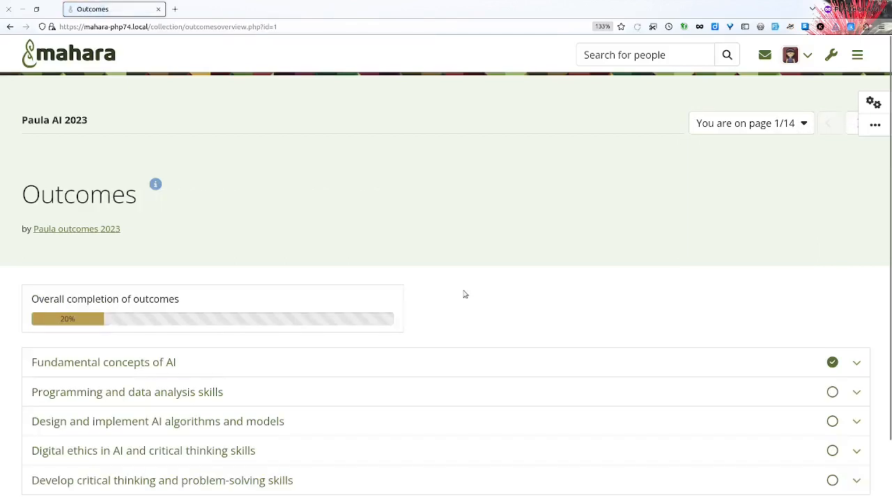
scroll("down", 3)
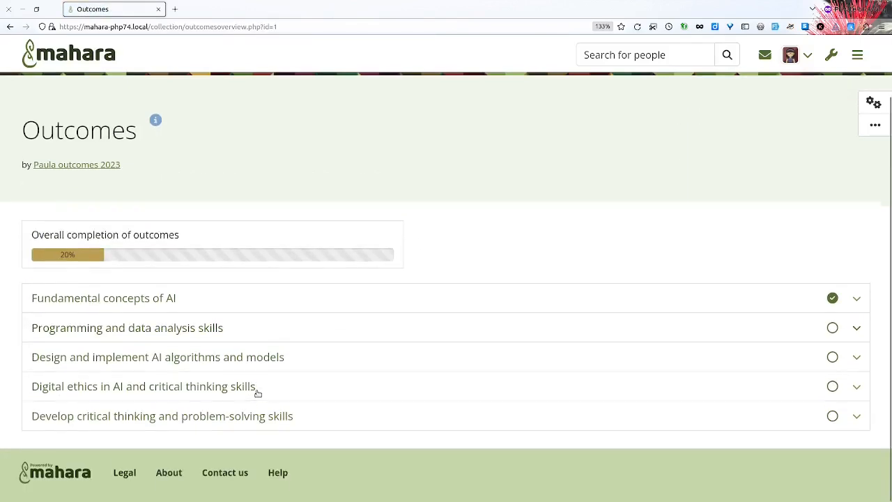
left_click(127, 328)
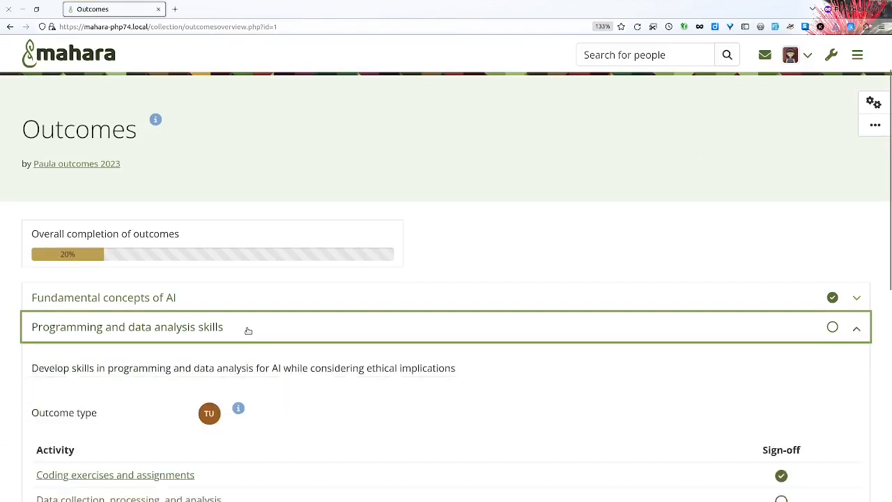
scroll("down", 3)
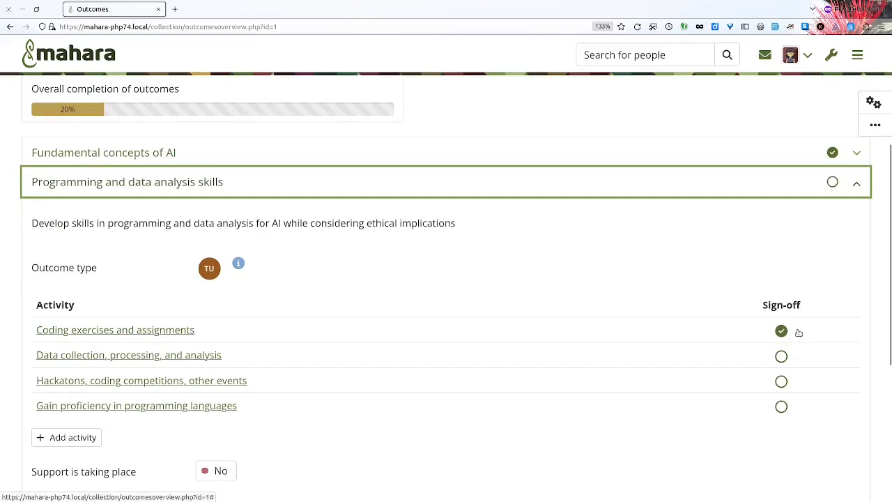
mouse_move(799, 332)
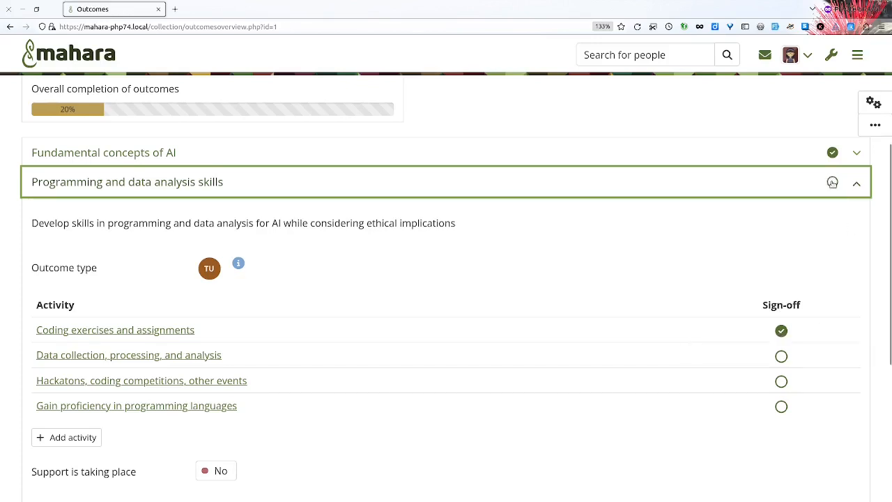
mouse_move(832, 182)
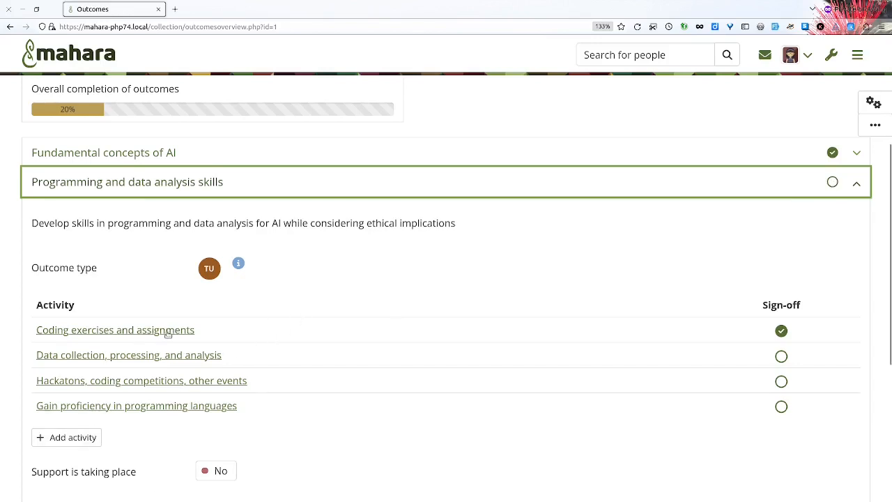
Step: Open the signed-off Coding exercises and assignments page showing Checkpoint 1 at Level 1
left_click(114, 328)
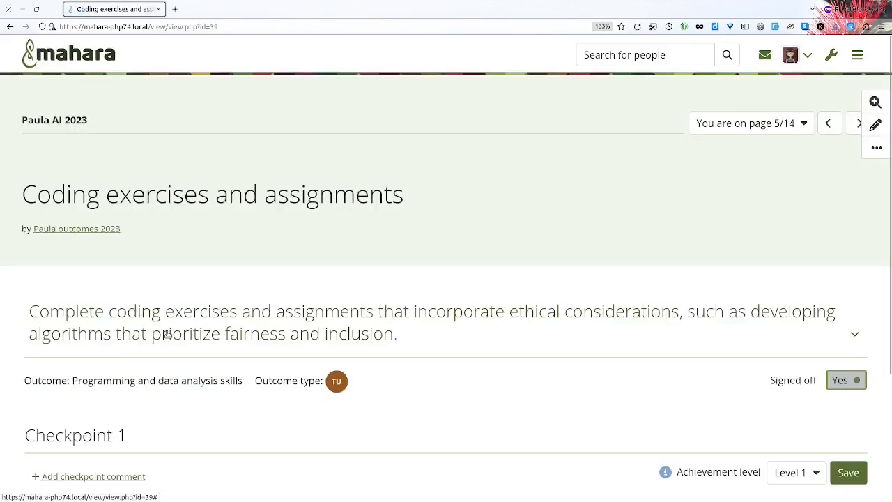
mouse_move(471, 379)
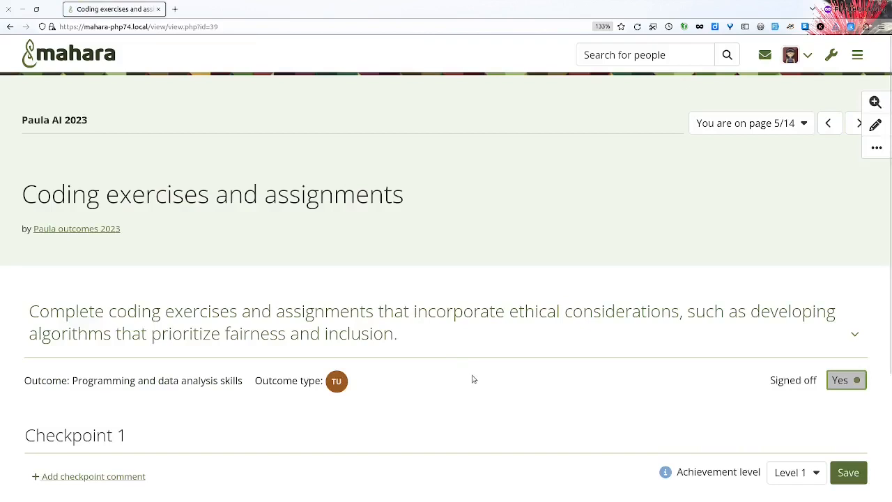
scroll("down", 3)
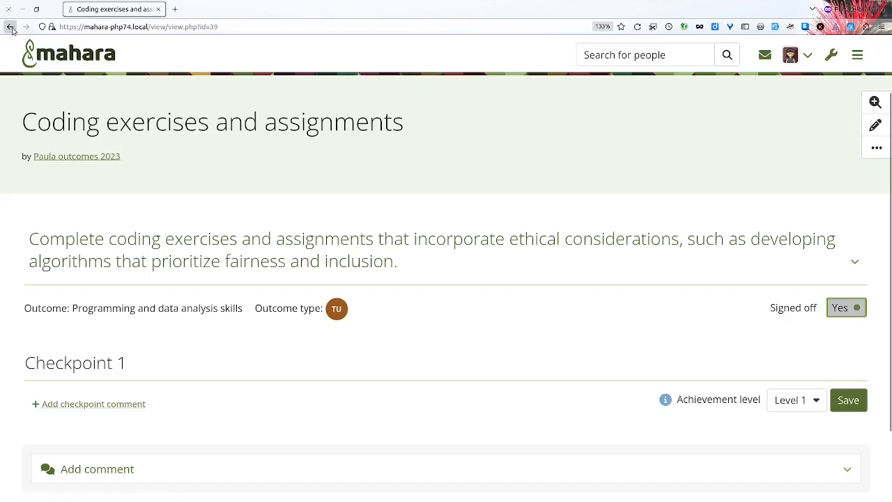
Step: Return to the Outcomes overview and expand Fundamental concepts of AI to its activities and progress note
left_click(11, 26)
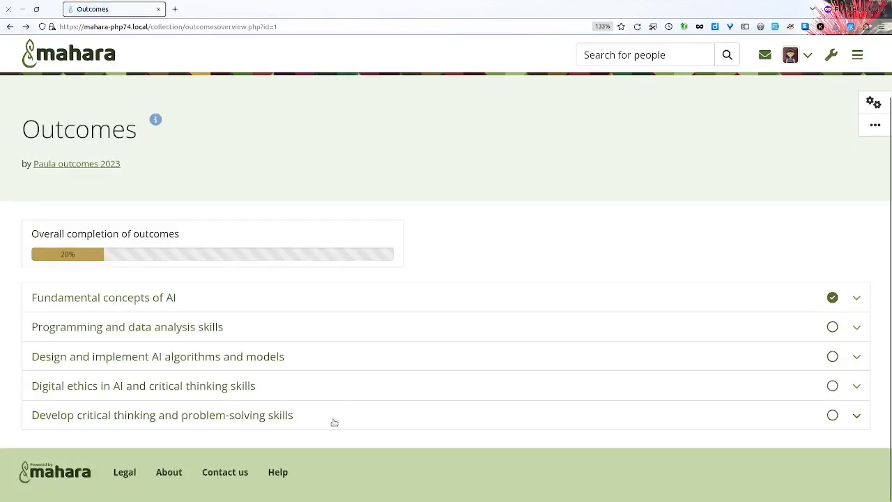
mouse_move(542, 371)
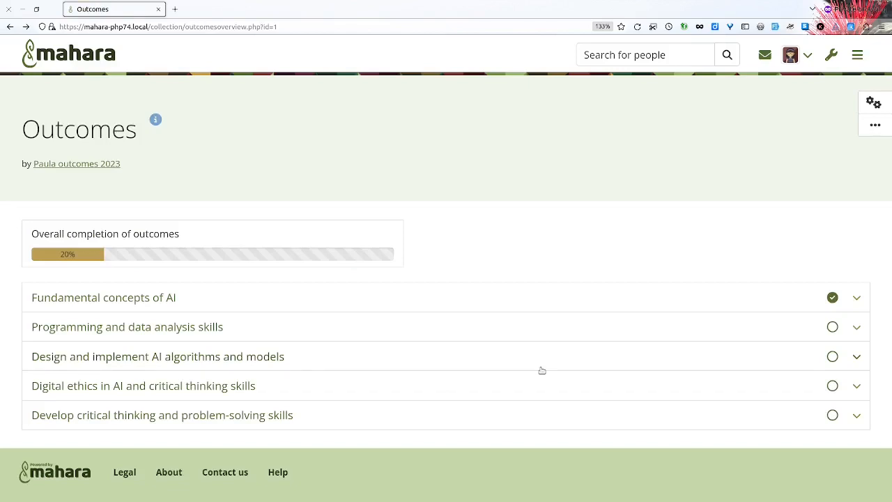
mouse_move(529, 297)
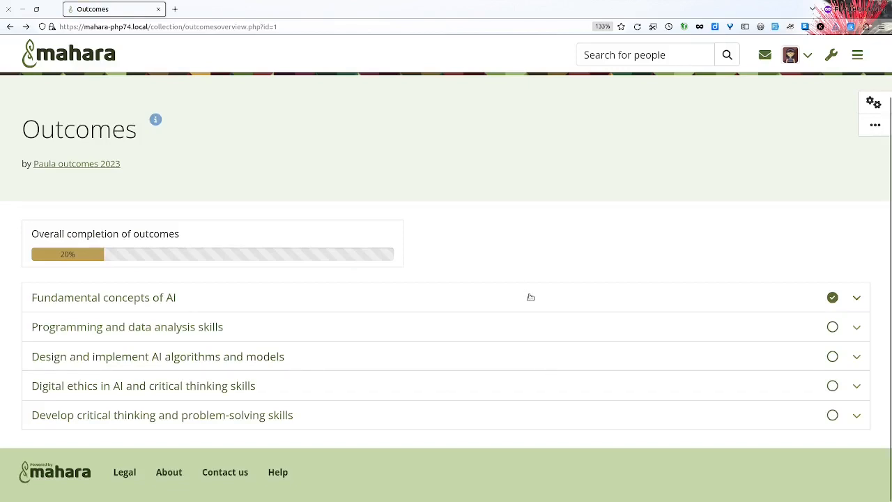
left_click(856, 299)
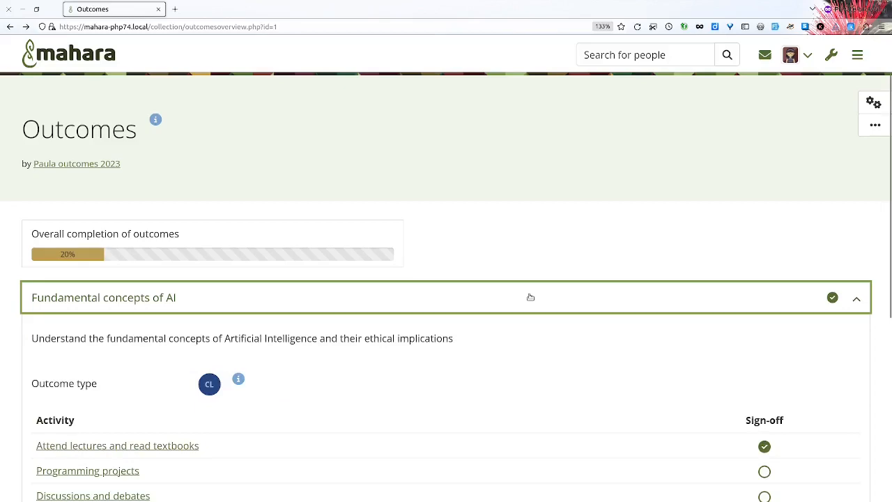
scroll("down", 3)
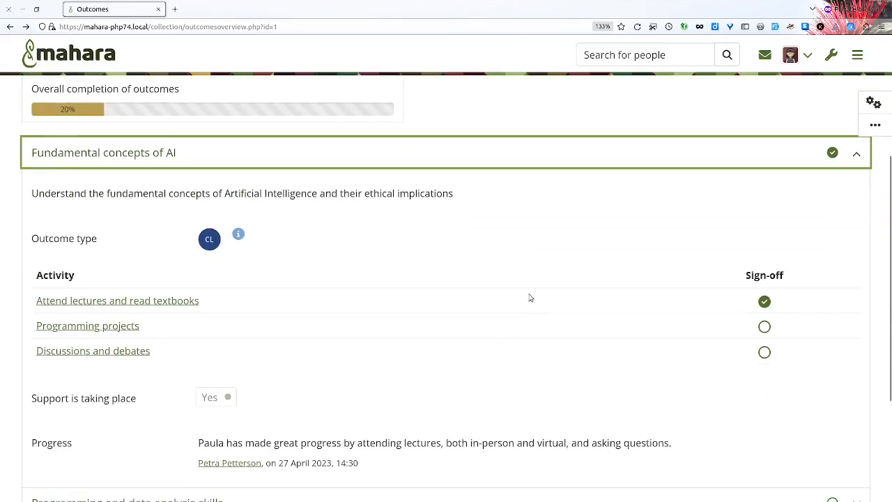
scroll("down", 3)
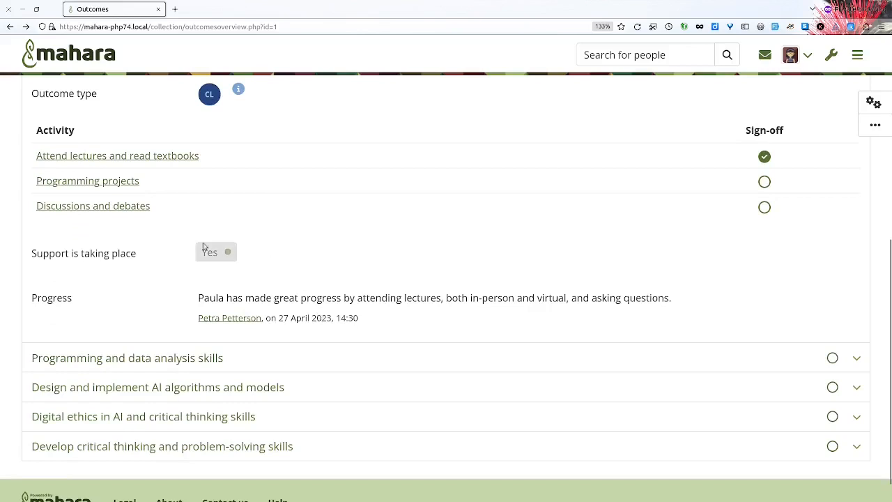
mouse_move(258, 284)
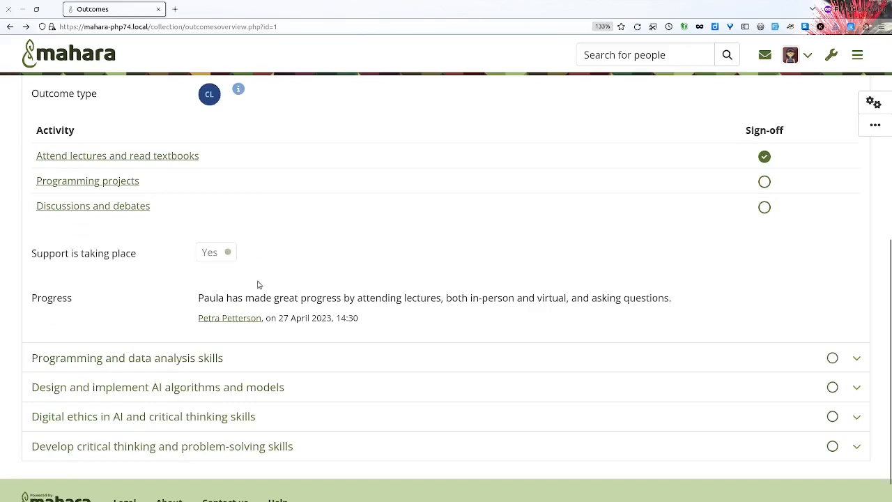
mouse_move(120, 240)
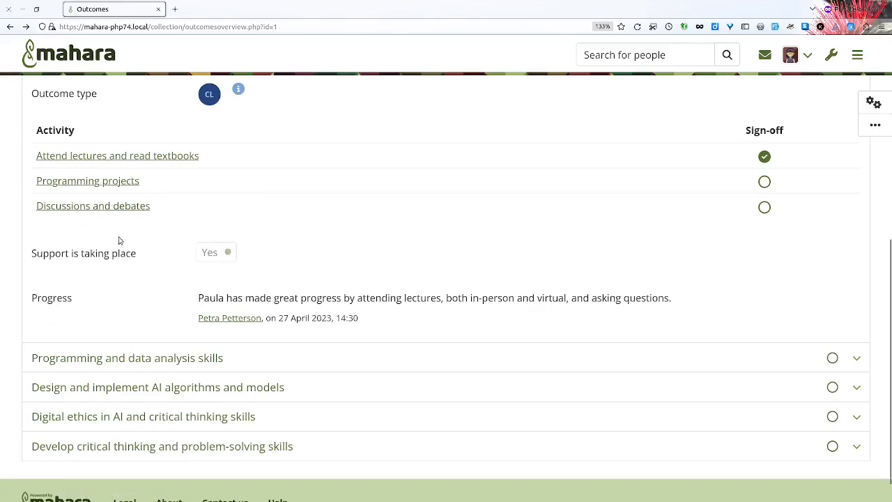
mouse_move(95, 241)
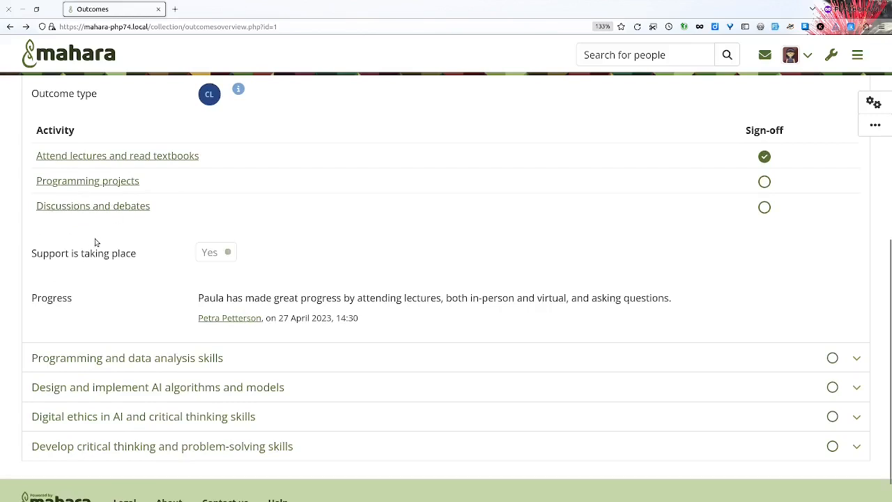
mouse_move(170, 243)
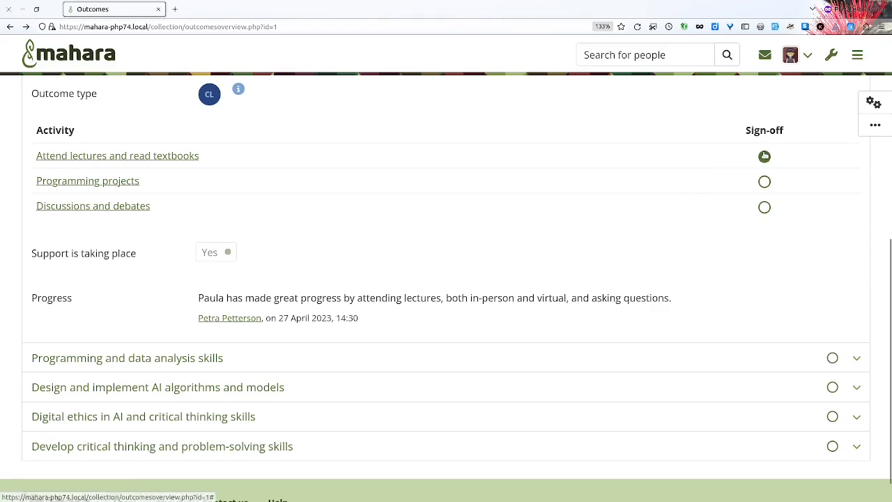
left_click(764, 156)
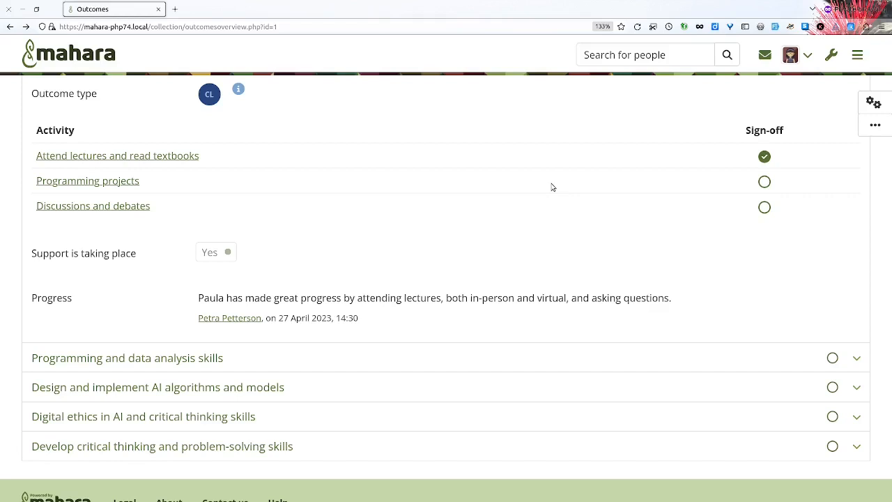
mouse_move(878, 221)
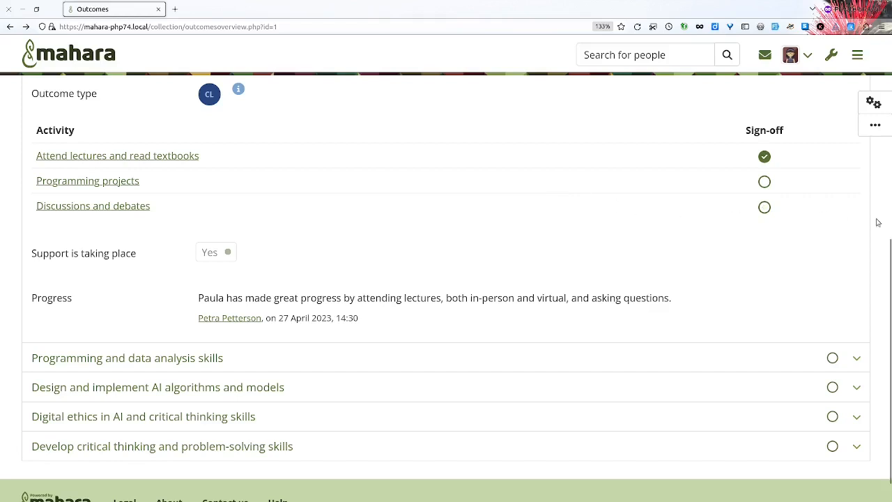
mouse_move(873, 223)
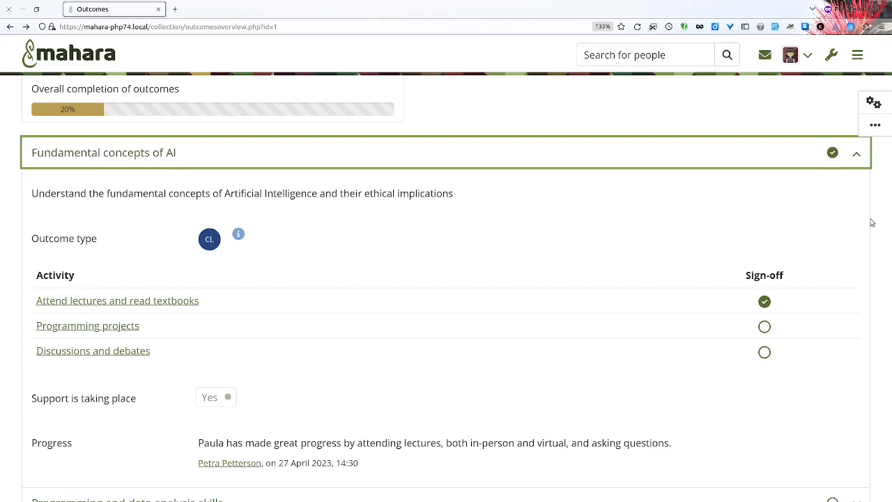
mouse_move(662, 120)
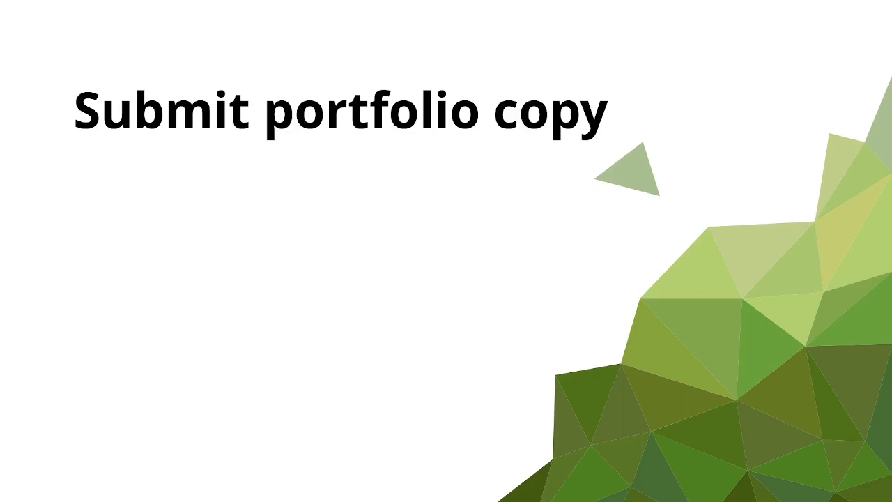
Step: Reveal the bullet 'Continue working on the original' on the Submit portfolio copy slide
type("Continue working on the original")
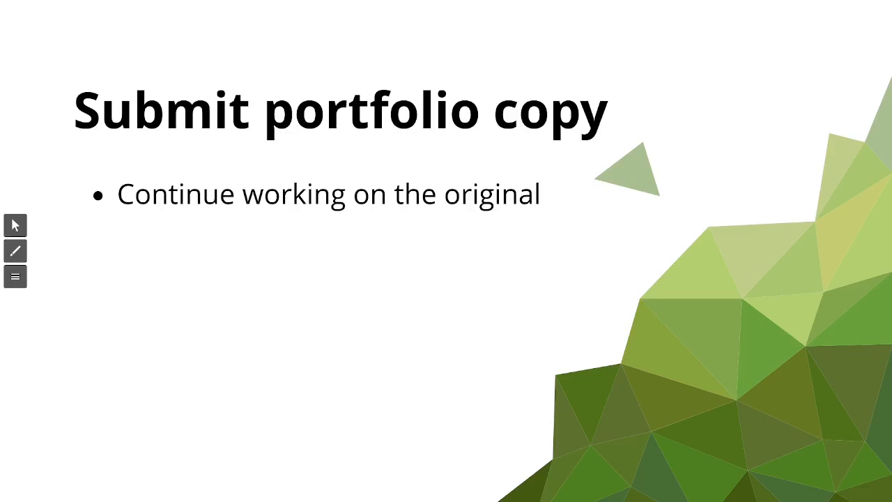
mouse_move(3, 26)
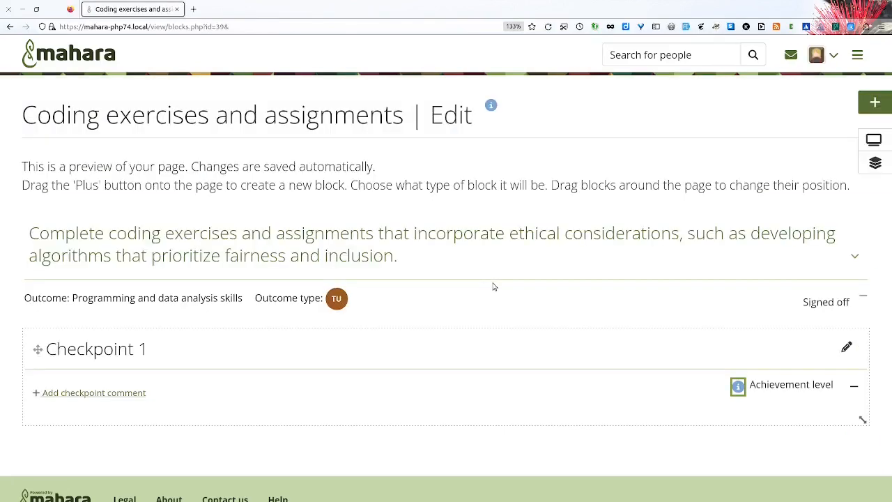
mouse_move(636, 72)
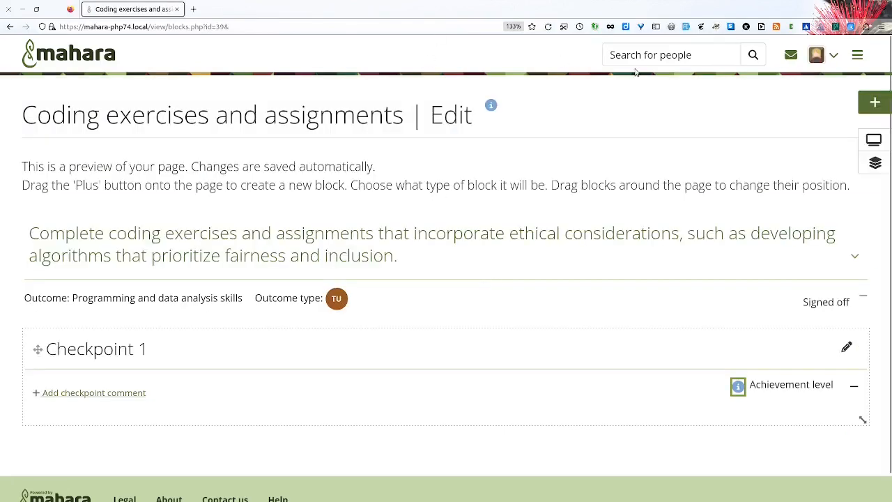
mouse_move(669, 116)
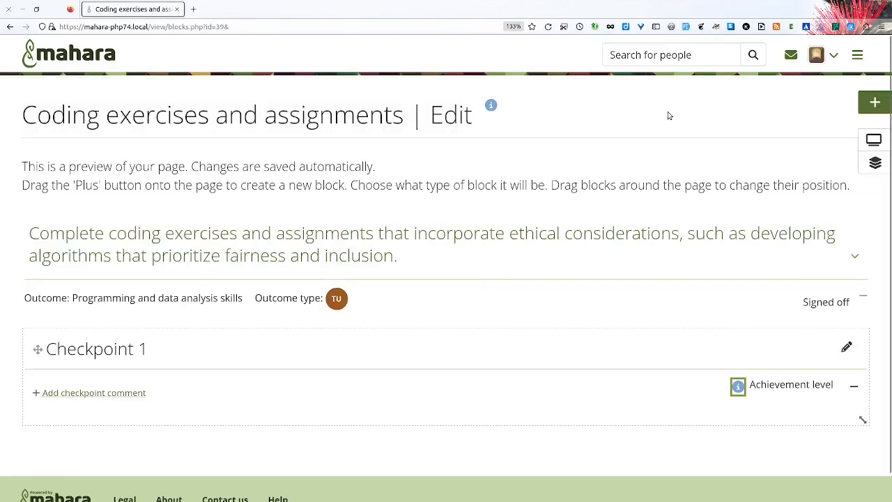
Step: Open the Semester reflections collection from Portfolios and flip between its Week 1 and next pages
left_click(857, 54)
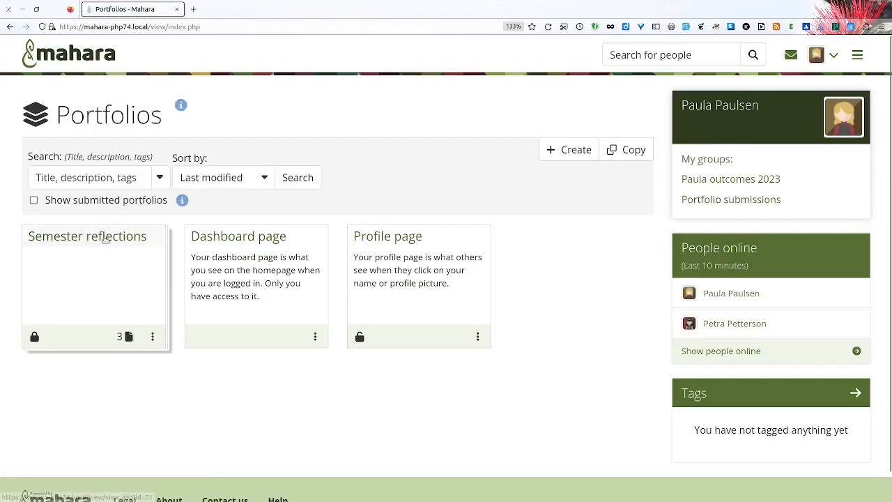
left_click(86, 235)
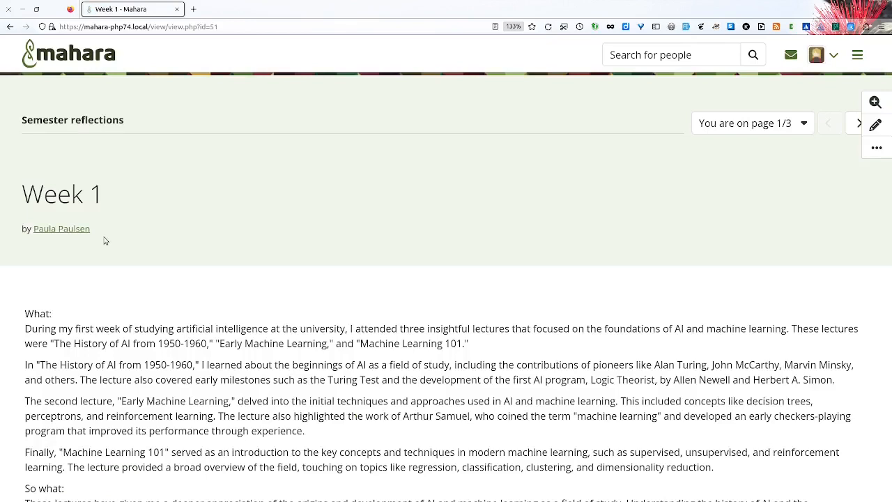
mouse_move(557, 221)
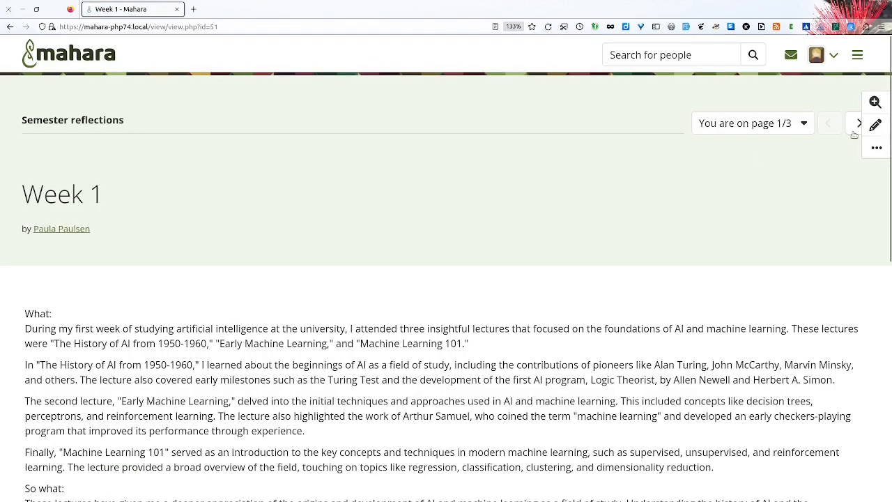
left_click(858, 123)
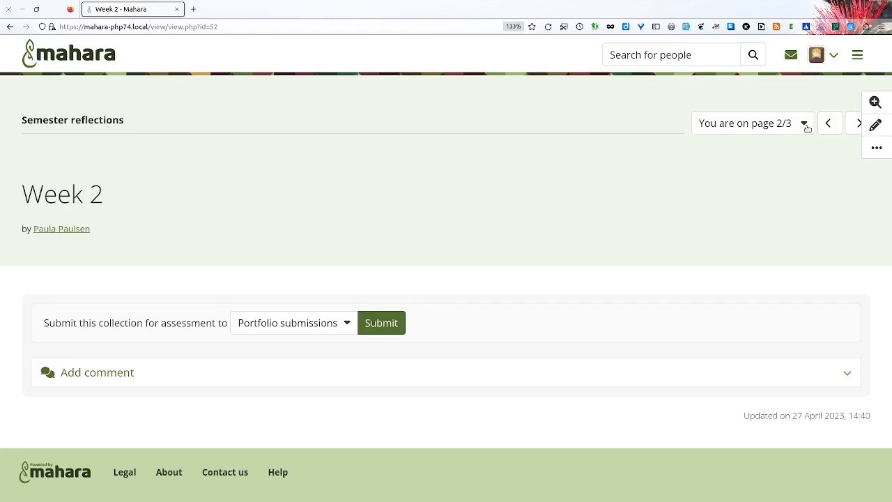
left_click(829, 123)
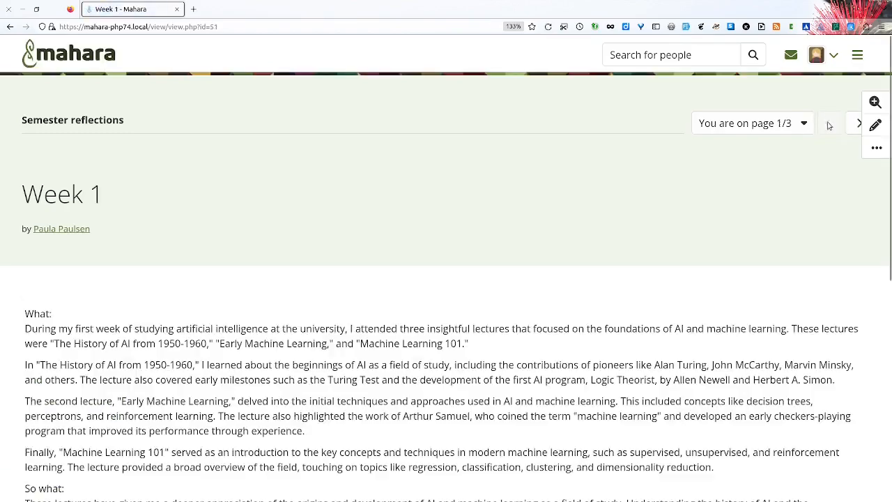
Step: Start submitting the collection to Portfolio submissions for assessment
scroll("down", 3)
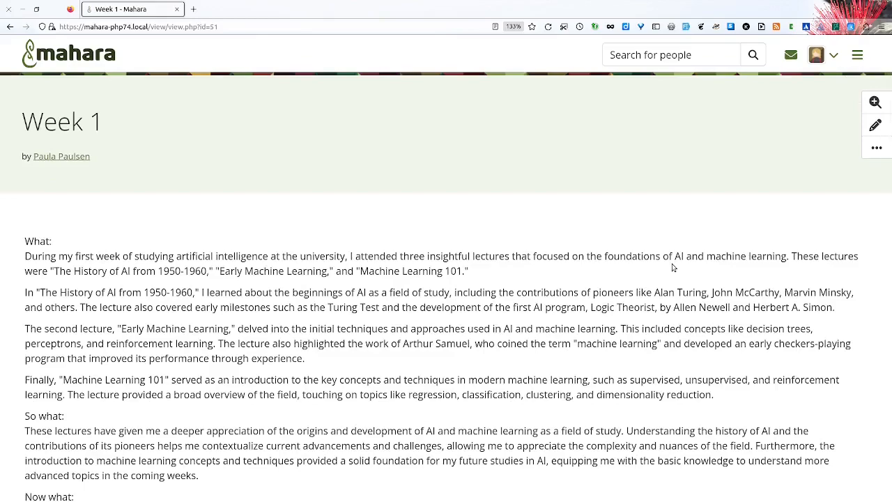
scroll("down", 3)
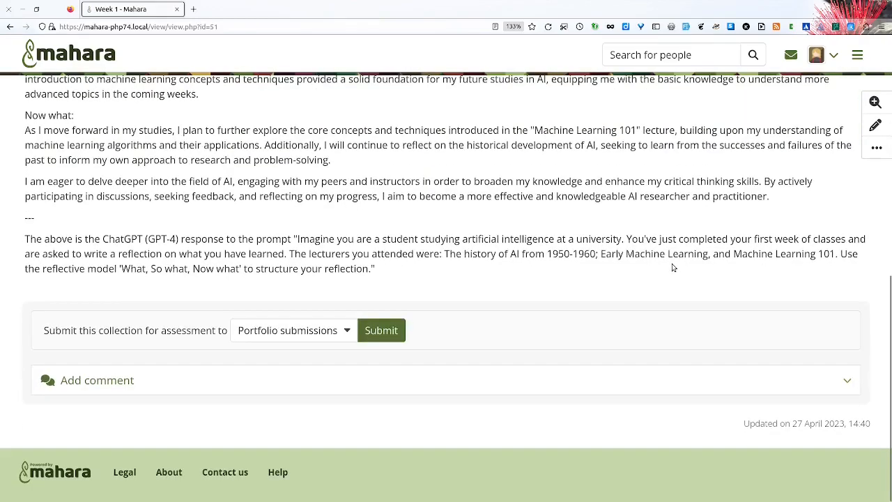
left_click(382, 329)
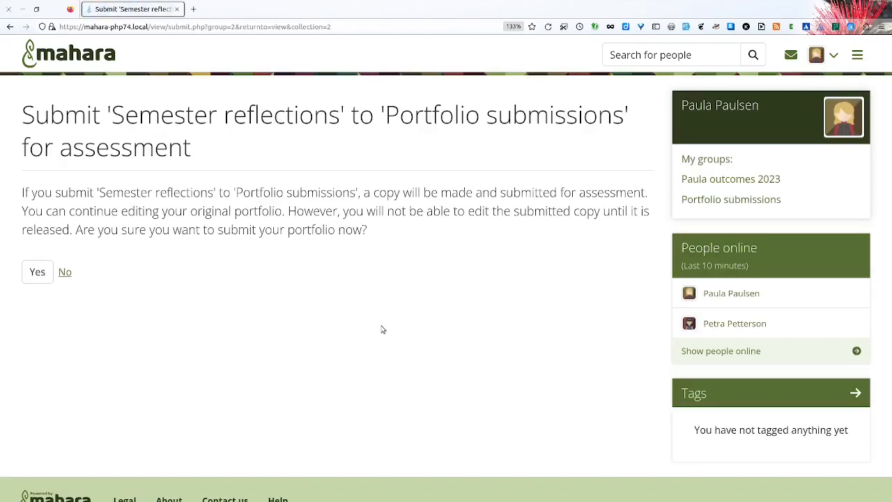
mouse_move(232, 248)
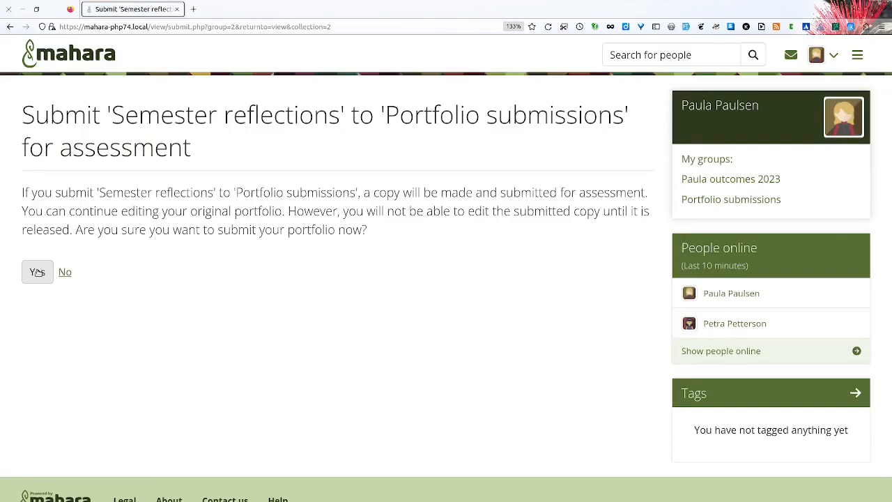
Step: Confirm with Yes that Semester reflections is submitted to Portfolio submissions
left_click(36, 272)
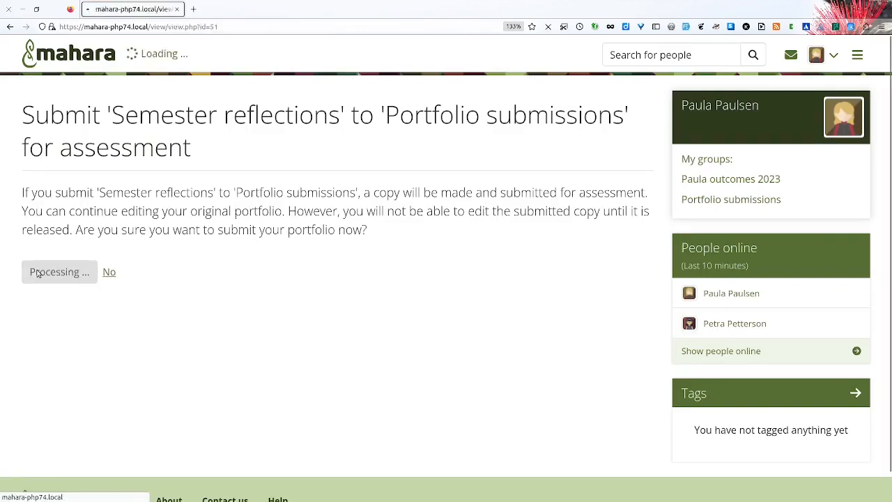
Step: Let the submission finish so the copied Week 1 page shows 'Portfolio submitted' messages
left_click(58, 271)
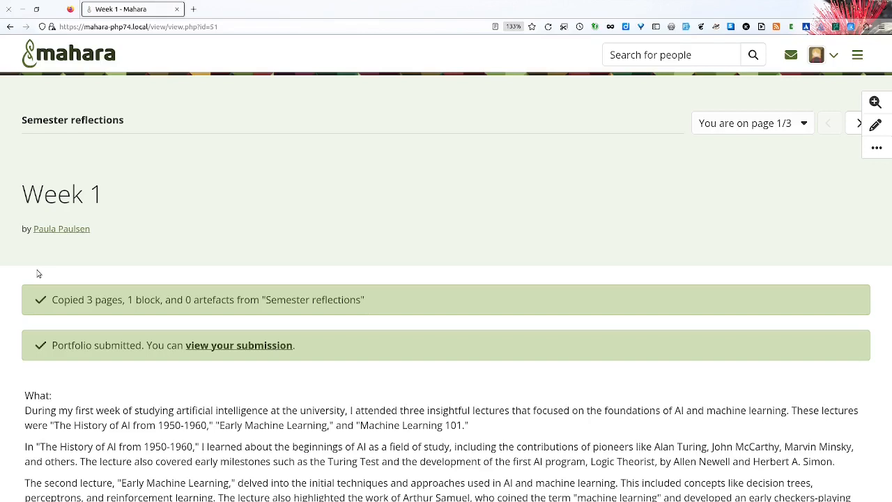
mouse_move(201, 276)
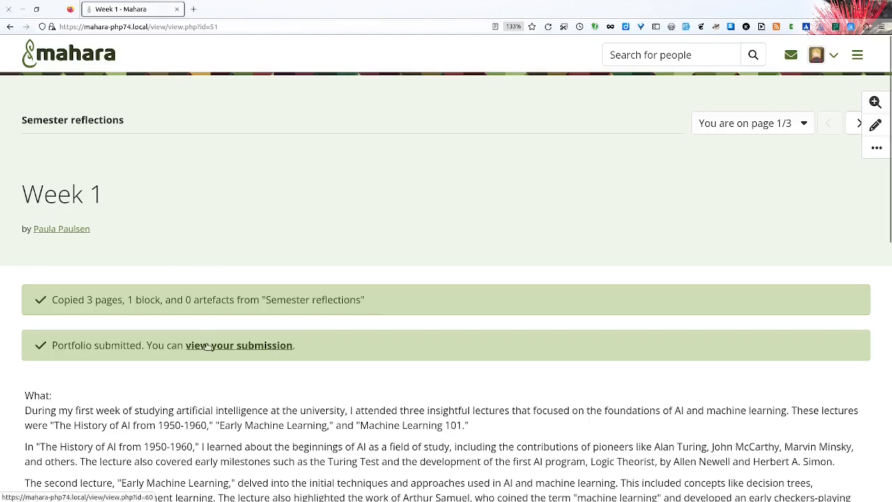
left_click(239, 346)
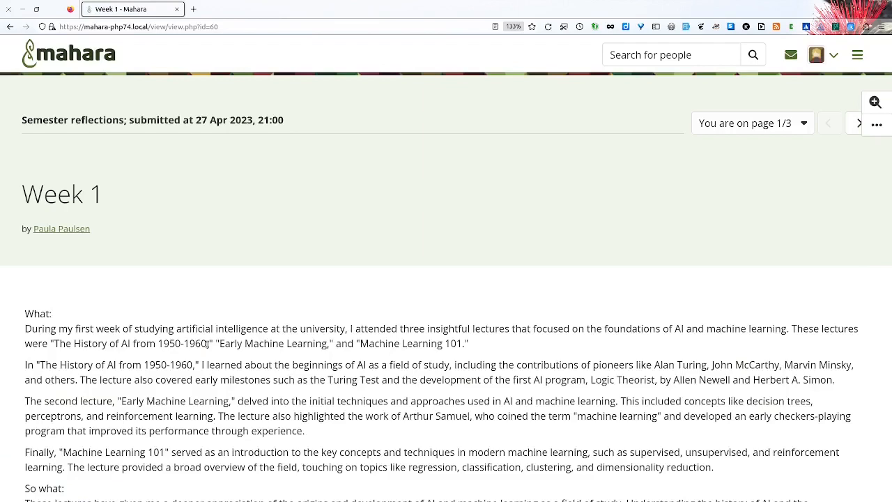
mouse_move(216, 303)
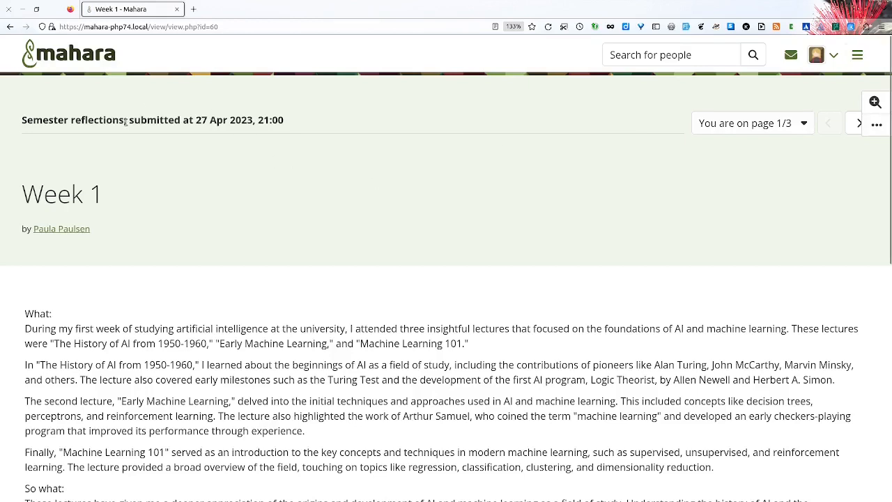
left_click_drag(119, 120, 285, 120)
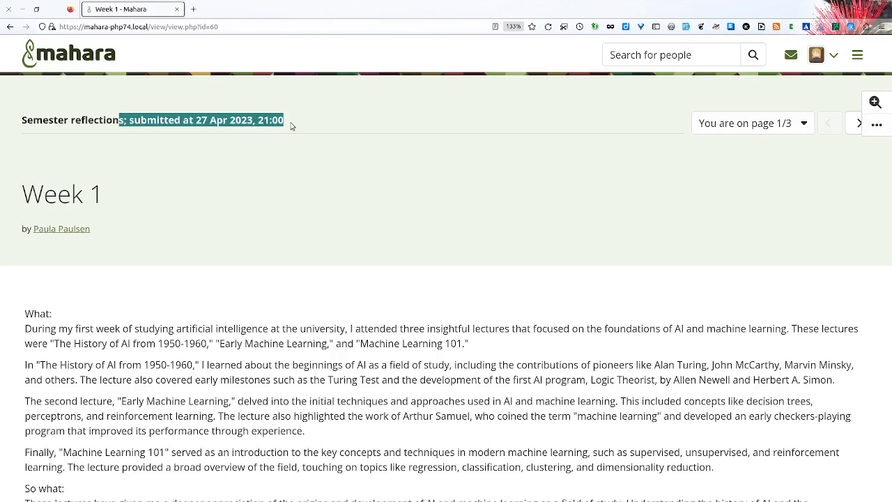
left_click(293, 124)
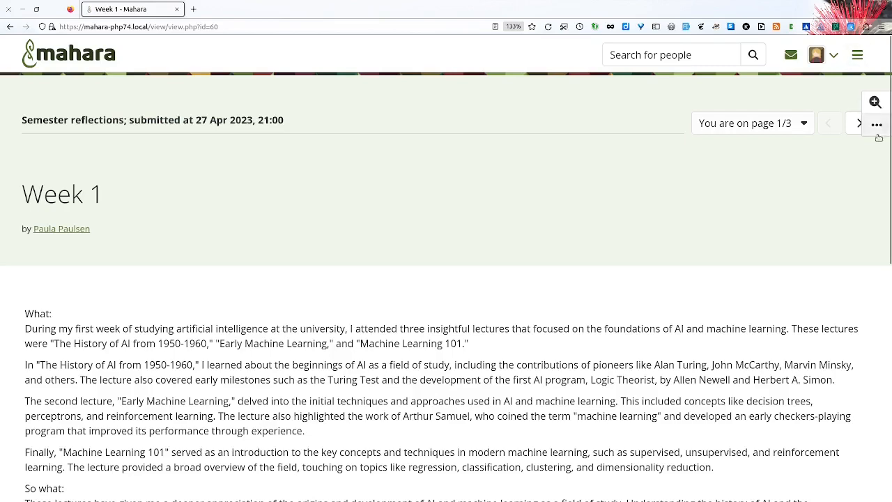
left_click(875, 122)
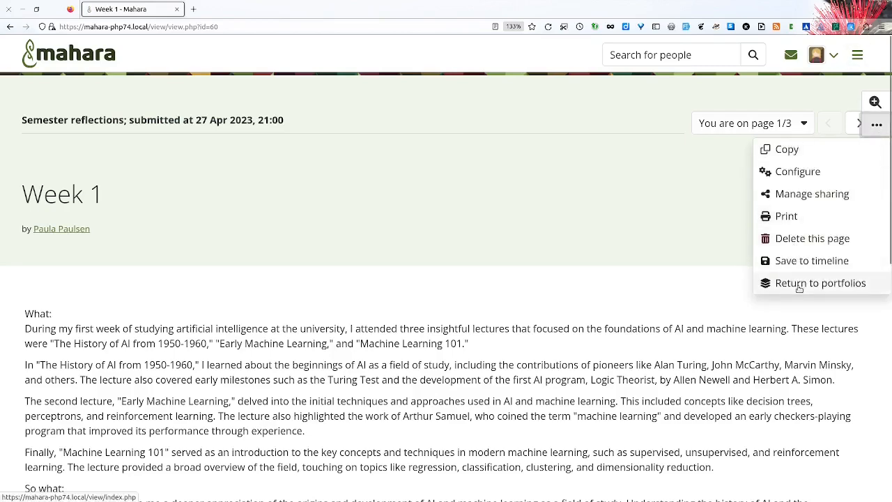
left_click(821, 282)
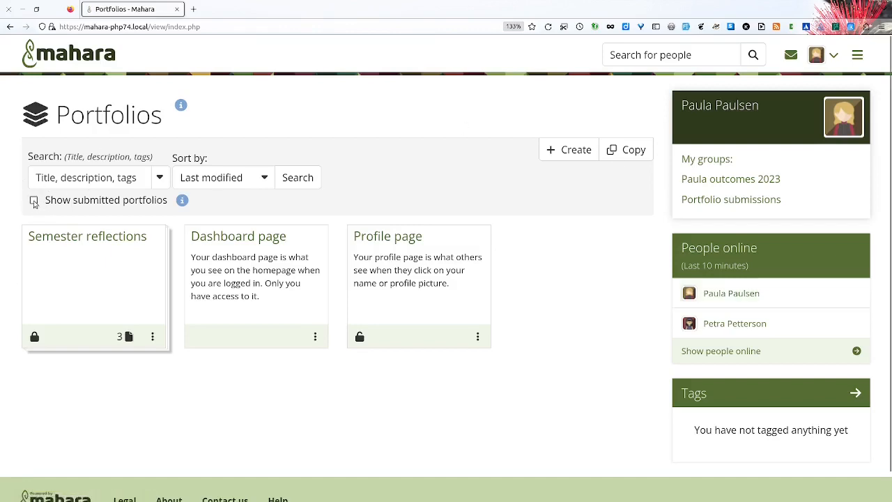
Step: Tick 'Show submitted portfolios' to list the Semester reflections copies with the regular portfolios
left_click(34, 200)
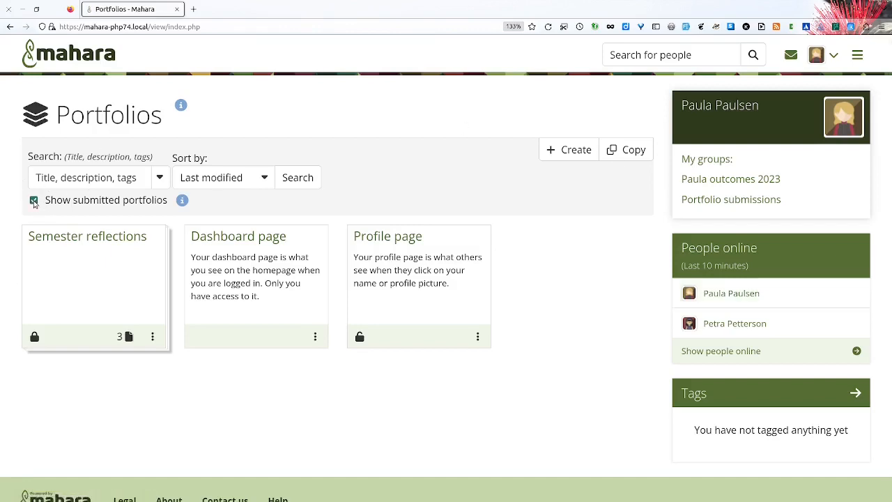
left_click(33, 201)
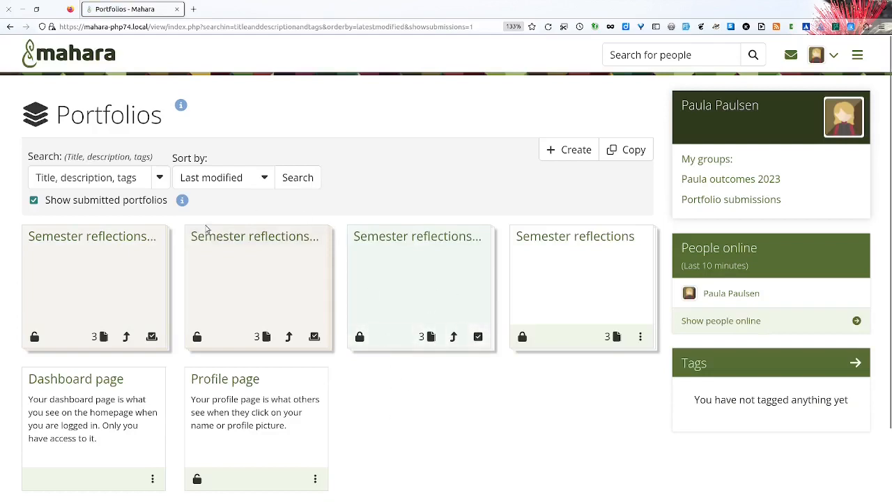
mouse_move(254, 268)
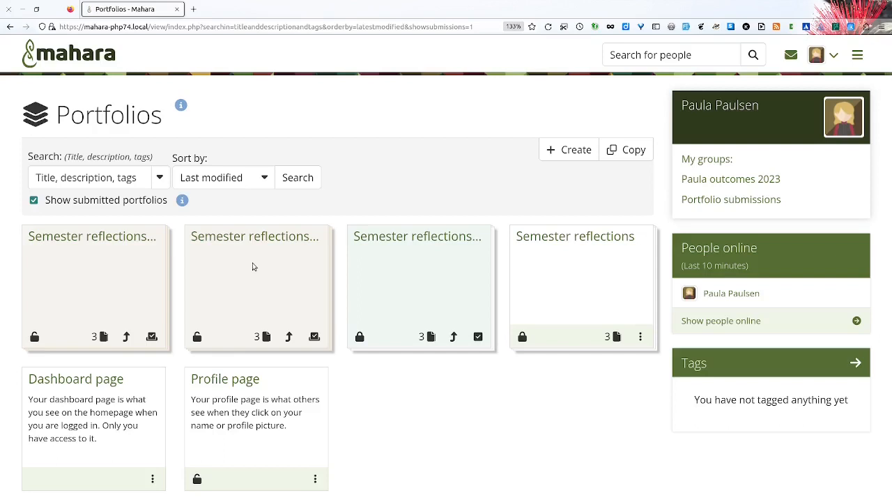
mouse_move(458, 276)
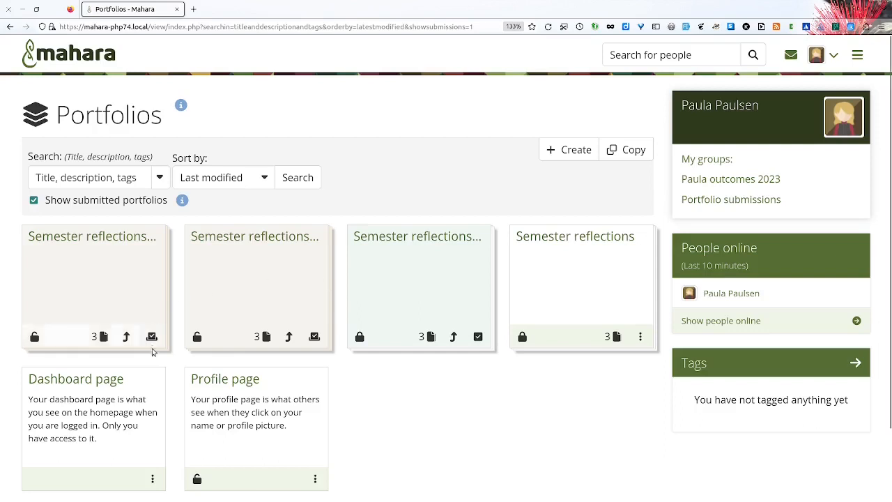
mouse_move(150, 335)
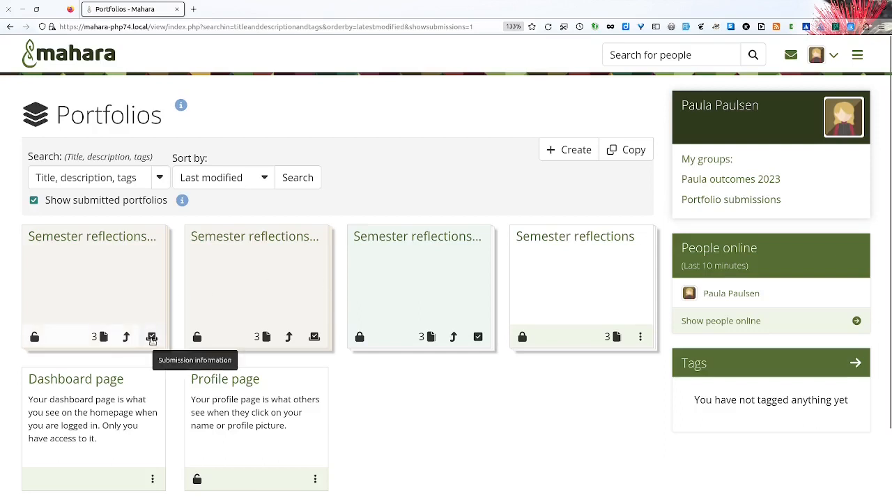
mouse_move(147, 349)
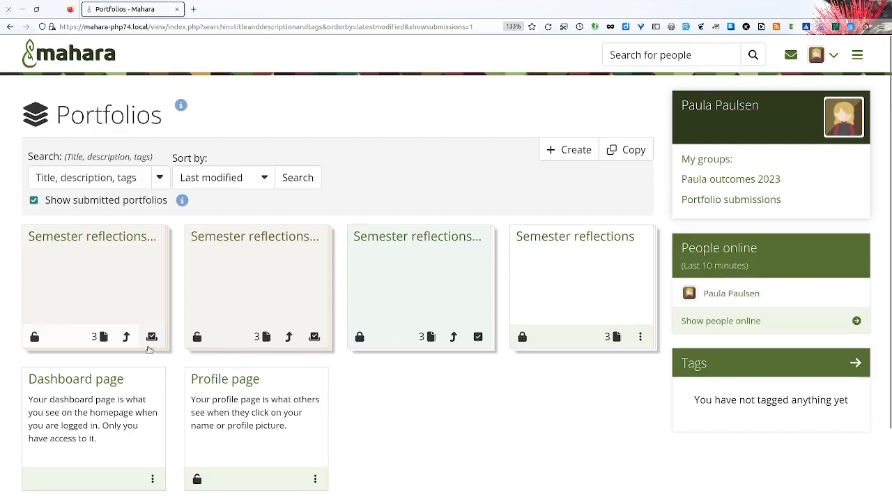
mouse_move(152, 336)
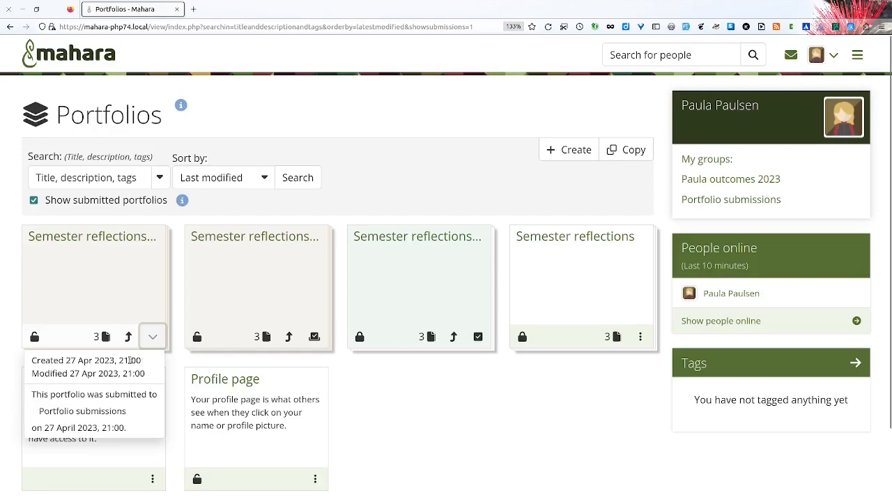
mouse_move(81, 410)
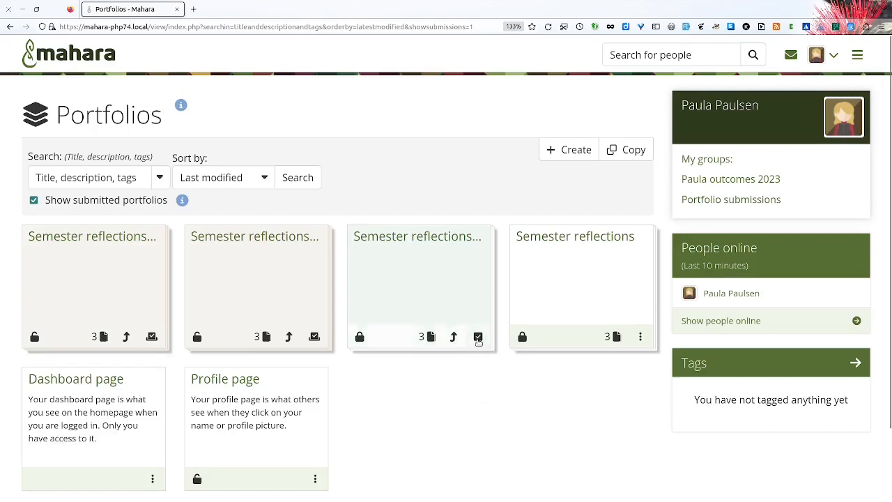
Step: In the submitted copy's settings, switch Submission from Yes to No and save with Continue
left_click(476, 336)
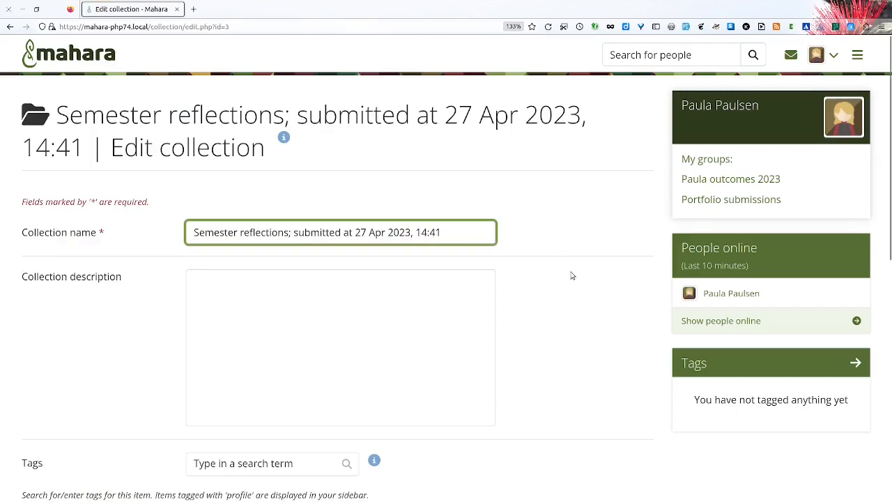
scroll("down", 3)
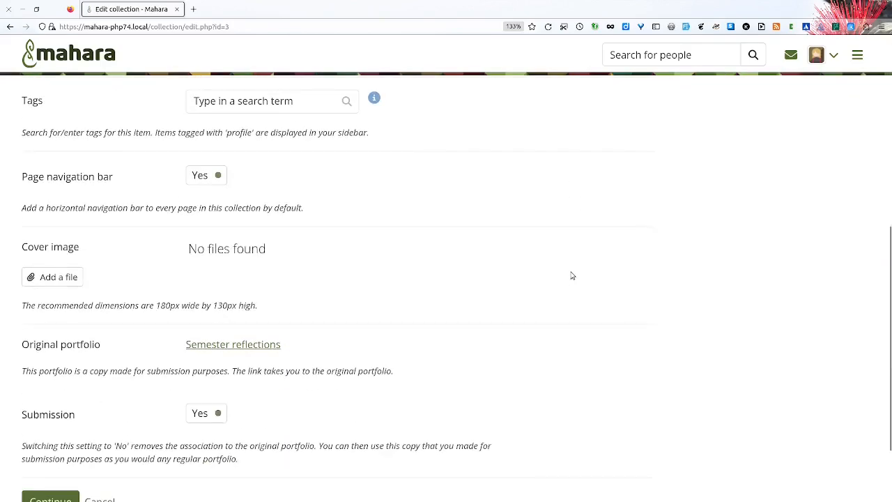
scroll("down", 3)
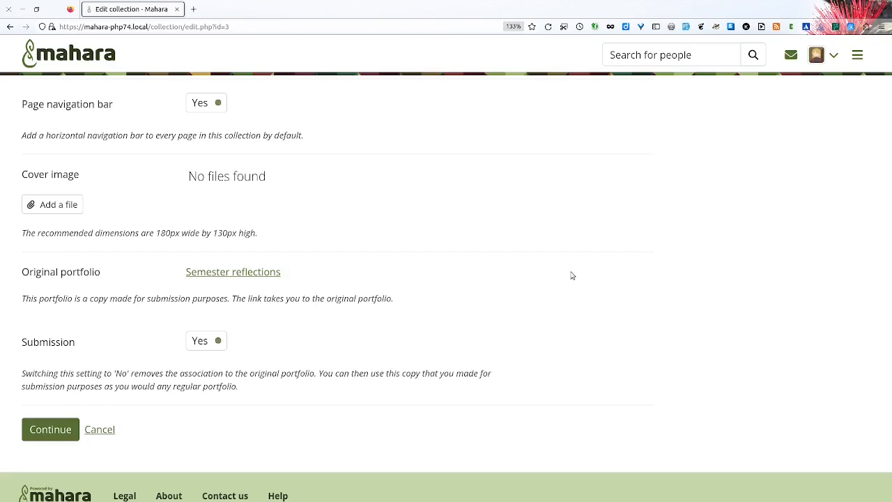
mouse_move(286, 272)
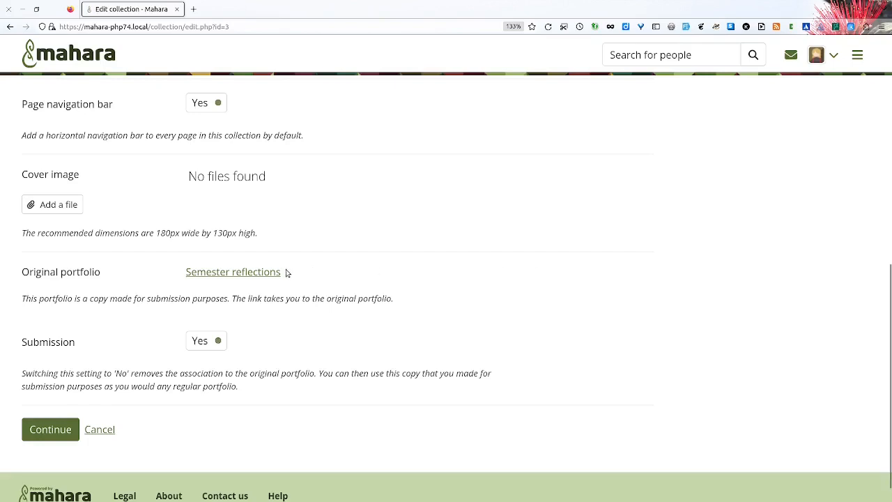
mouse_move(202, 340)
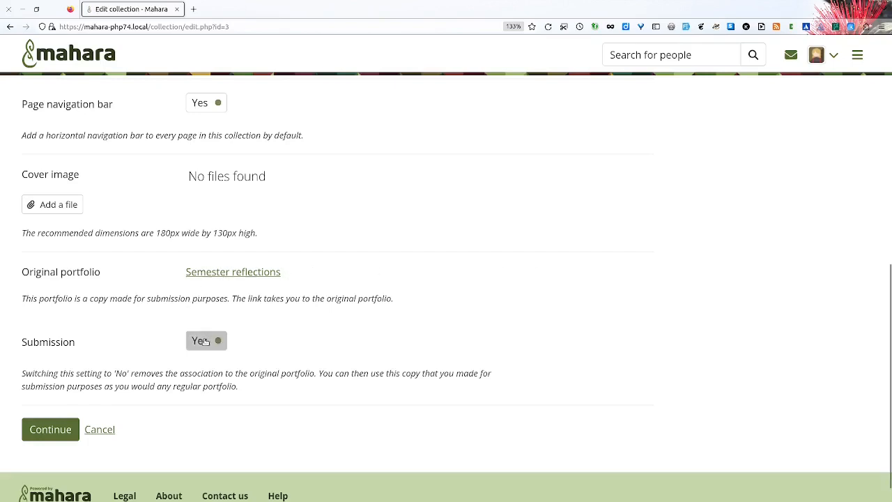
left_click(206, 340)
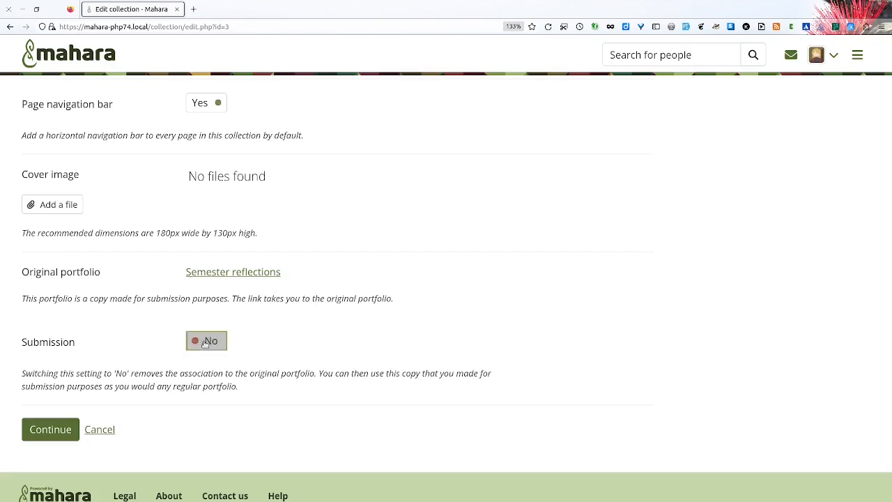
left_click(50, 429)
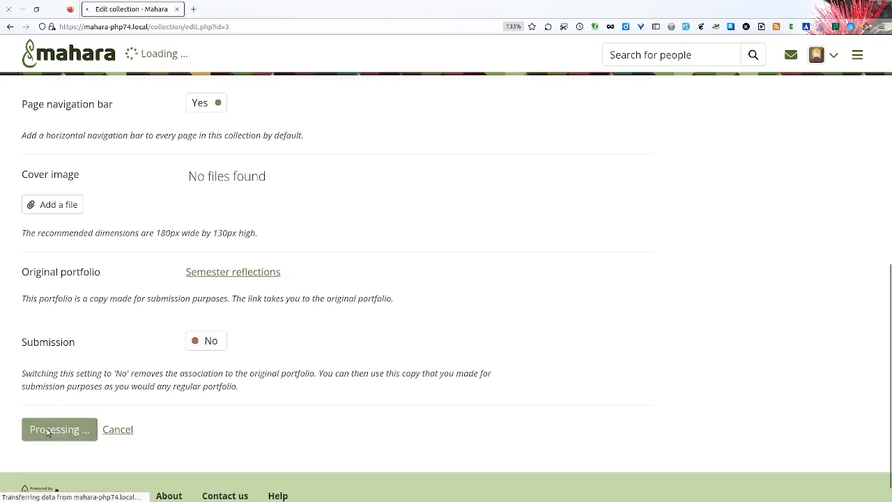
Step: See 'Collection saved successfully' with the former copy now among the ordinary portfolios
left_click(59, 430)
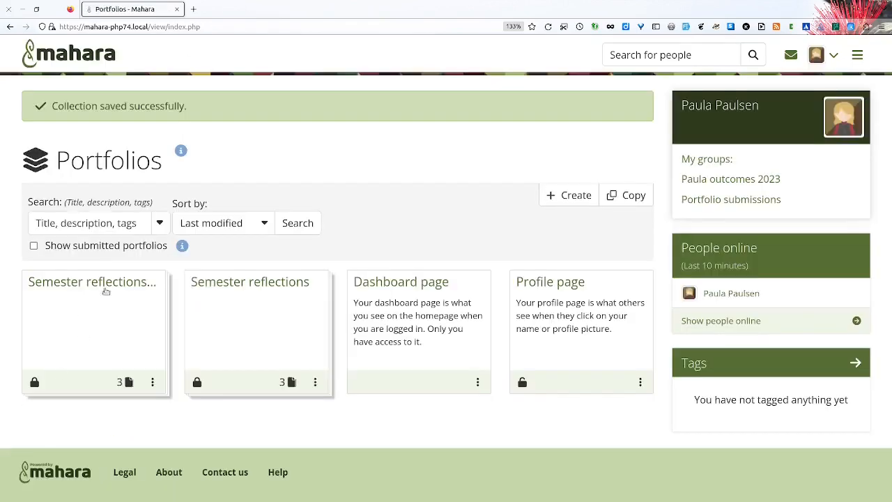
mouse_move(92, 281)
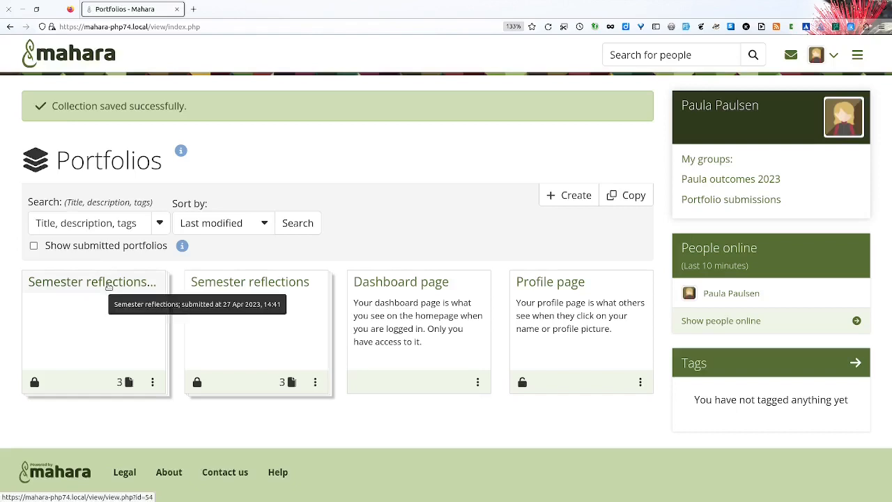
mouse_move(275, 400)
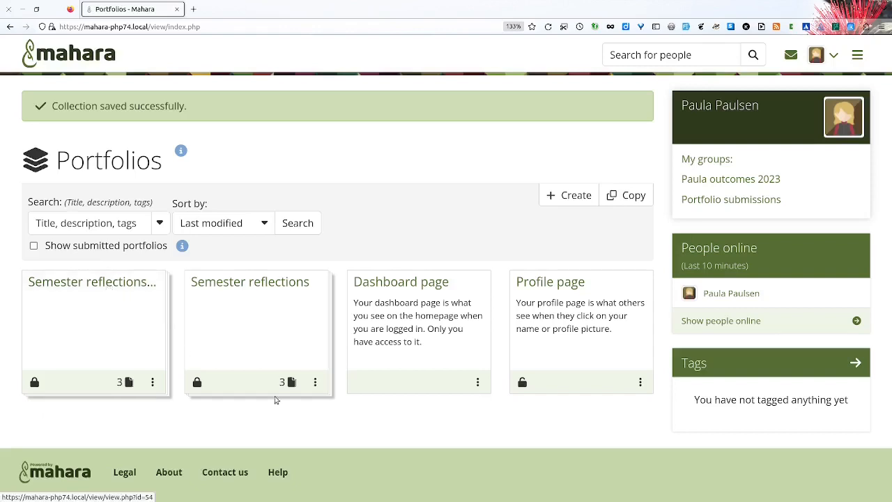
mouse_move(366, 462)
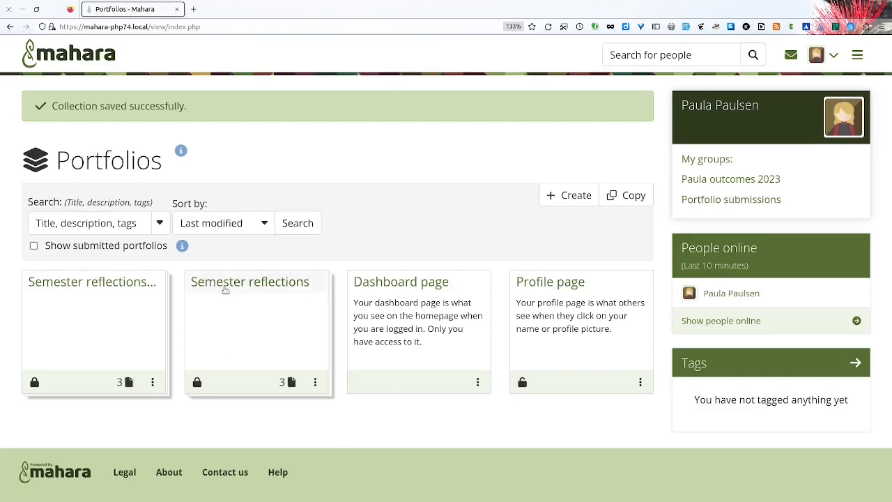
left_click(251, 281)
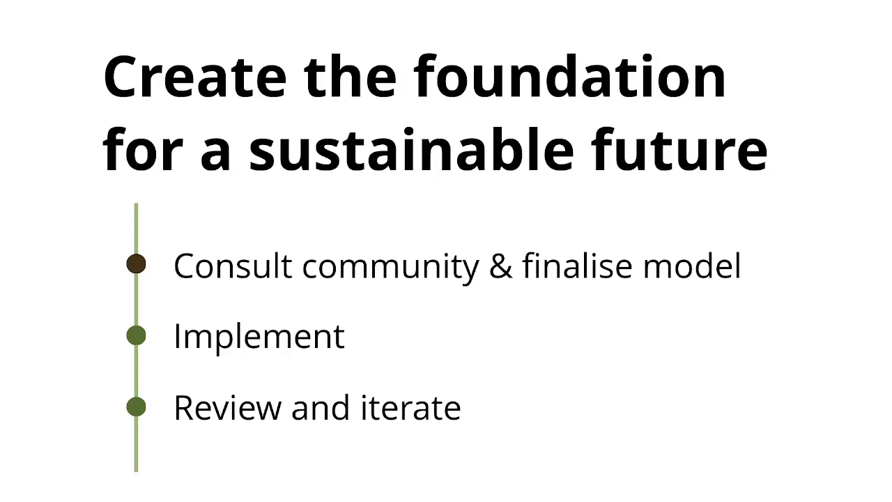
Step: Advance through 'Participate in the consultation' to the Contact slide for Kristina Hoeppner
key("Right")
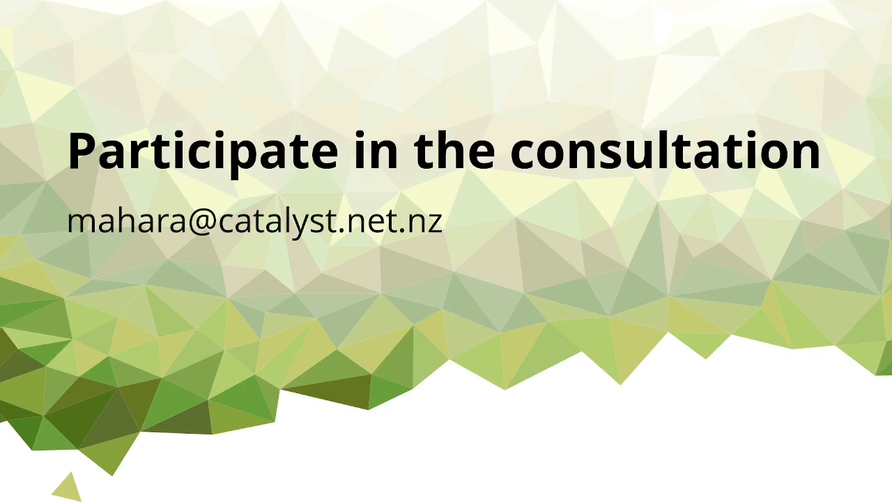
key("Right")
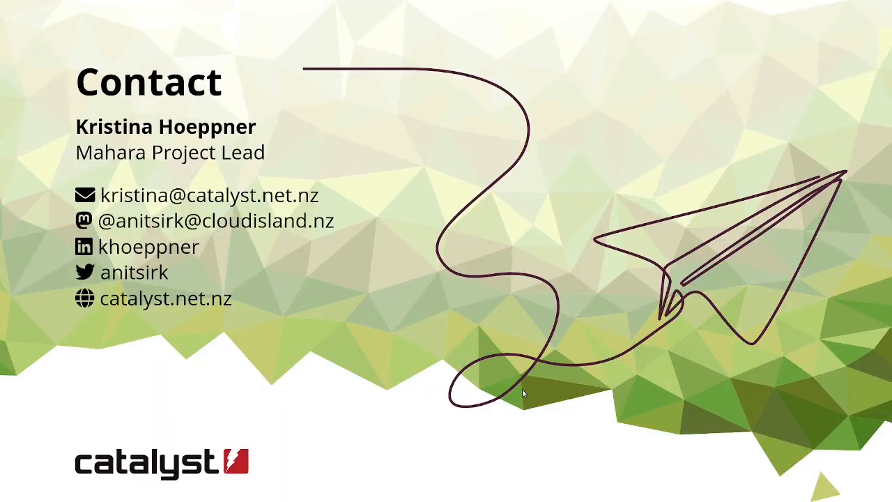